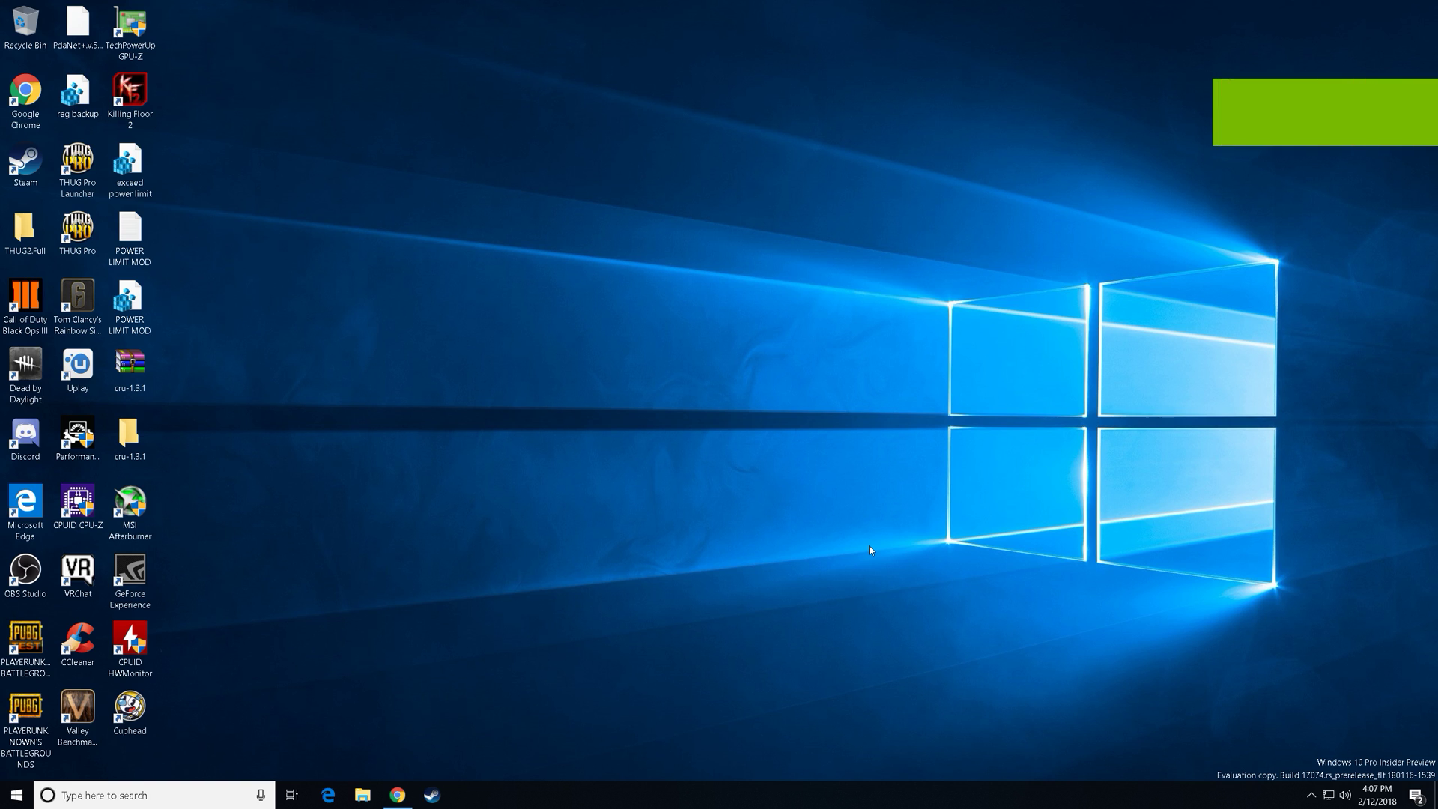
mouse_move(886, 547)
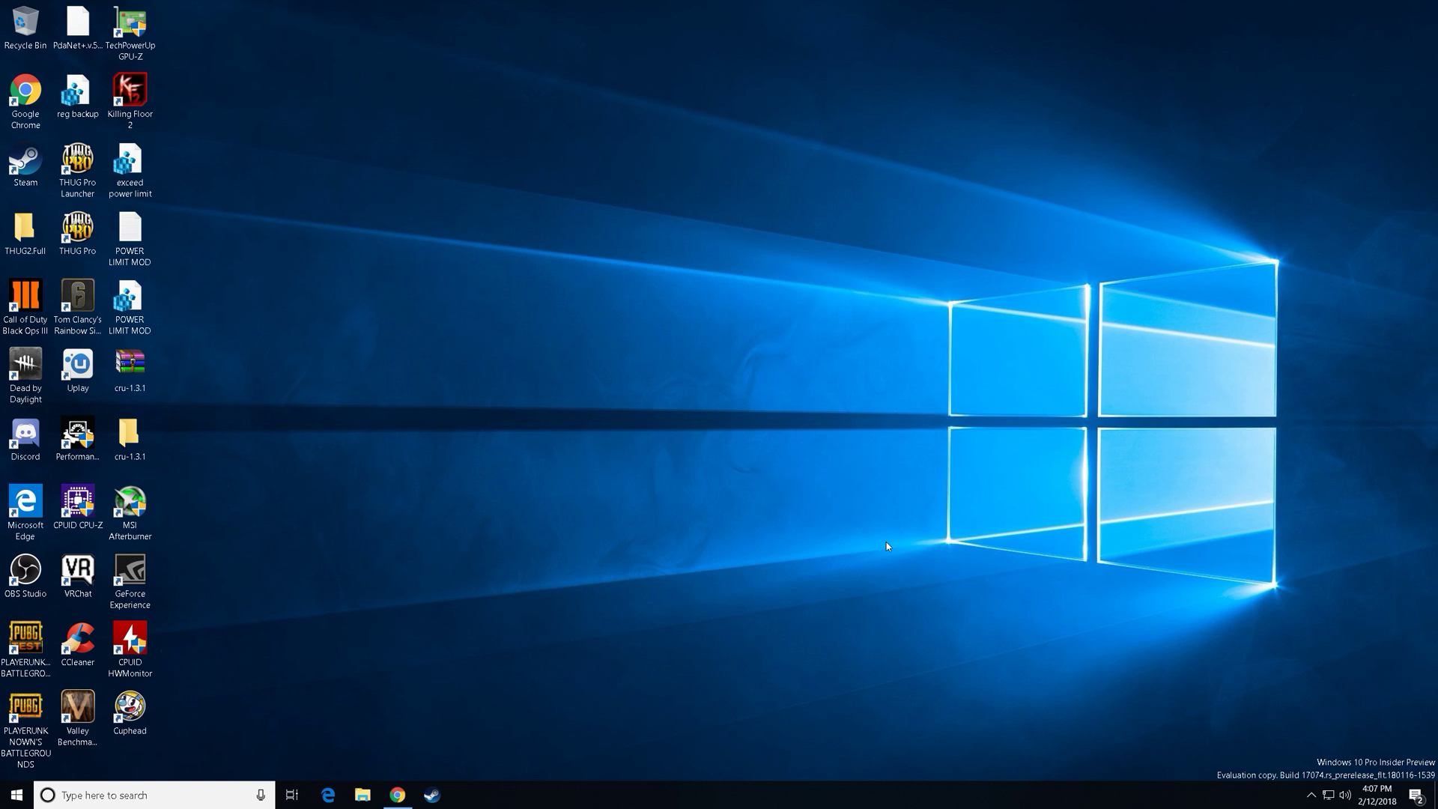
mouse_move(1312, 797)
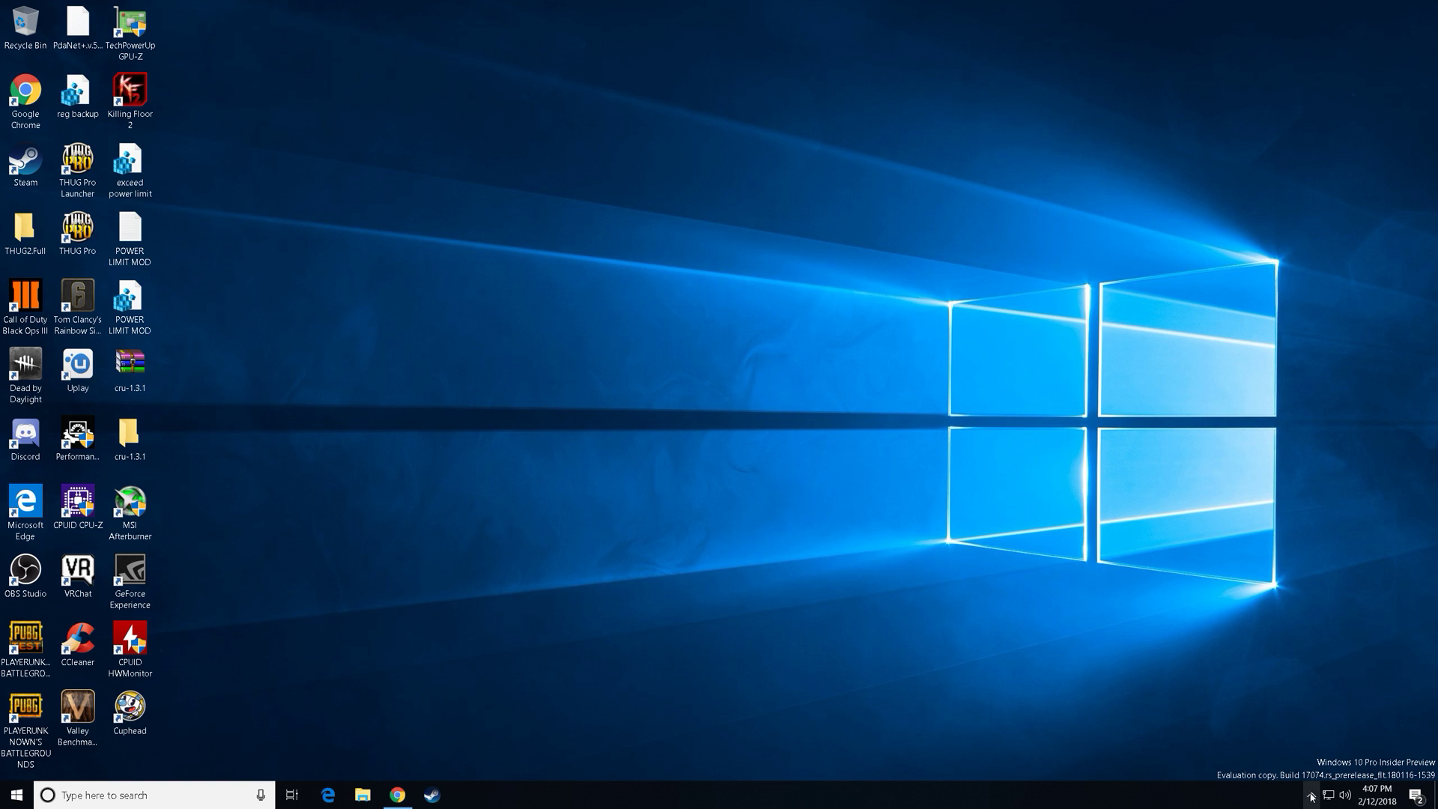
mouse_move(1169, 547)
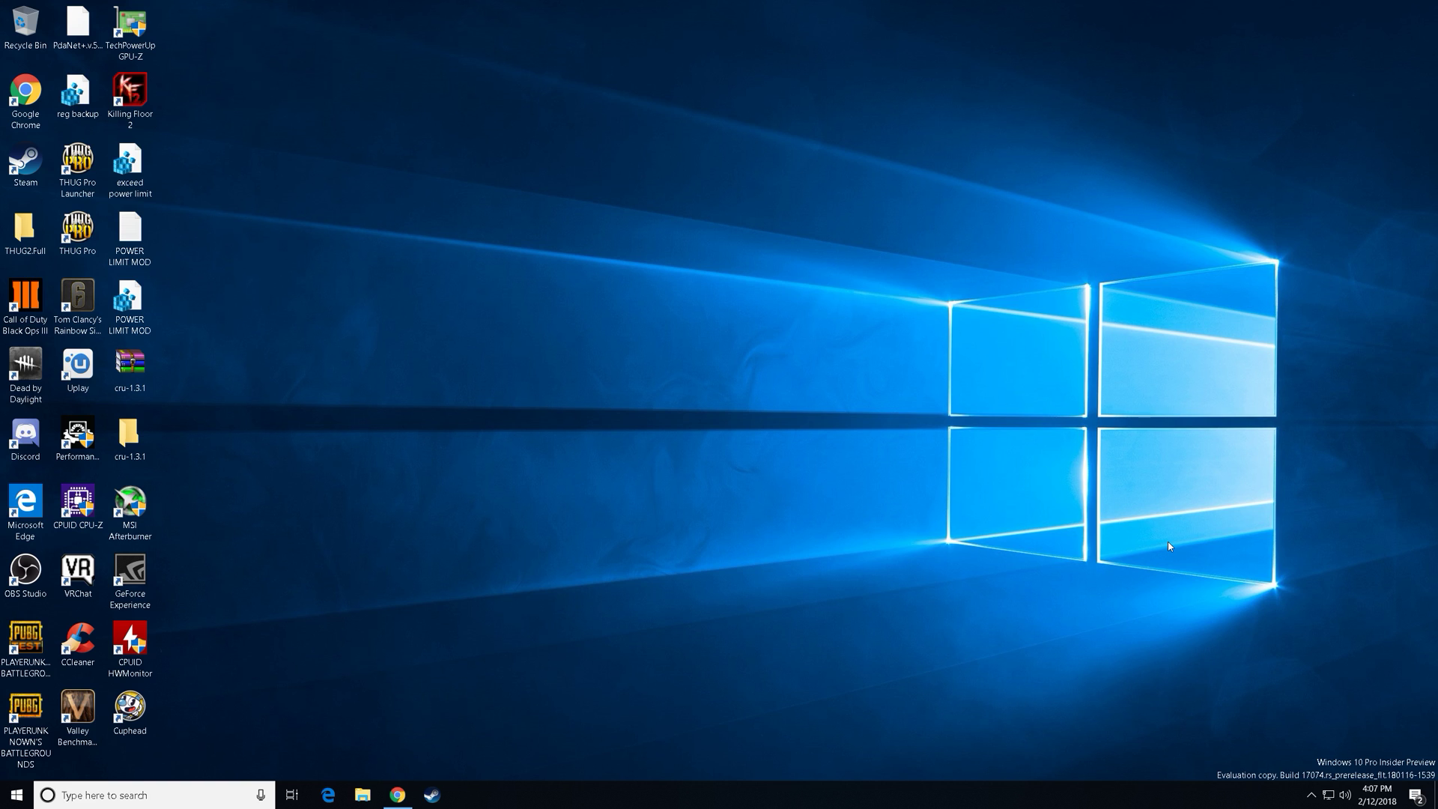
mouse_move(1070, 594)
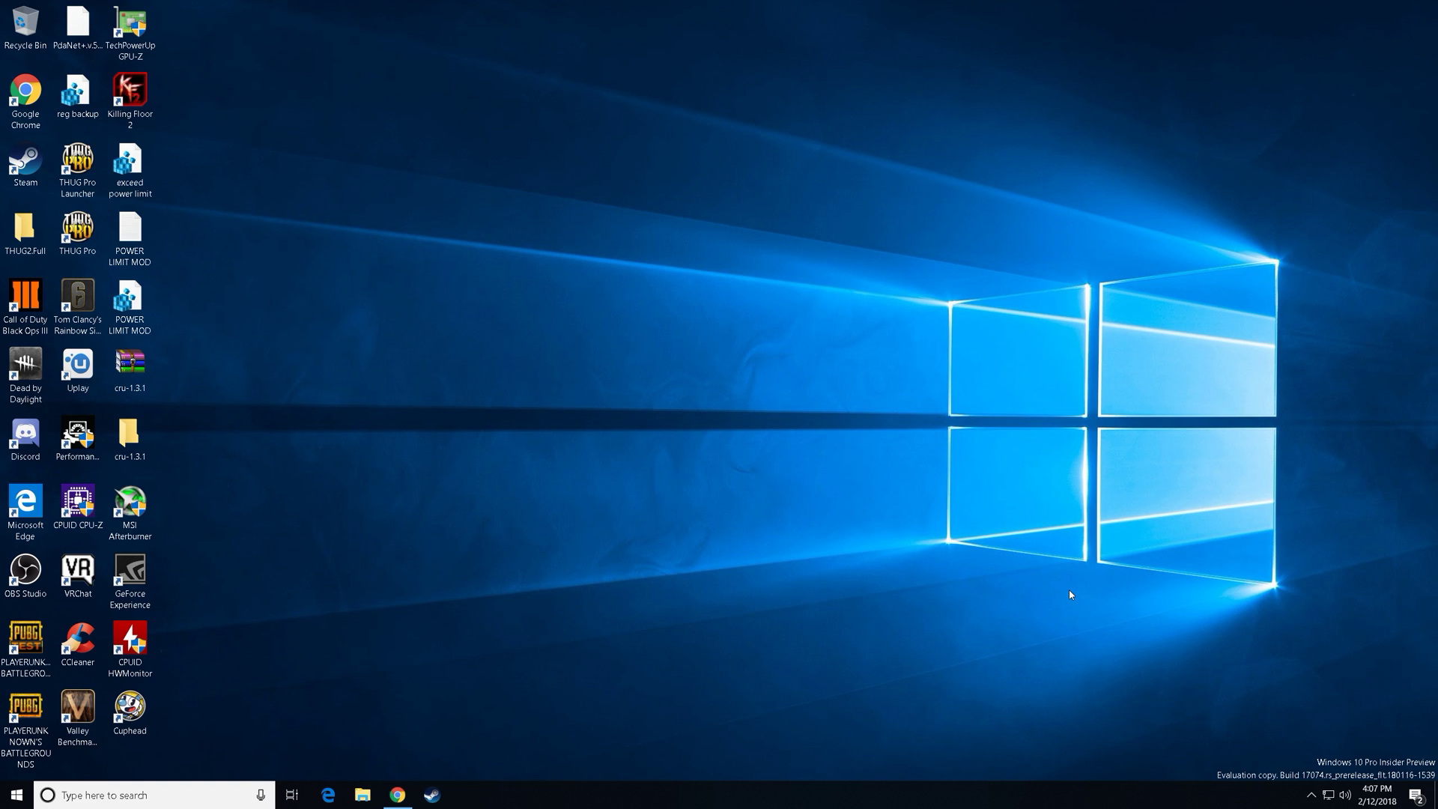
mouse_move(1169, 660)
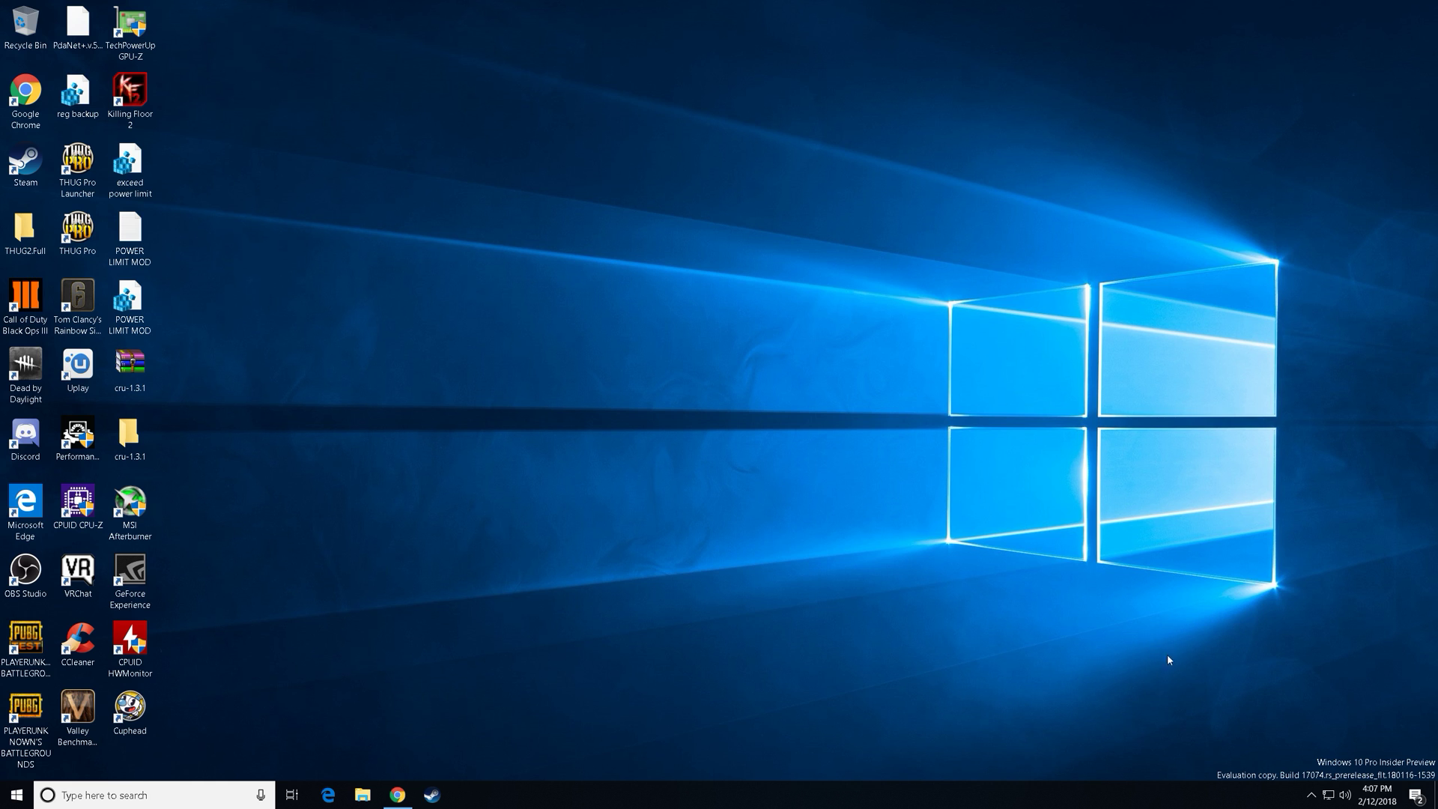
mouse_move(477, 724)
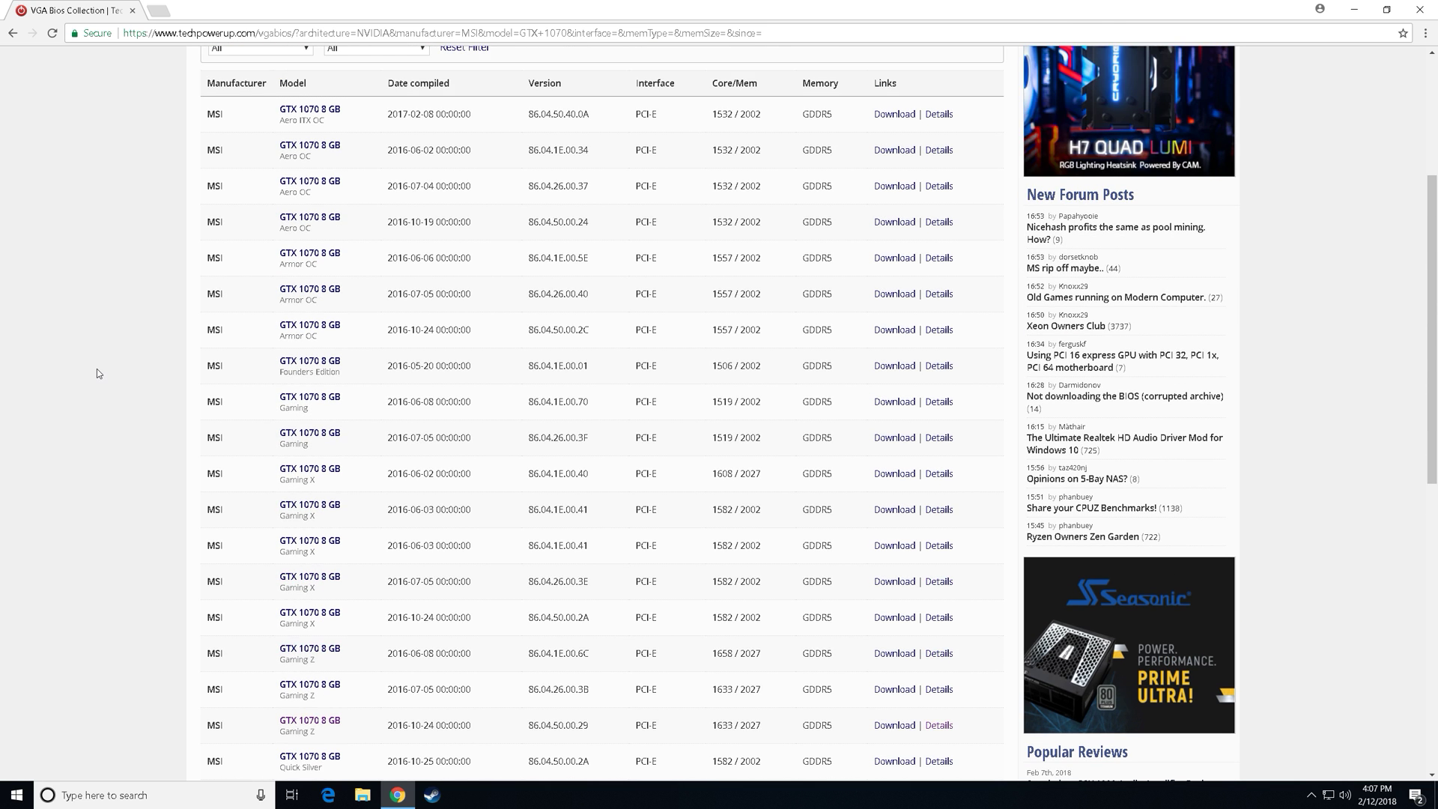
Scroll the MSI GTX 1070 BIOS table and highlight the Gaming Z version 86.04.50.00.29
scroll("down", 3)
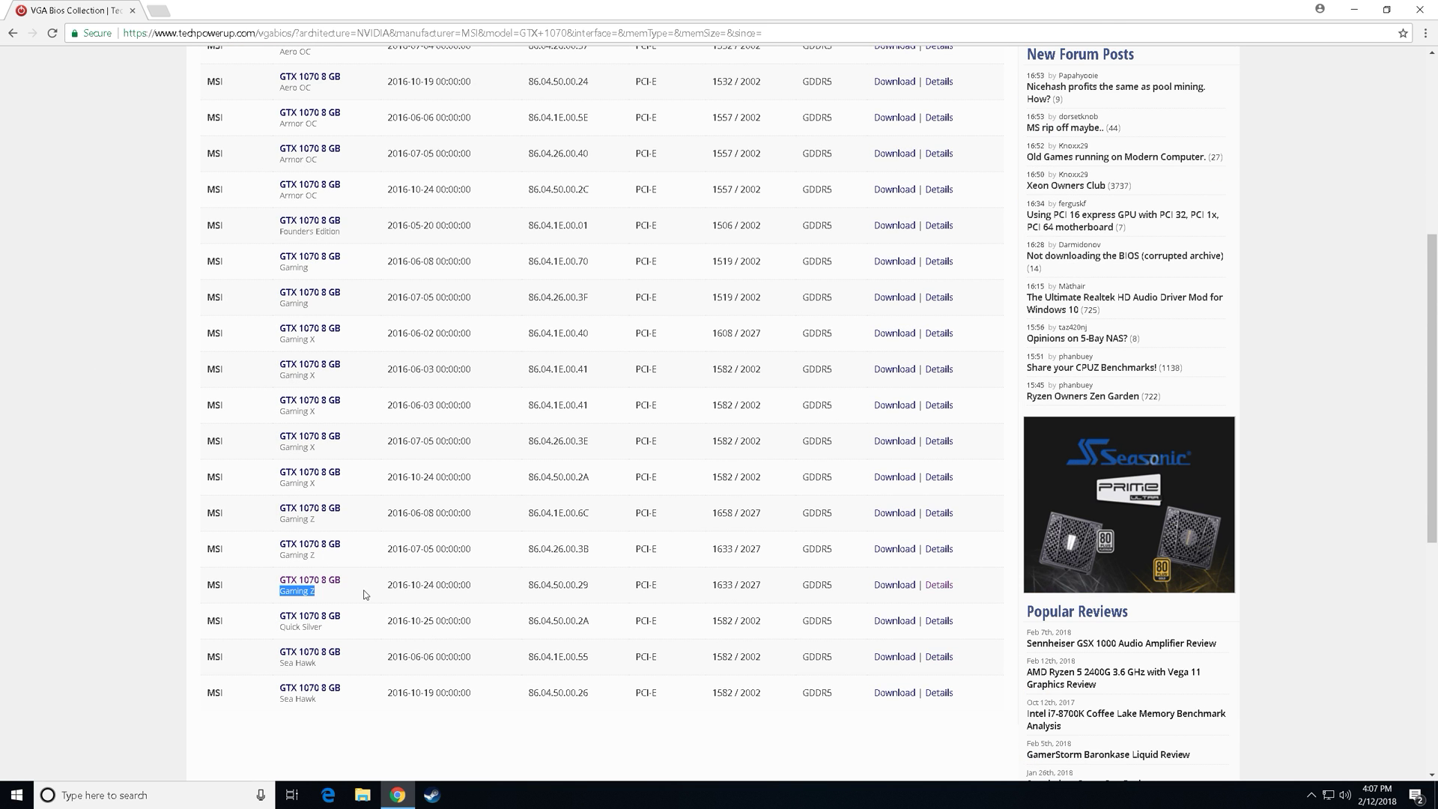
mouse_move(717, 582)
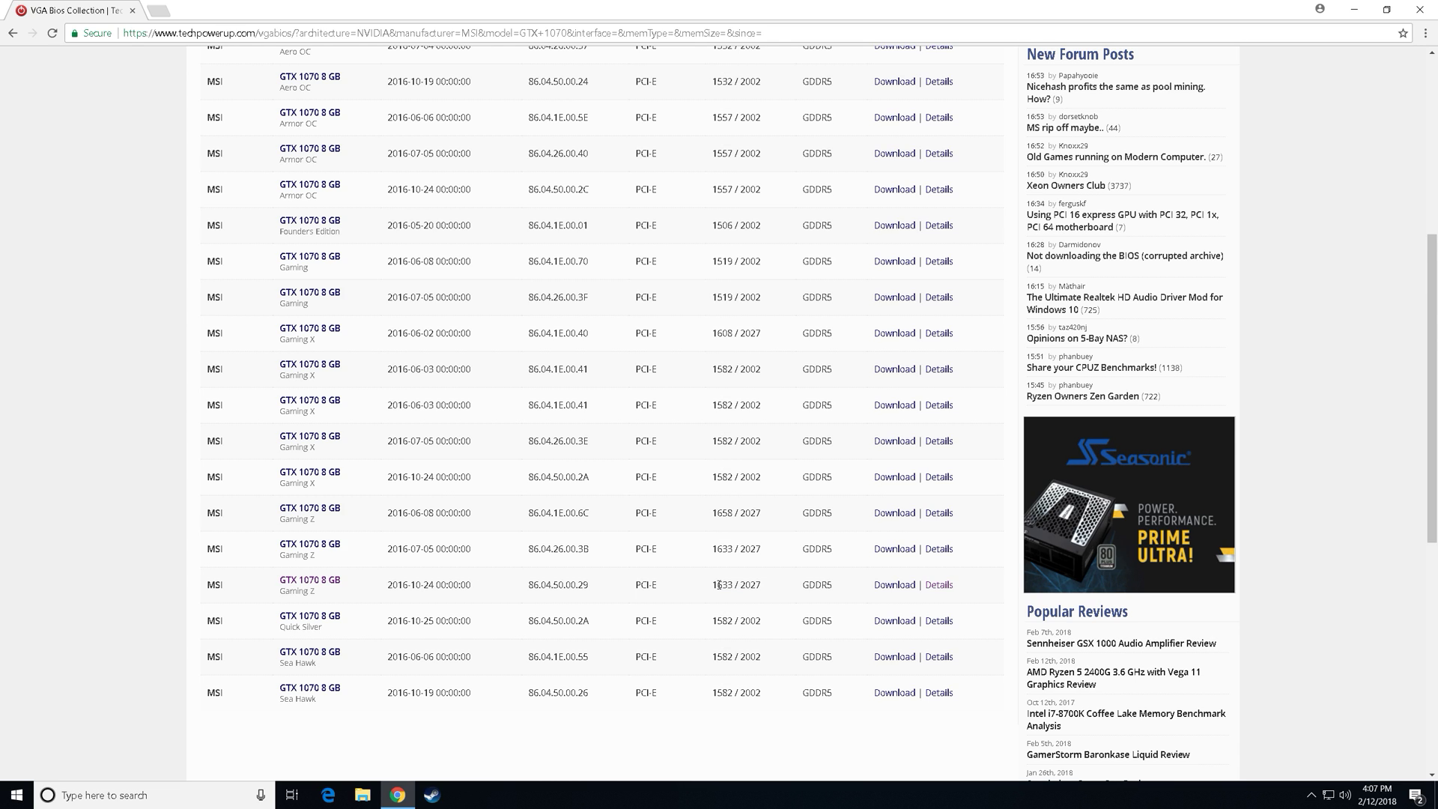
mouse_move(181, 579)
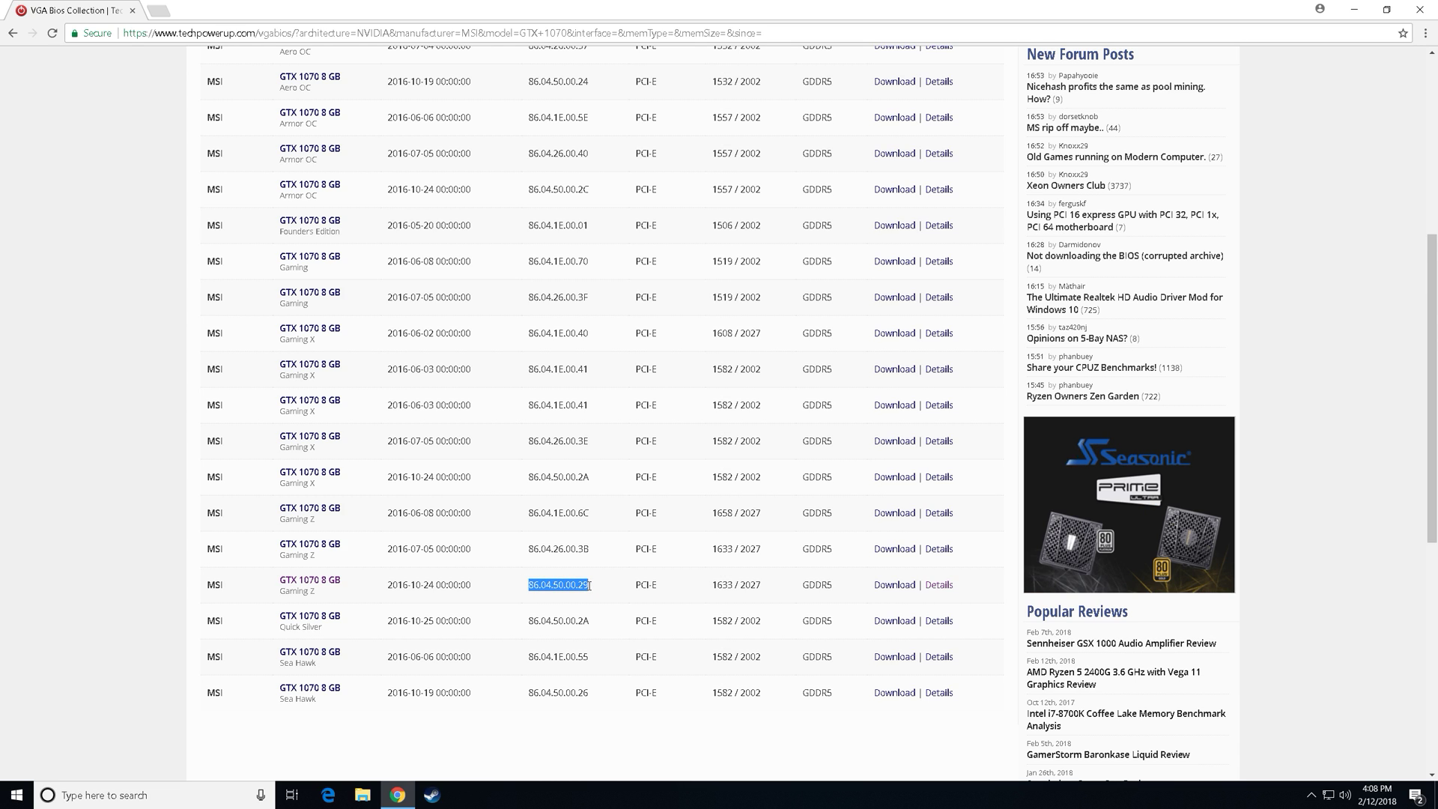
mouse_move(535, 528)
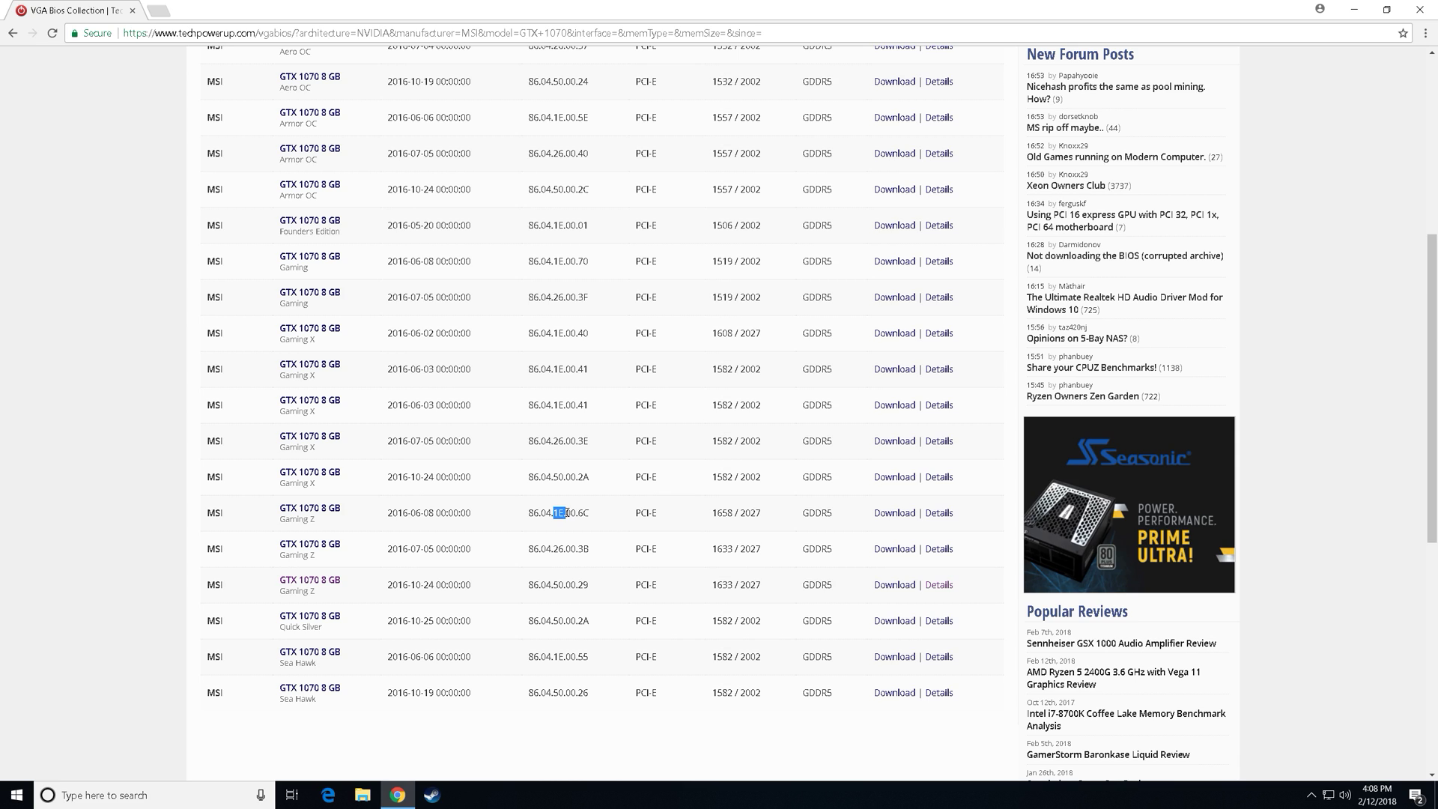
double_click(559, 512)
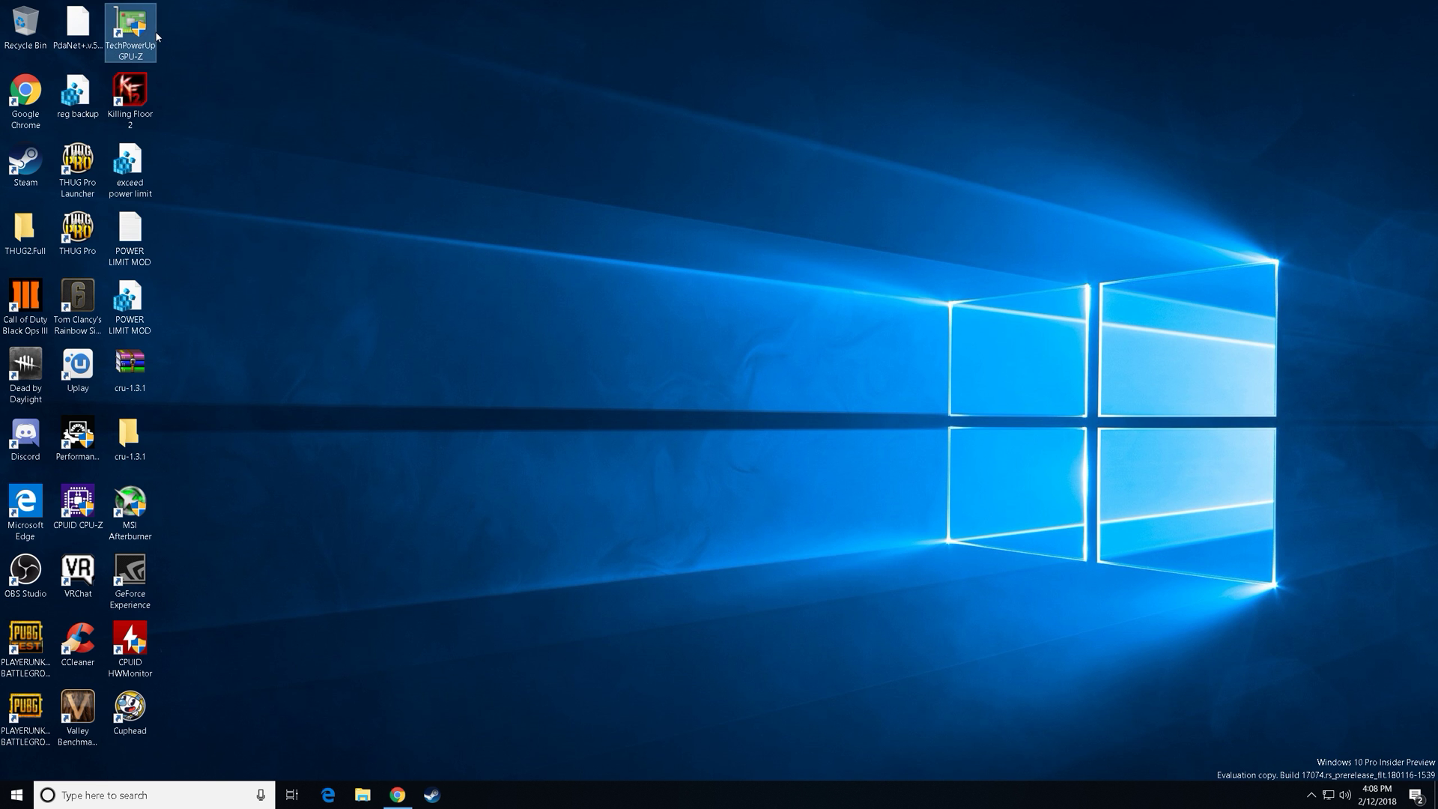
double_click(129, 30)
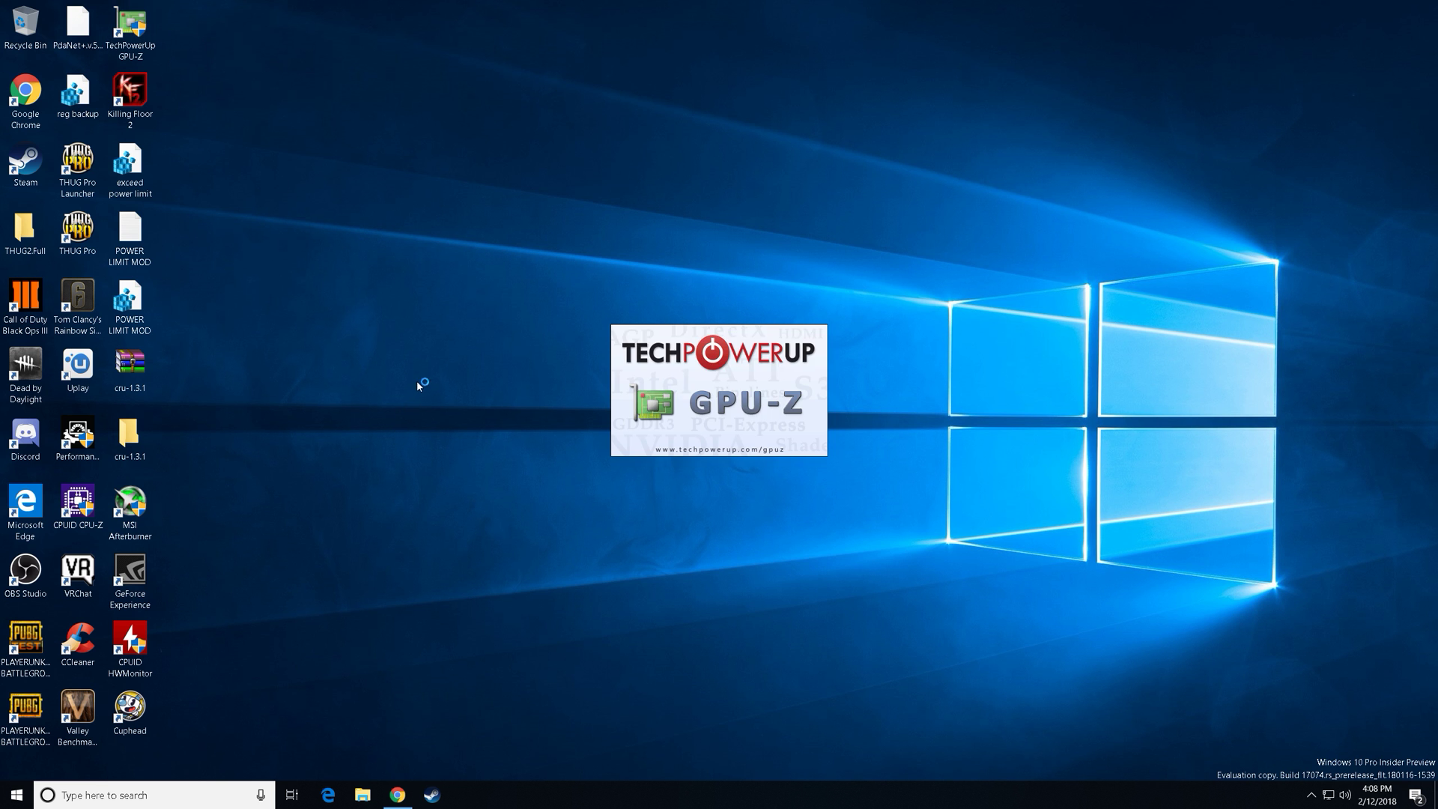
mouse_move(754, 396)
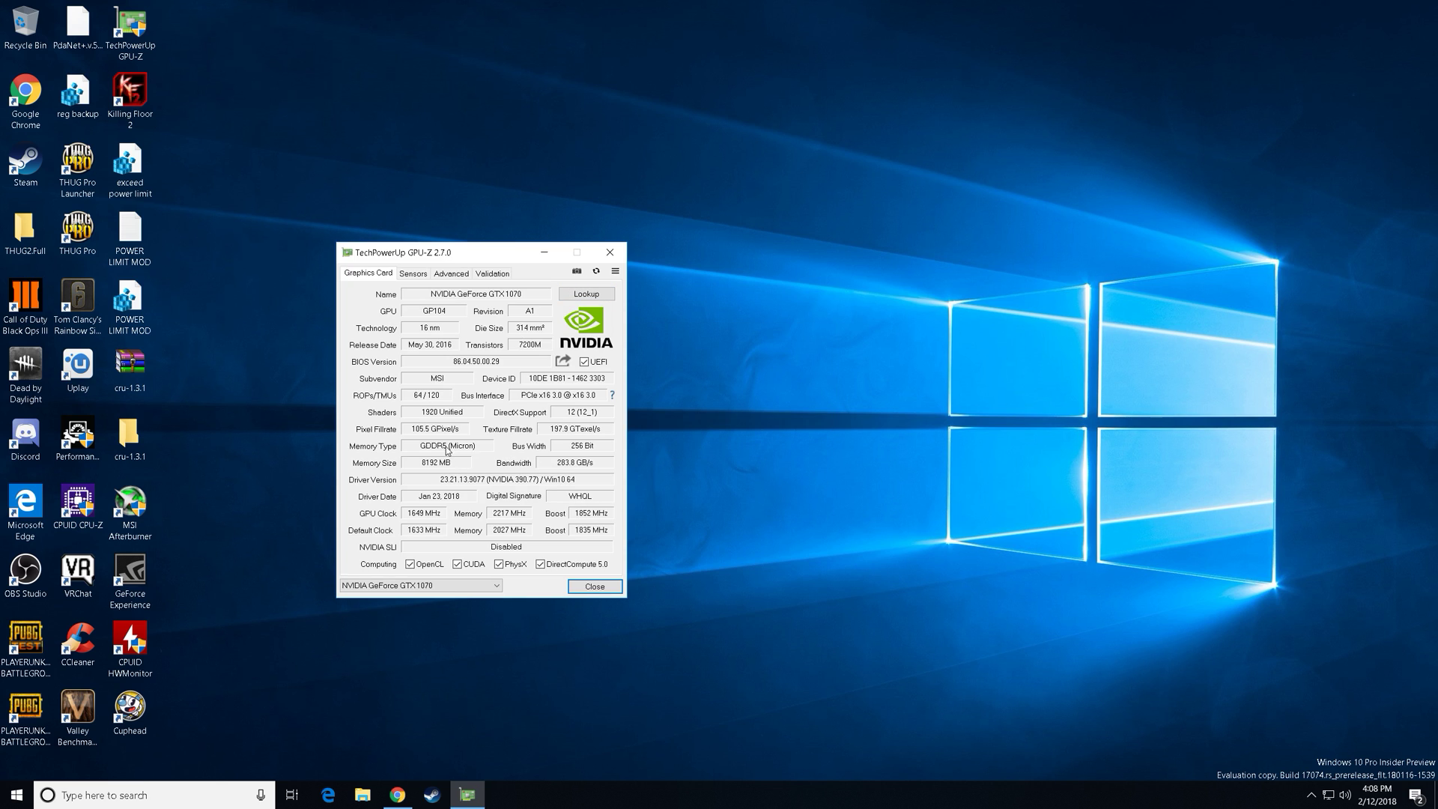
mouse_move(446, 445)
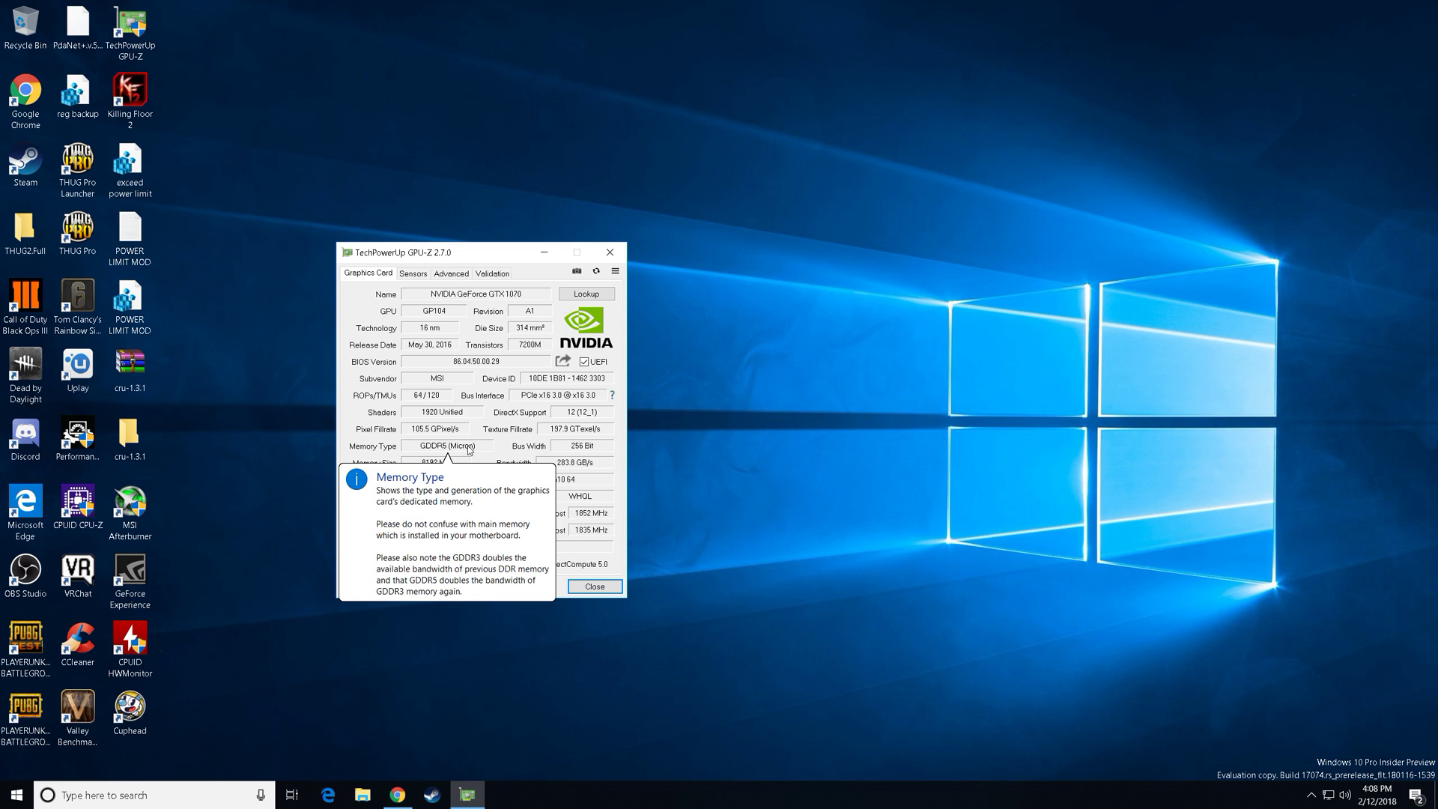
left_click(609, 251)
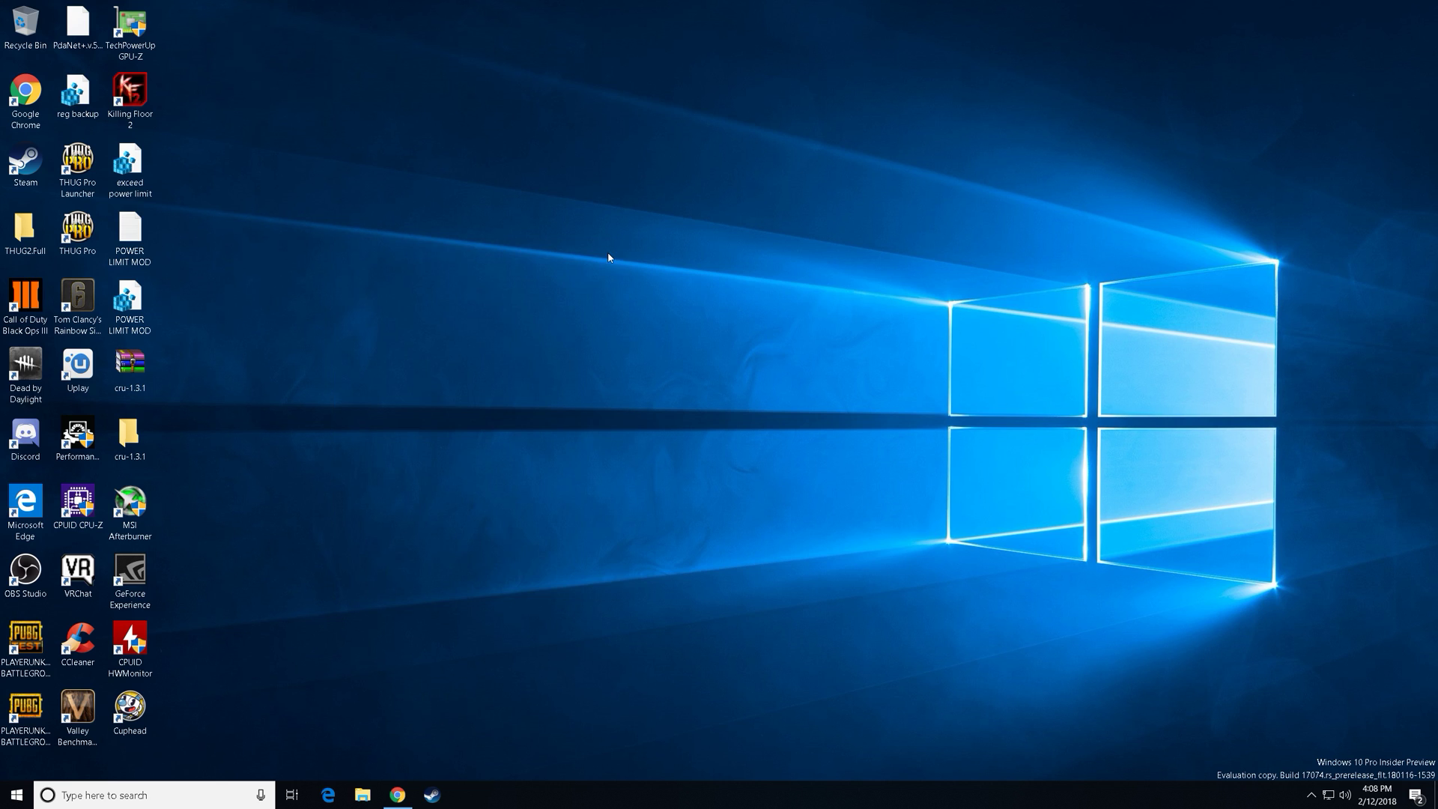
Open MSI Afterburner from the system tray and move its window toward screen centre
left_click(1311, 794)
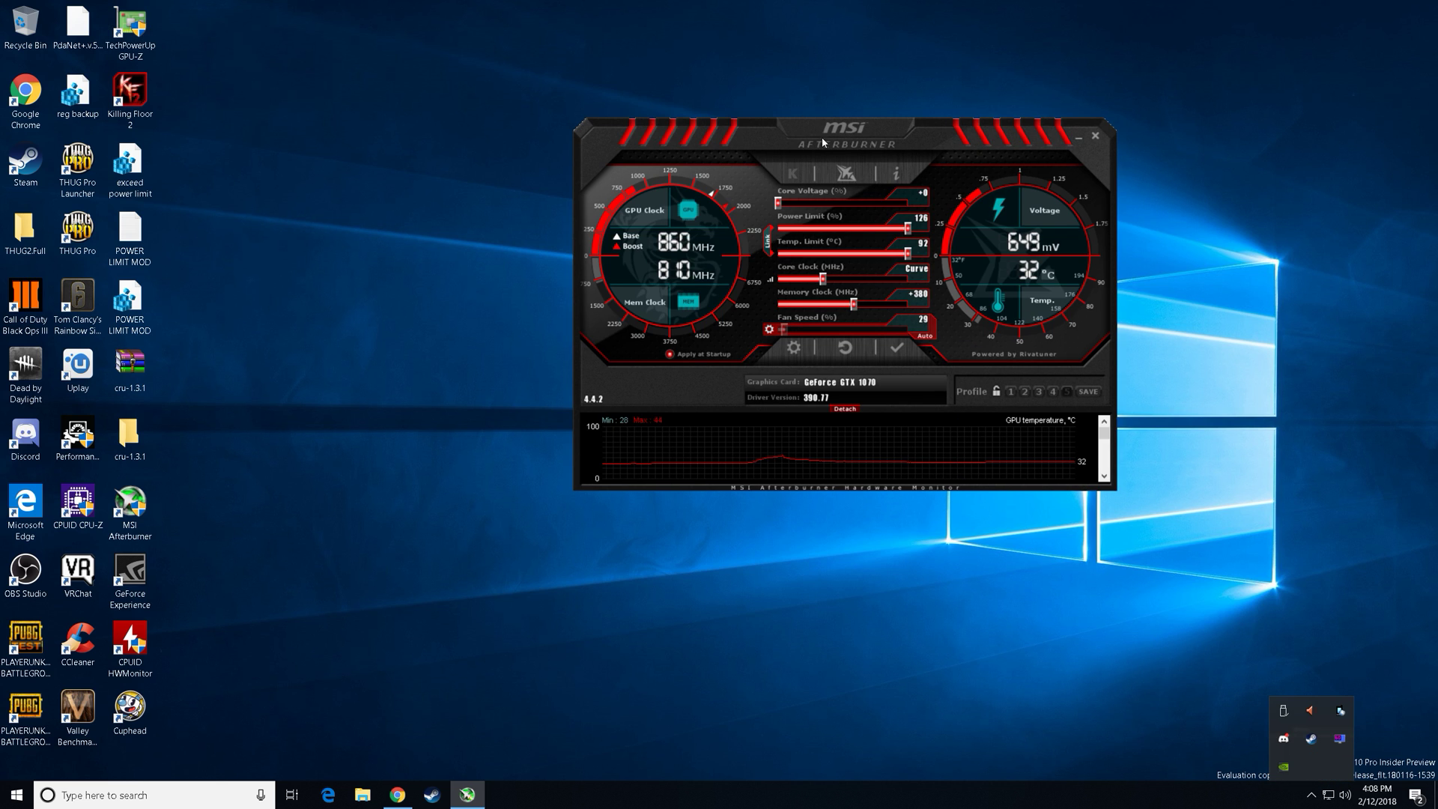
left_click_drag(821, 143, 674, 163)
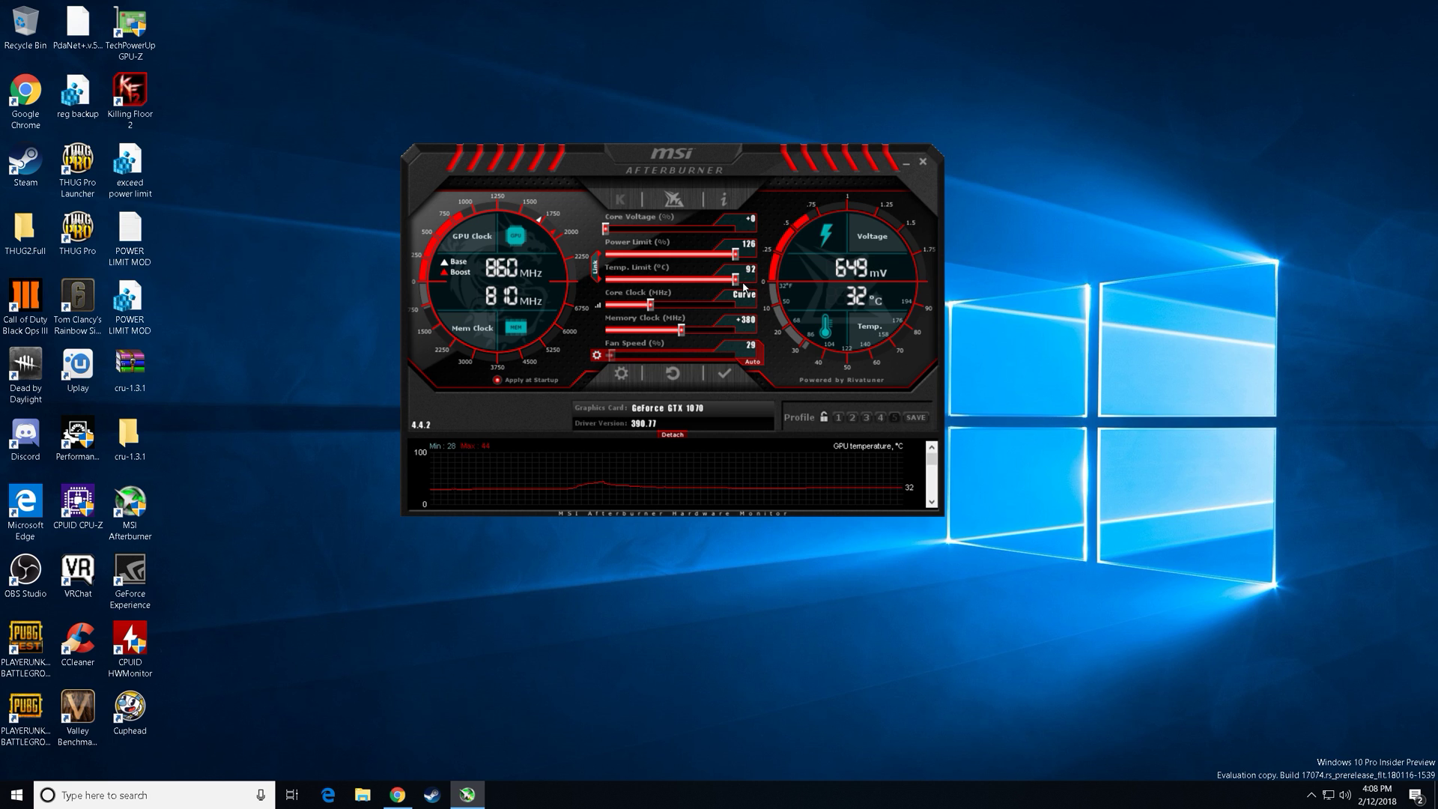
mouse_move(677, 327)
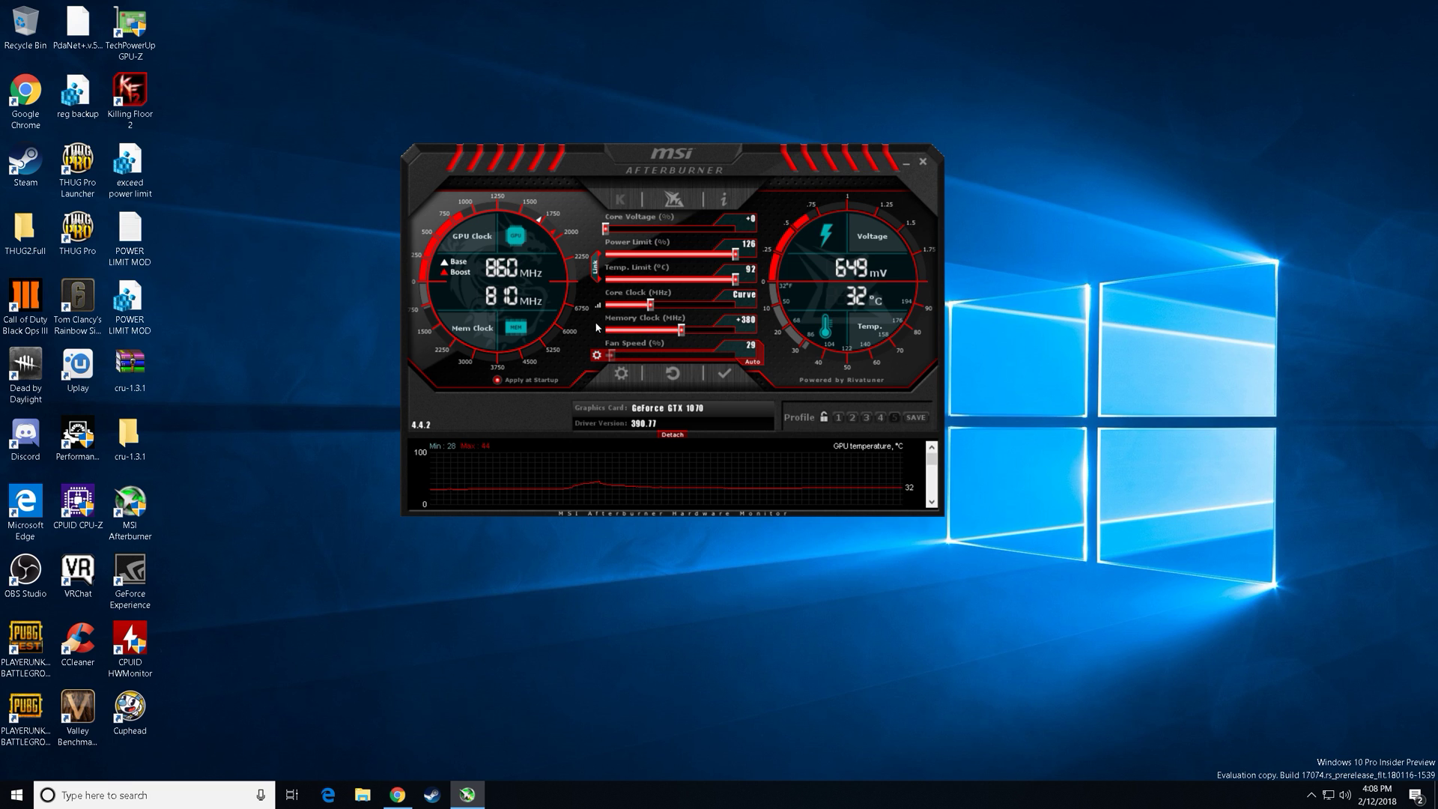
mouse_move(741, 294)
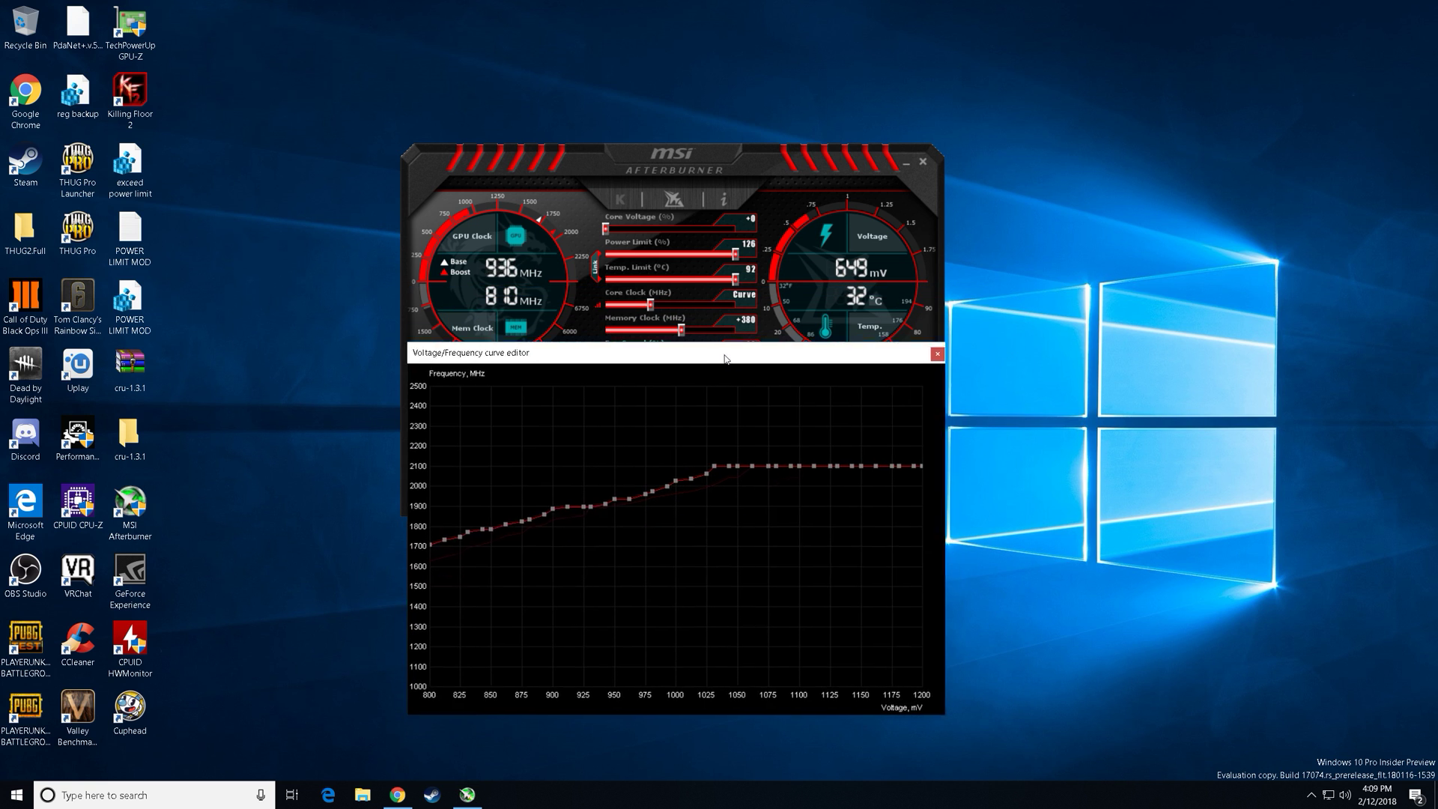
Move the voltage/frequency curve editor higher and widen it to see the 2100 MHz flattening
left_click_drag(724, 353, 779, 165)
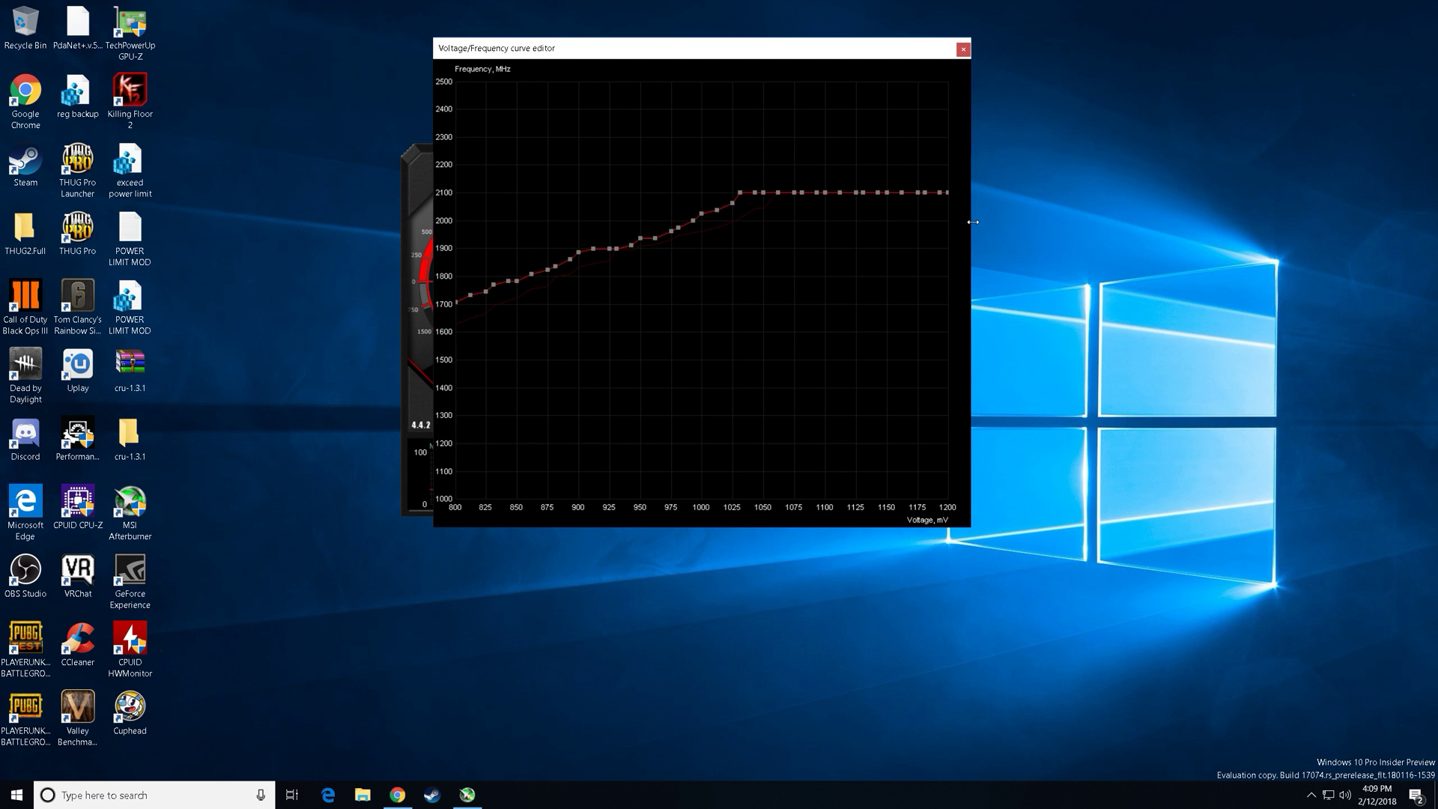
left_click_drag(973, 221, 1170, 197)
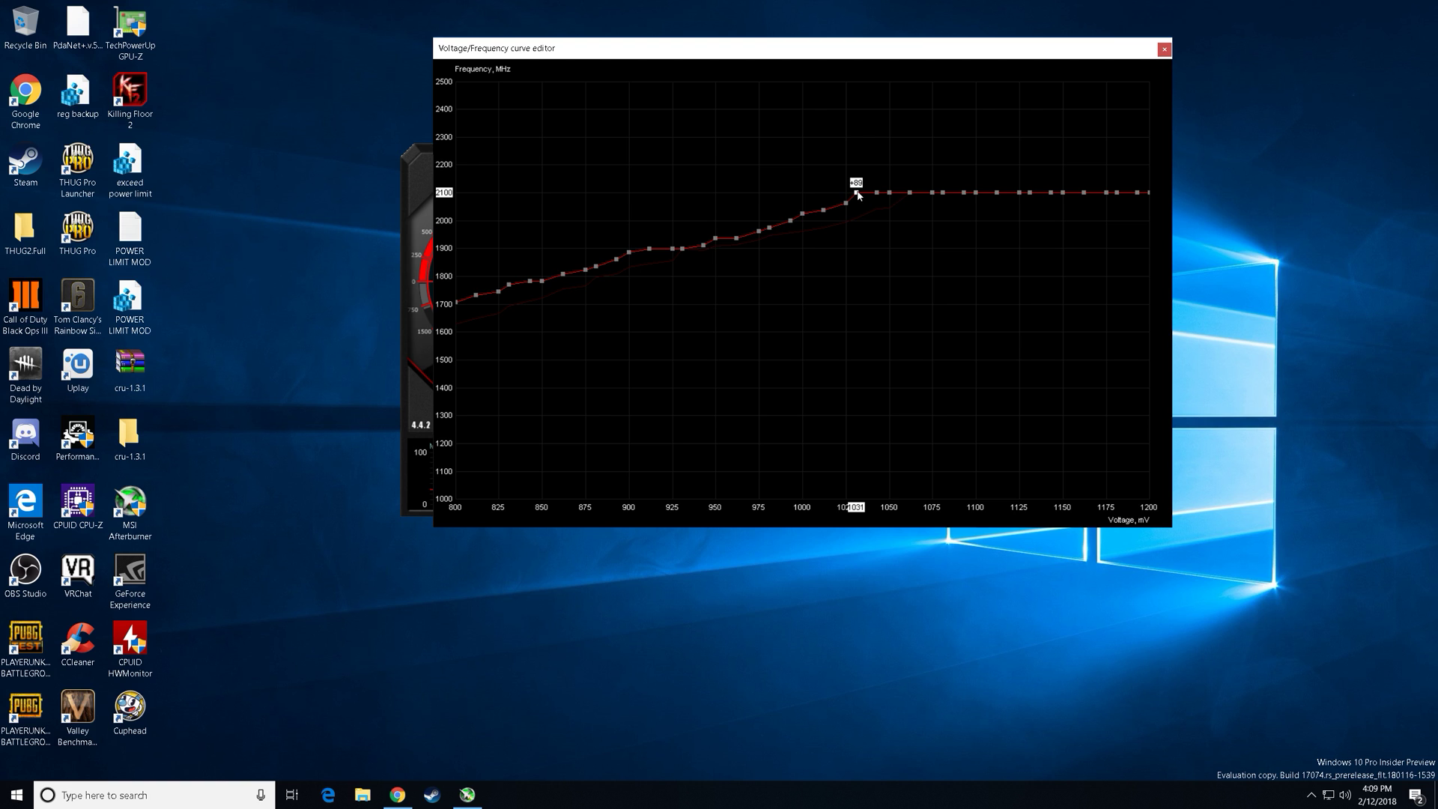
mouse_move(862, 479)
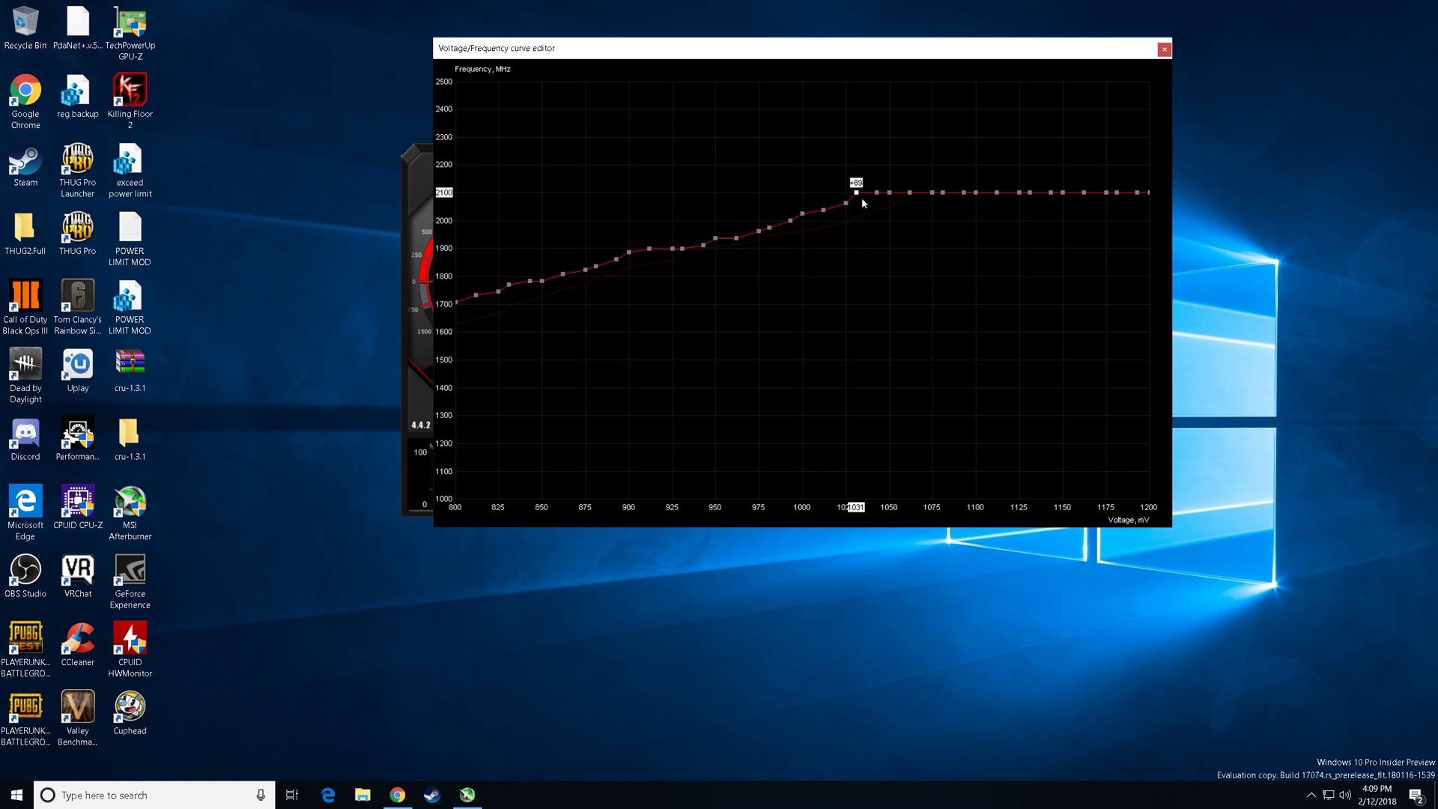
mouse_move(858, 197)
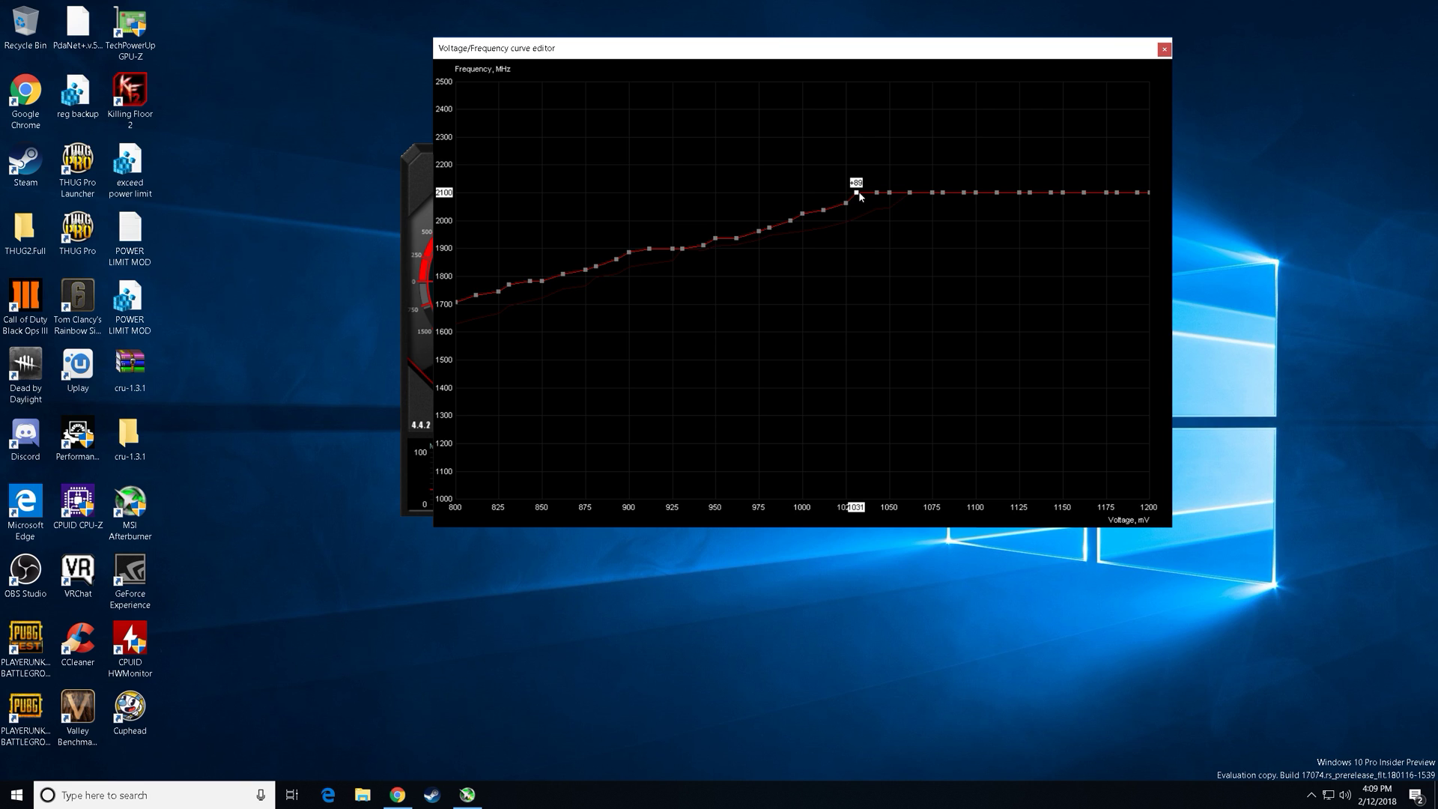
mouse_move(859, 201)
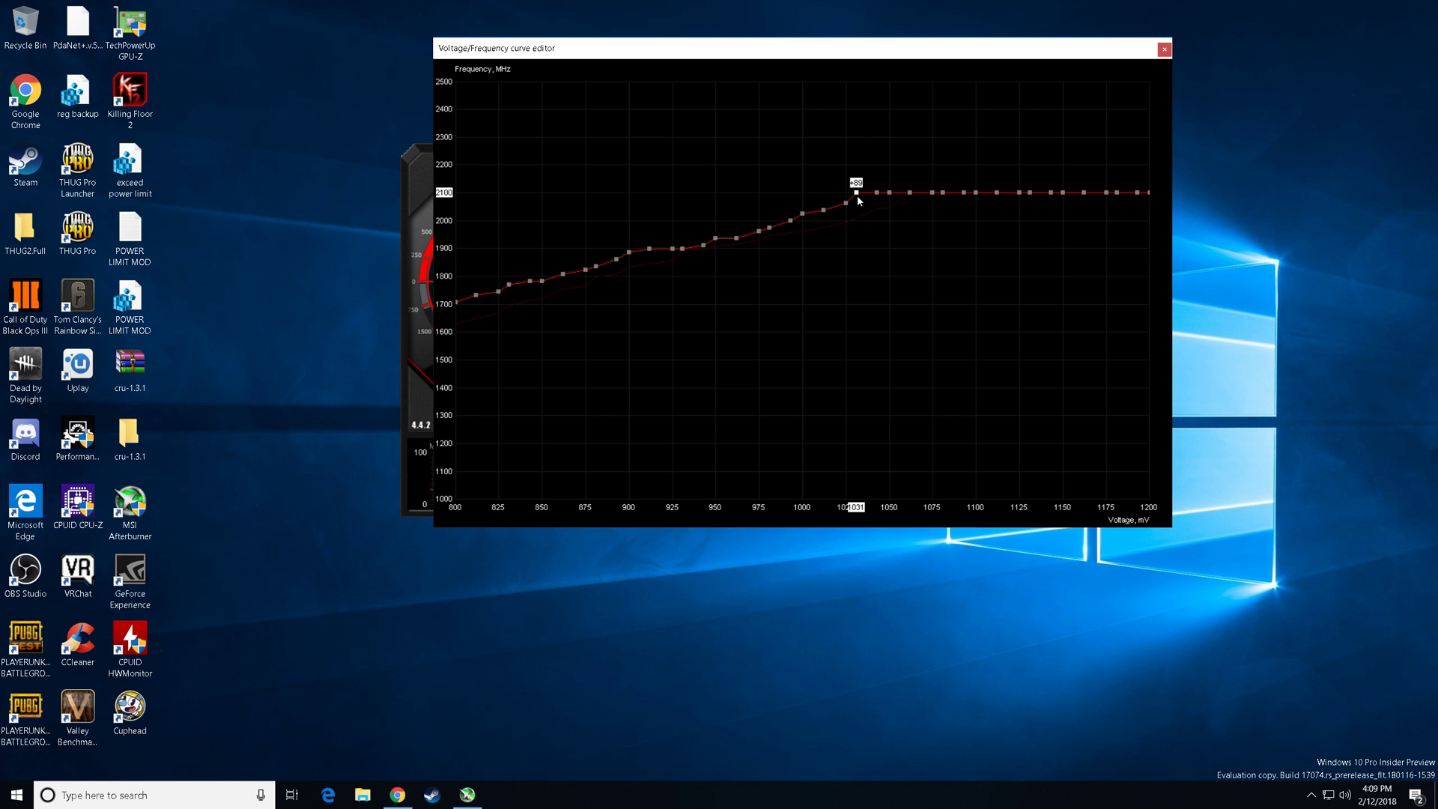
mouse_move(753, 201)
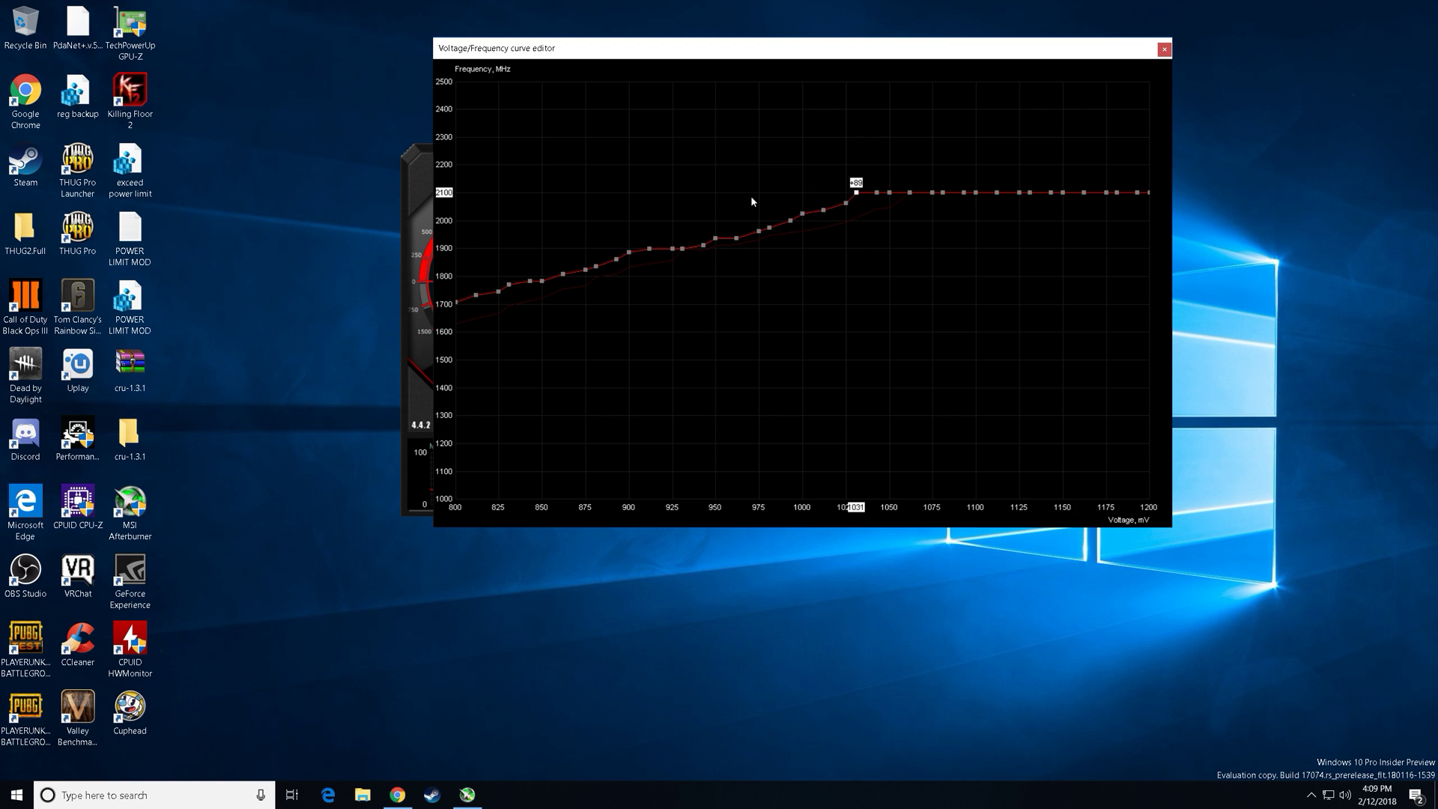
mouse_move(872, 195)
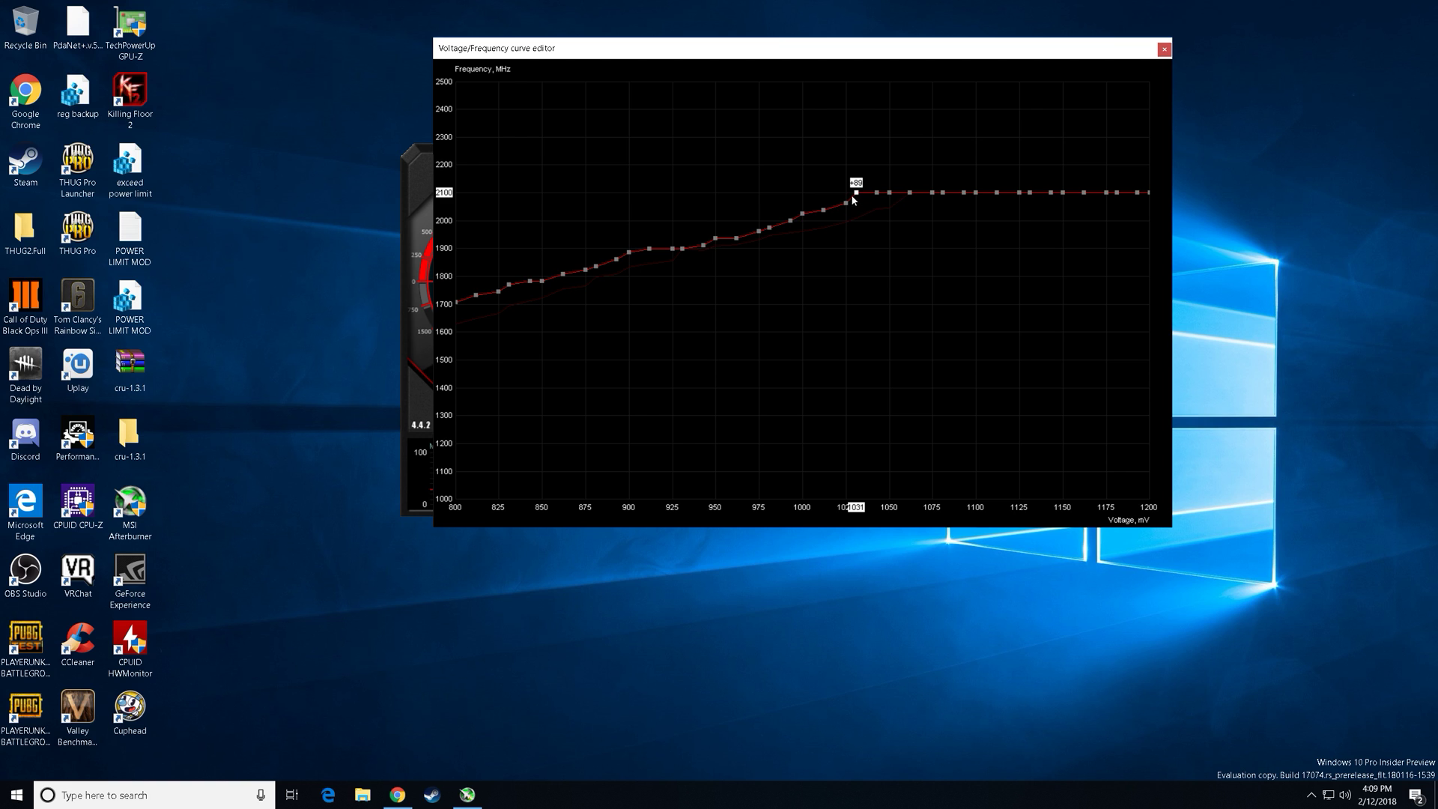
mouse_move(845, 208)
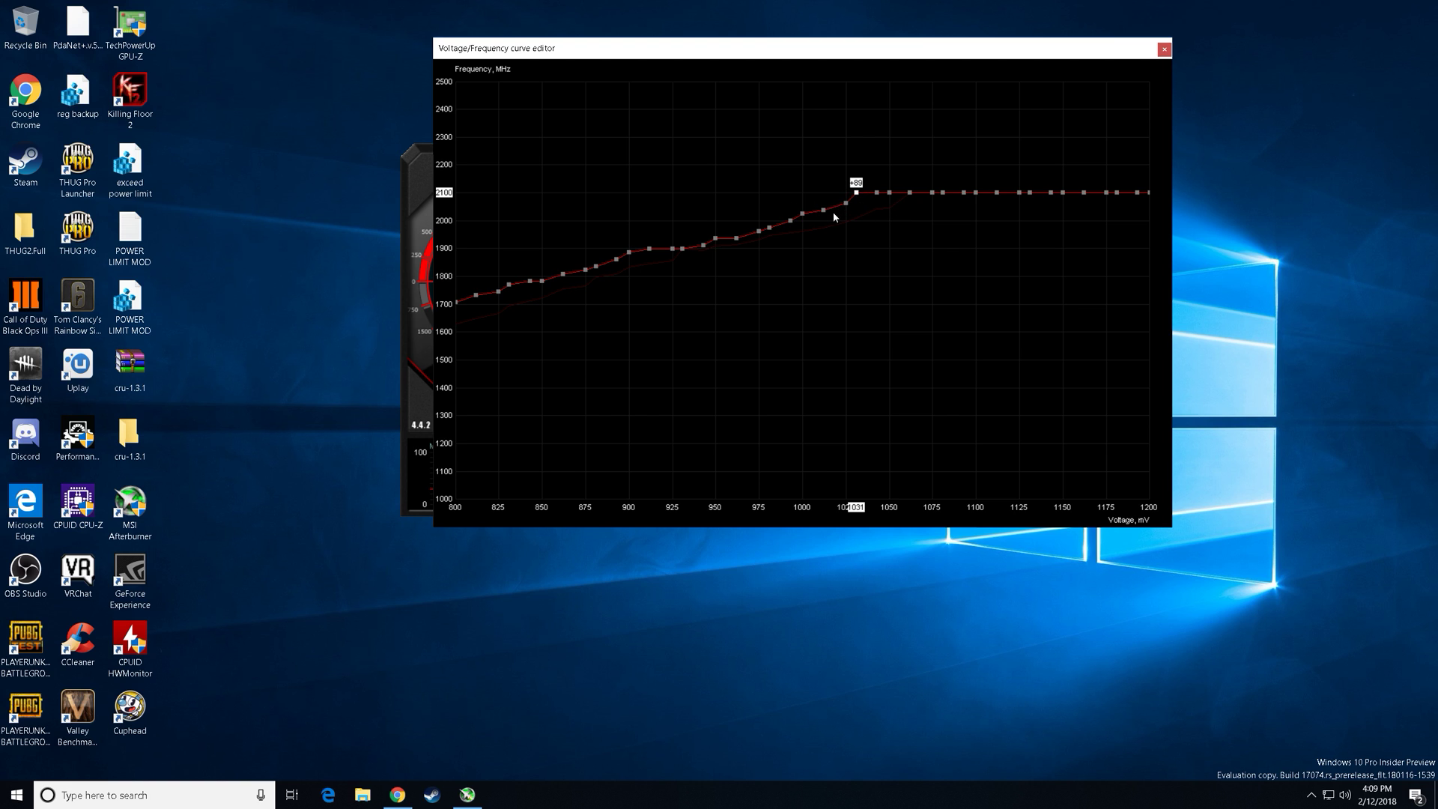
mouse_move(851, 197)
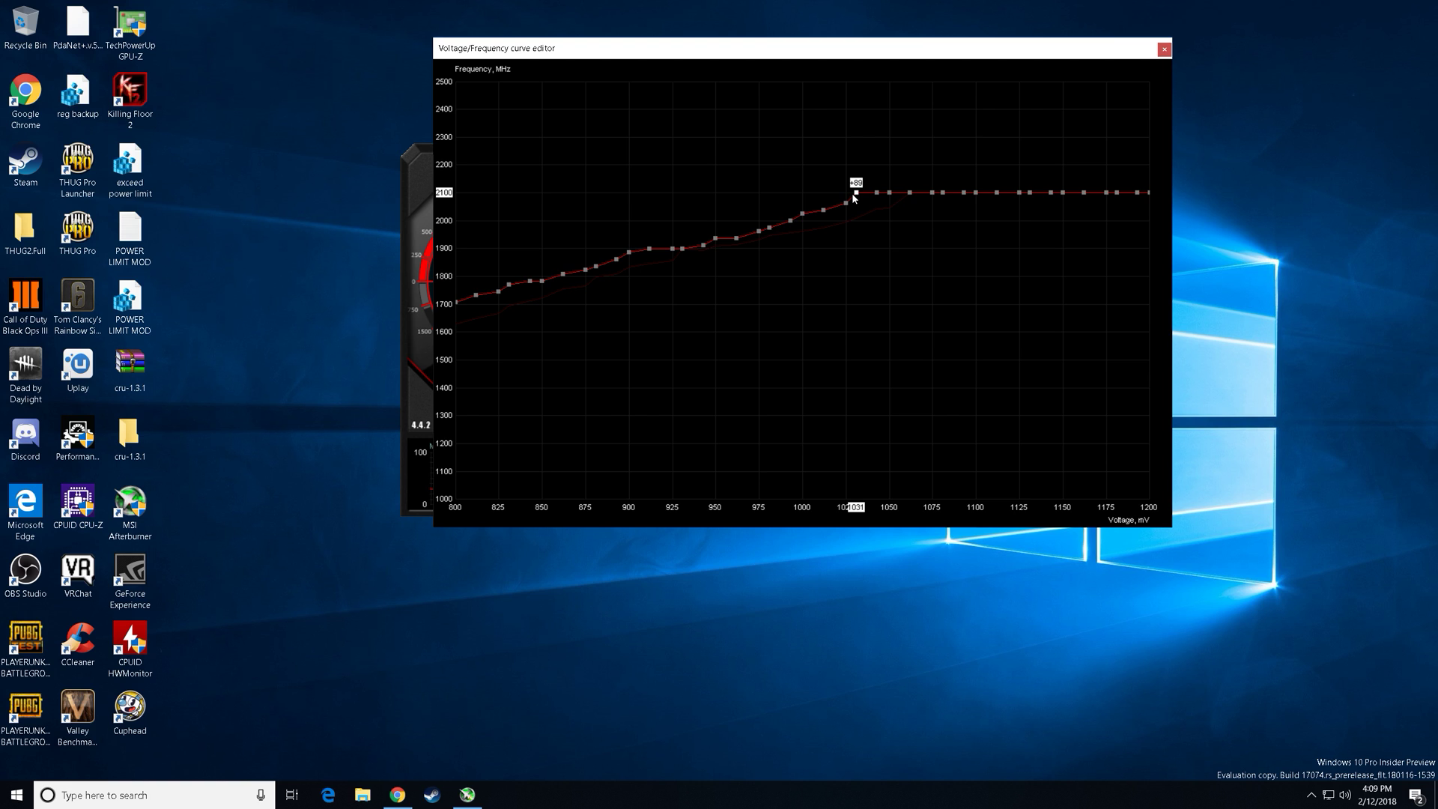
mouse_move(855, 114)
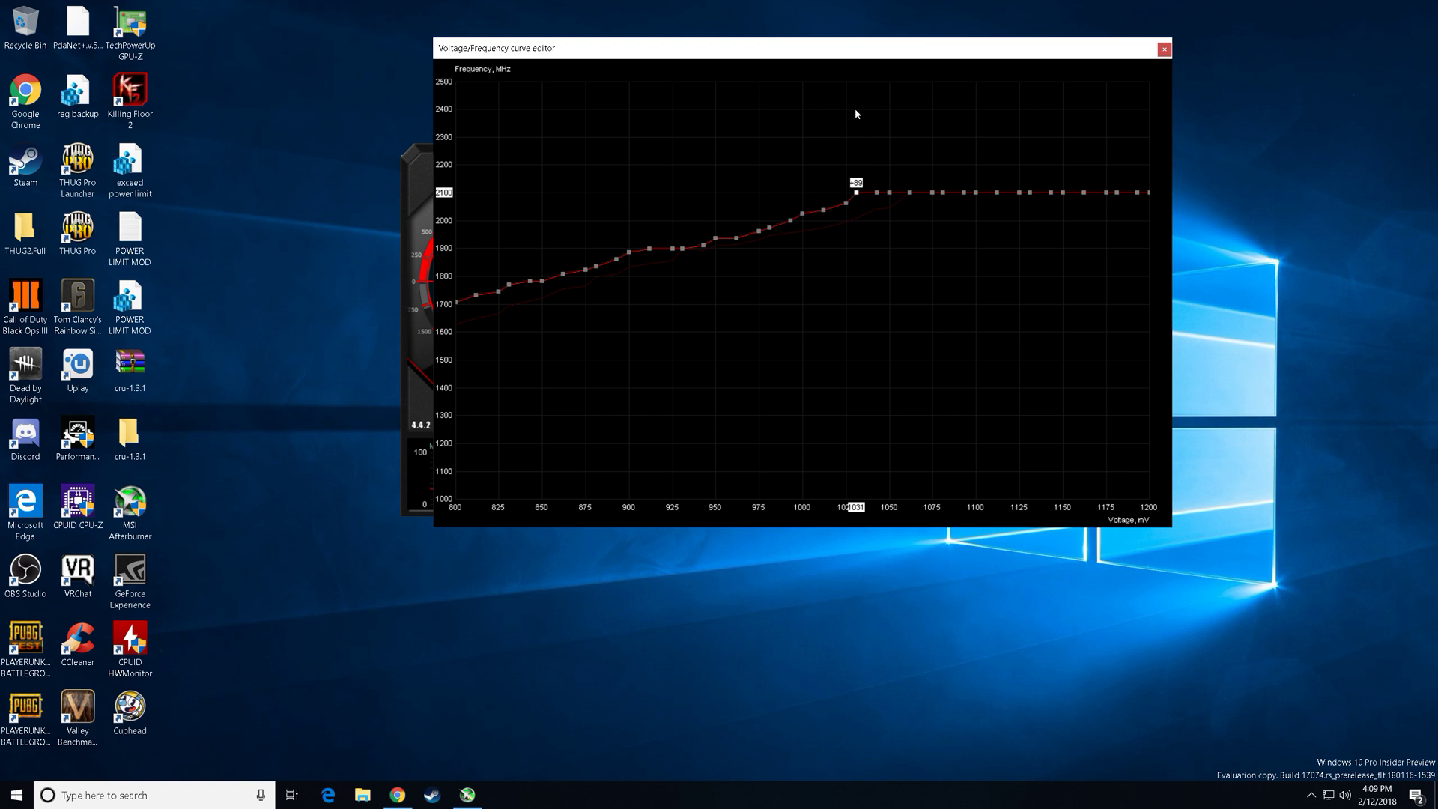
mouse_move(854, 213)
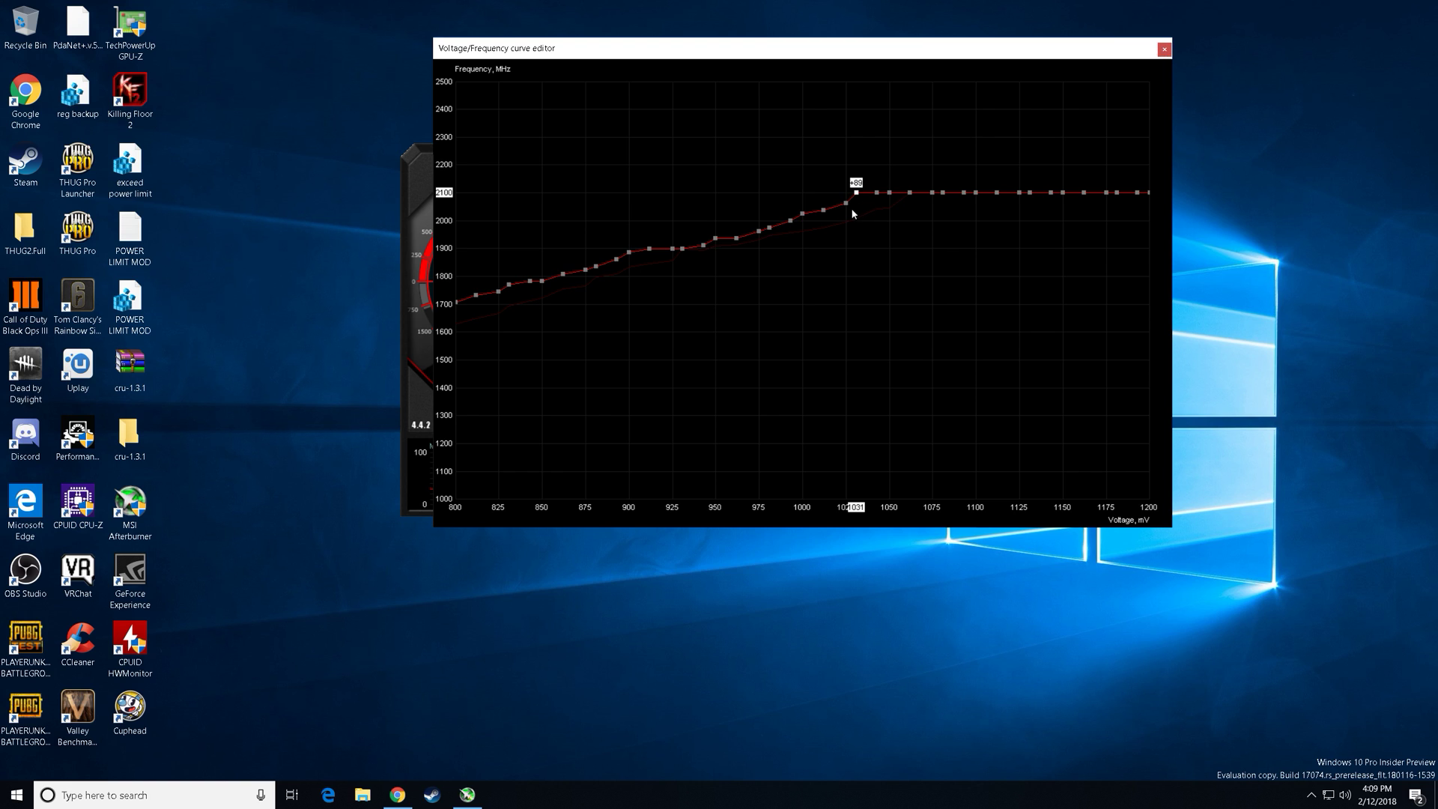
mouse_move(457, 310)
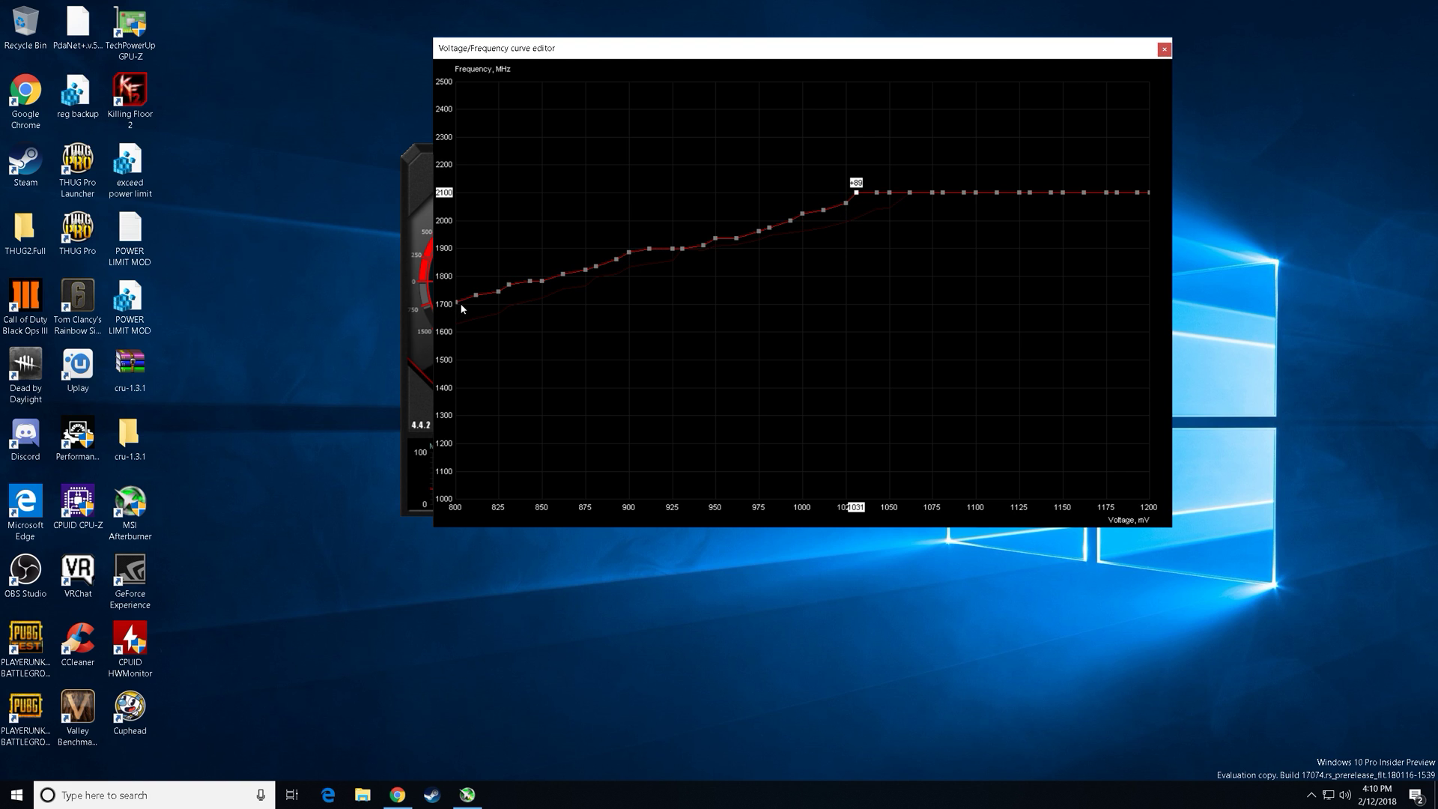
mouse_move(502, 297)
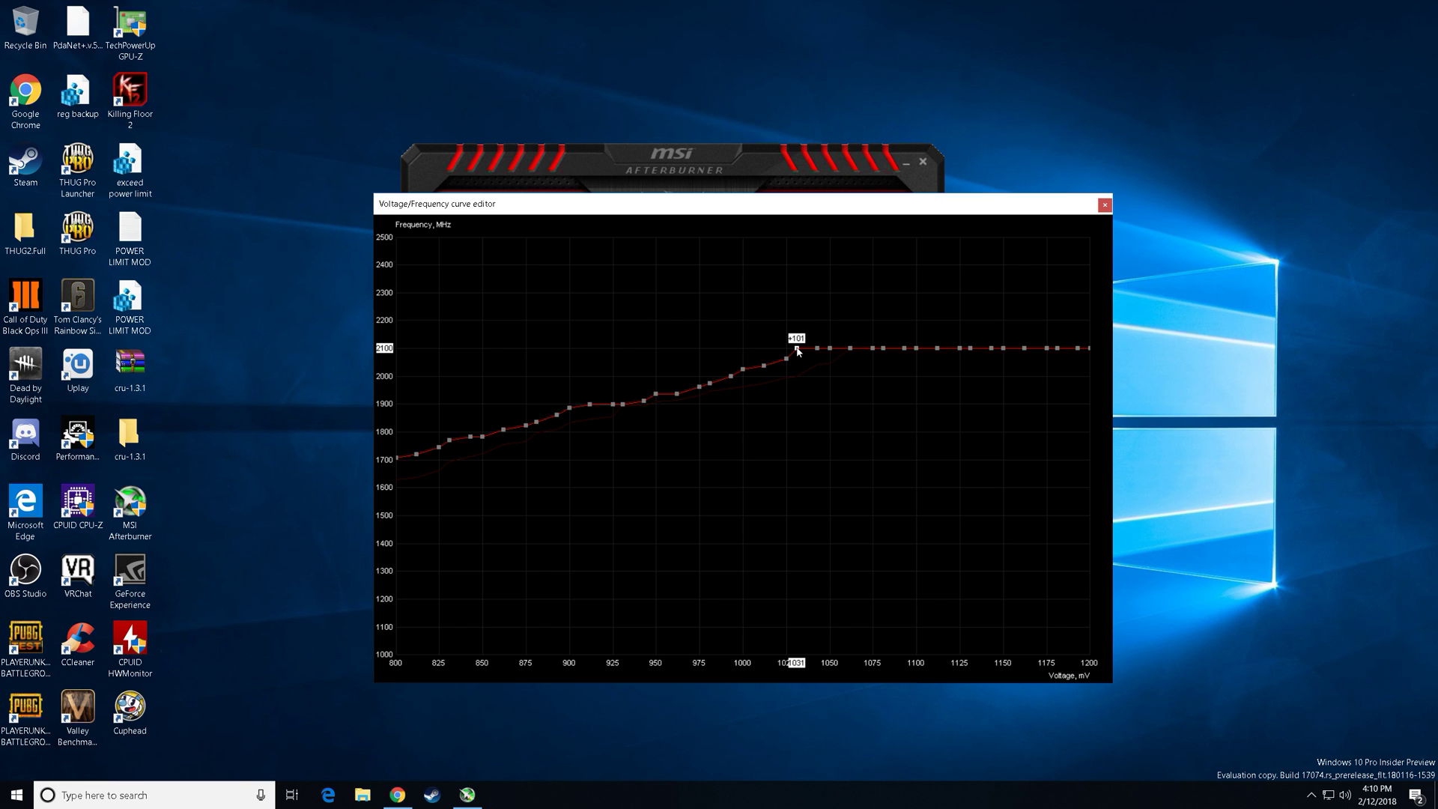
mouse_move(801, 354)
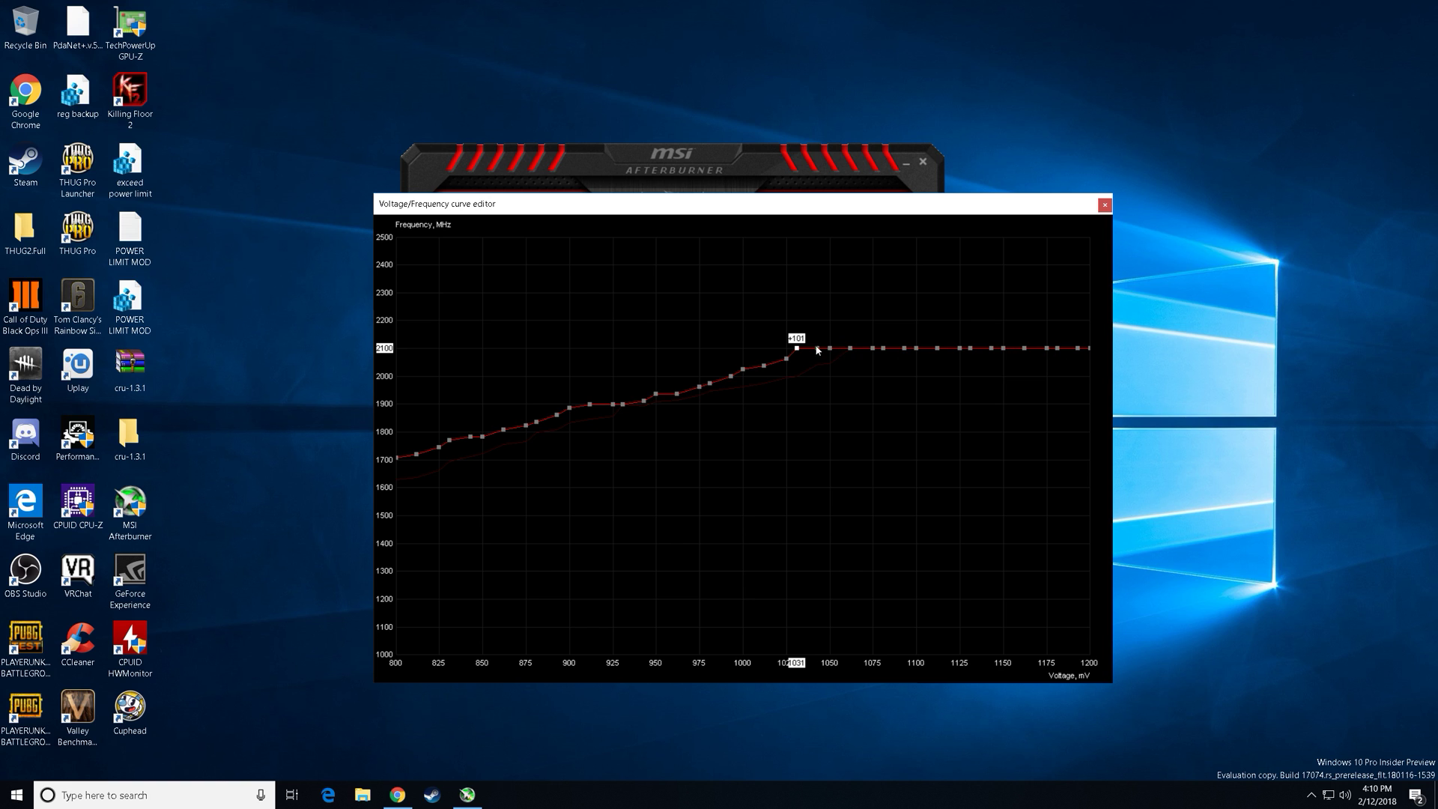
mouse_move(800, 352)
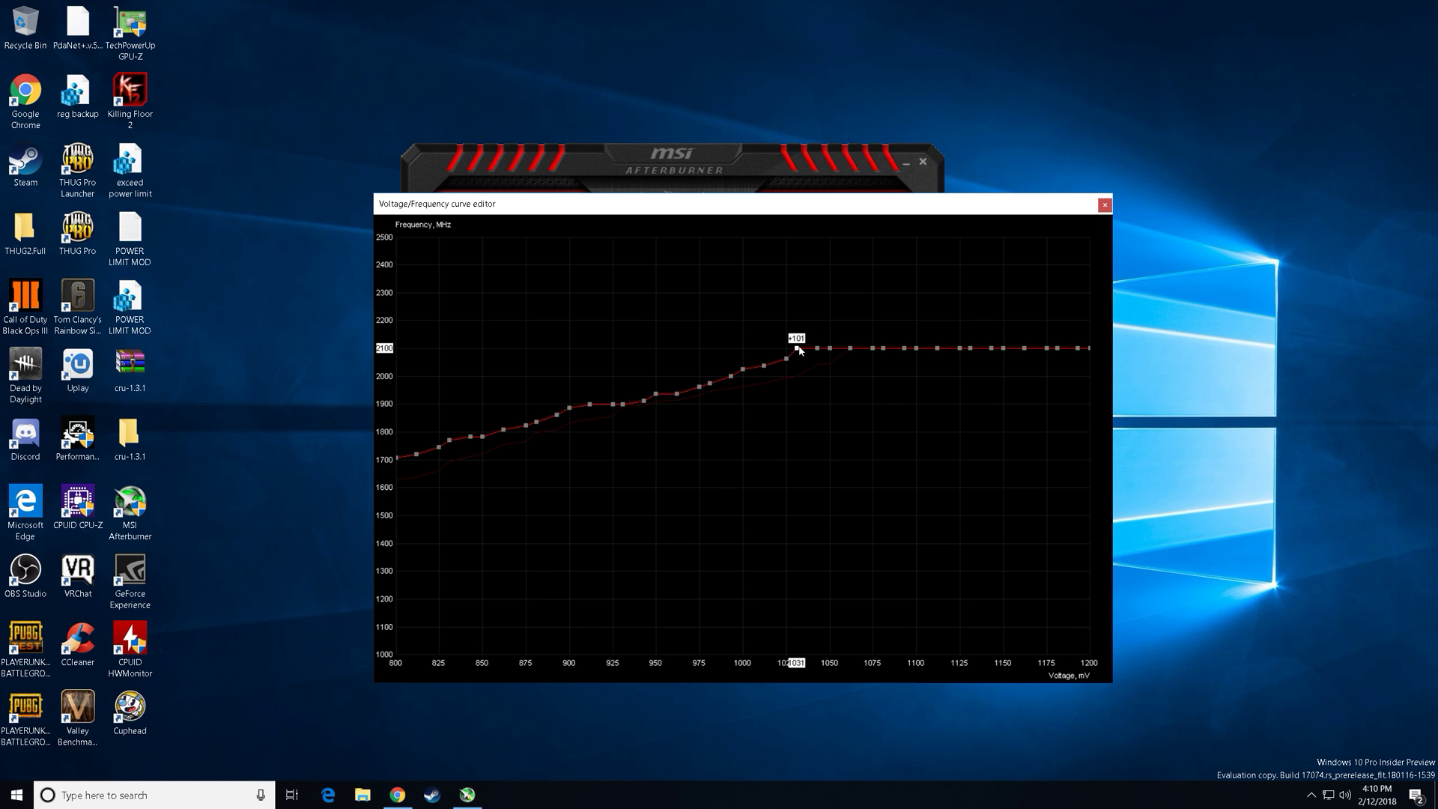
mouse_move(878, 356)
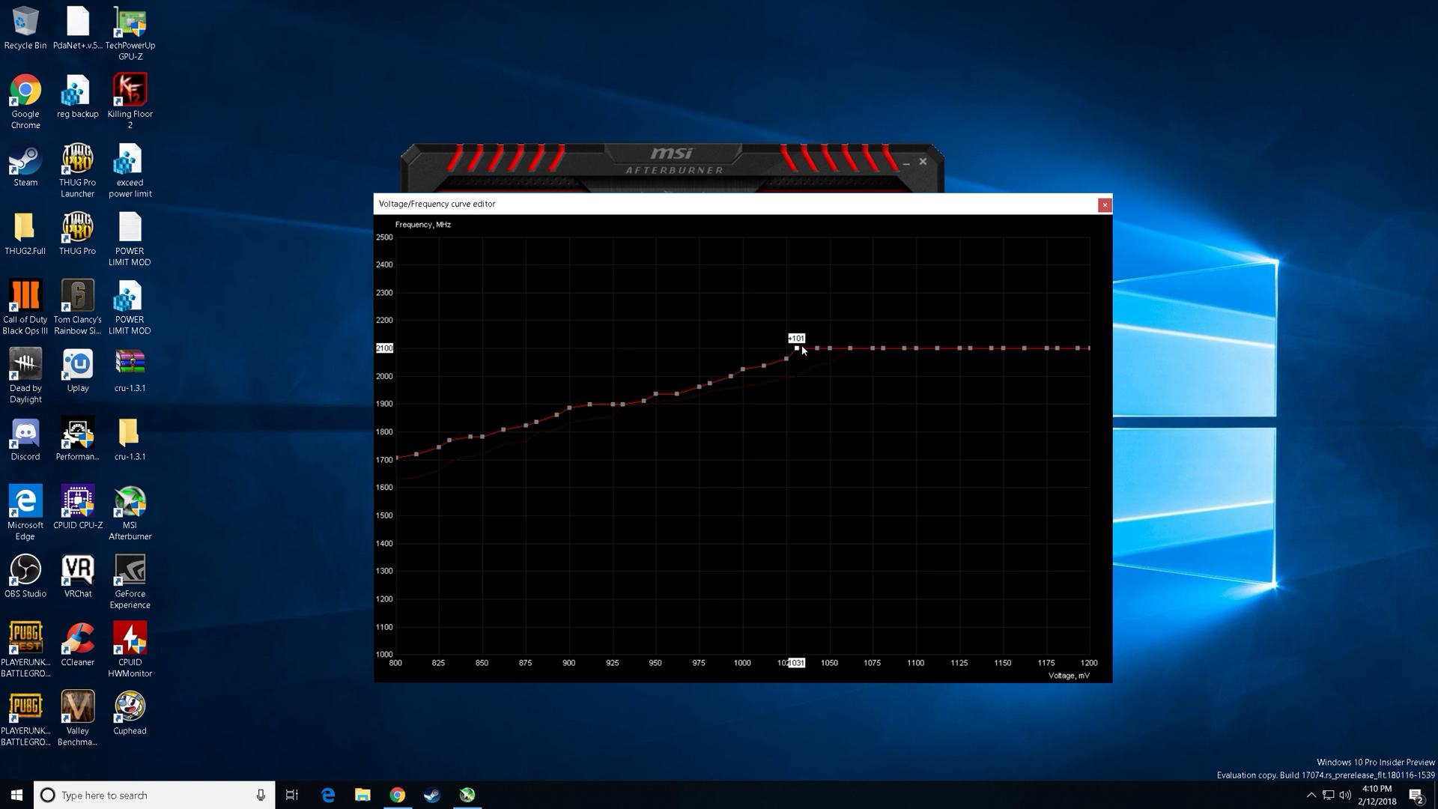
Apply the edited curve and close the Voltage/Frequency curve editor
left_click(1104, 204)
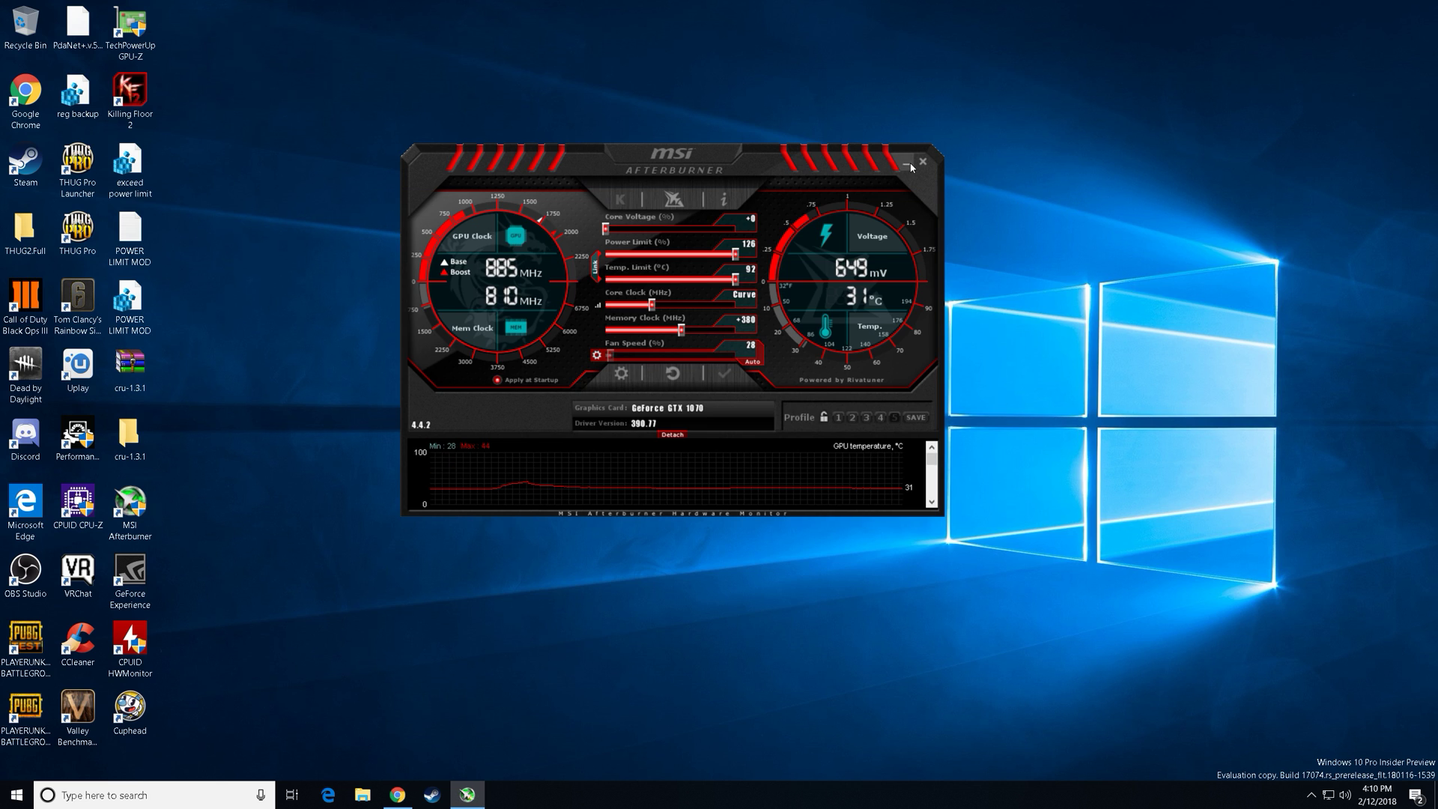
Minimize Afterburner and launch PUBG from its desktop shortcut
left_click(924, 162)
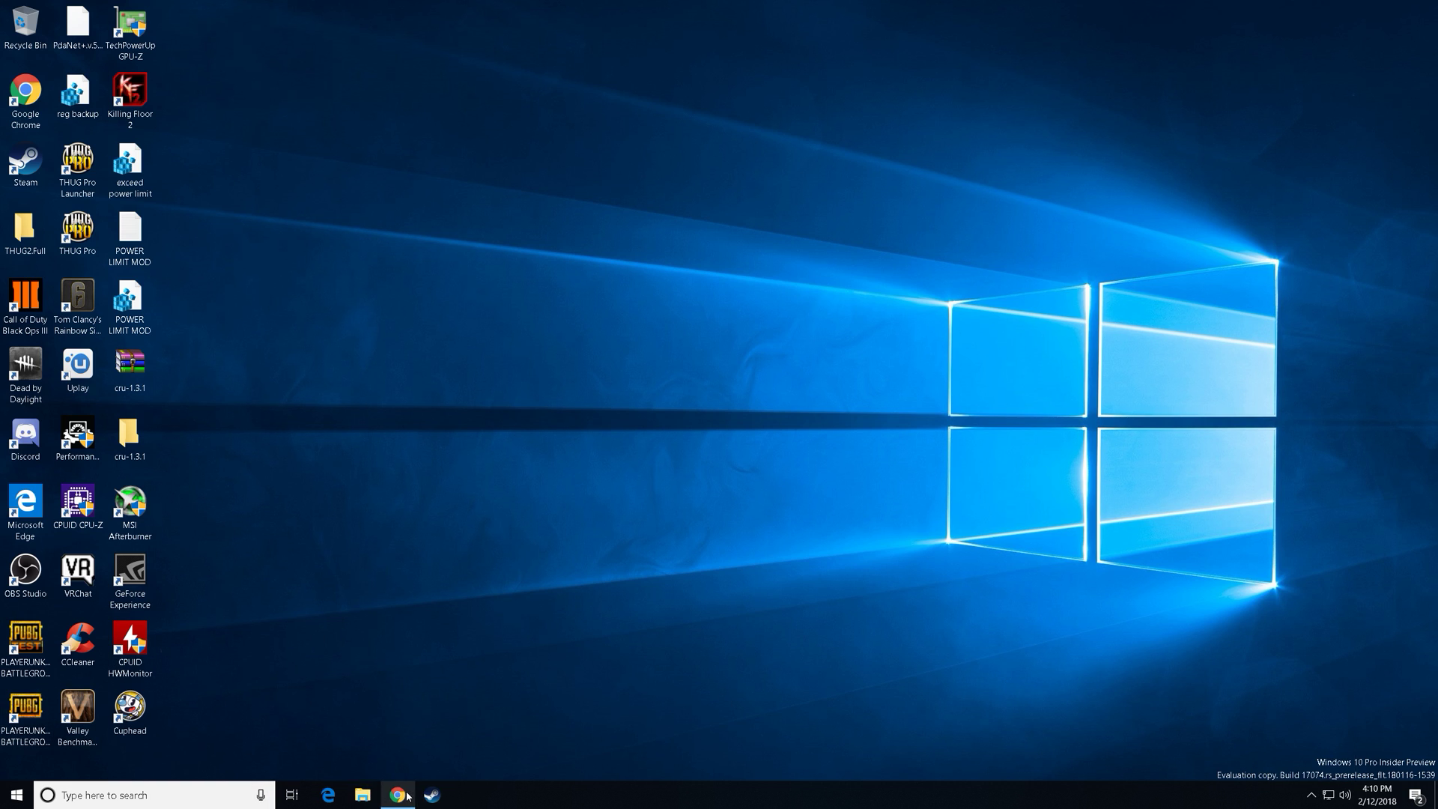
left_click(25, 711)
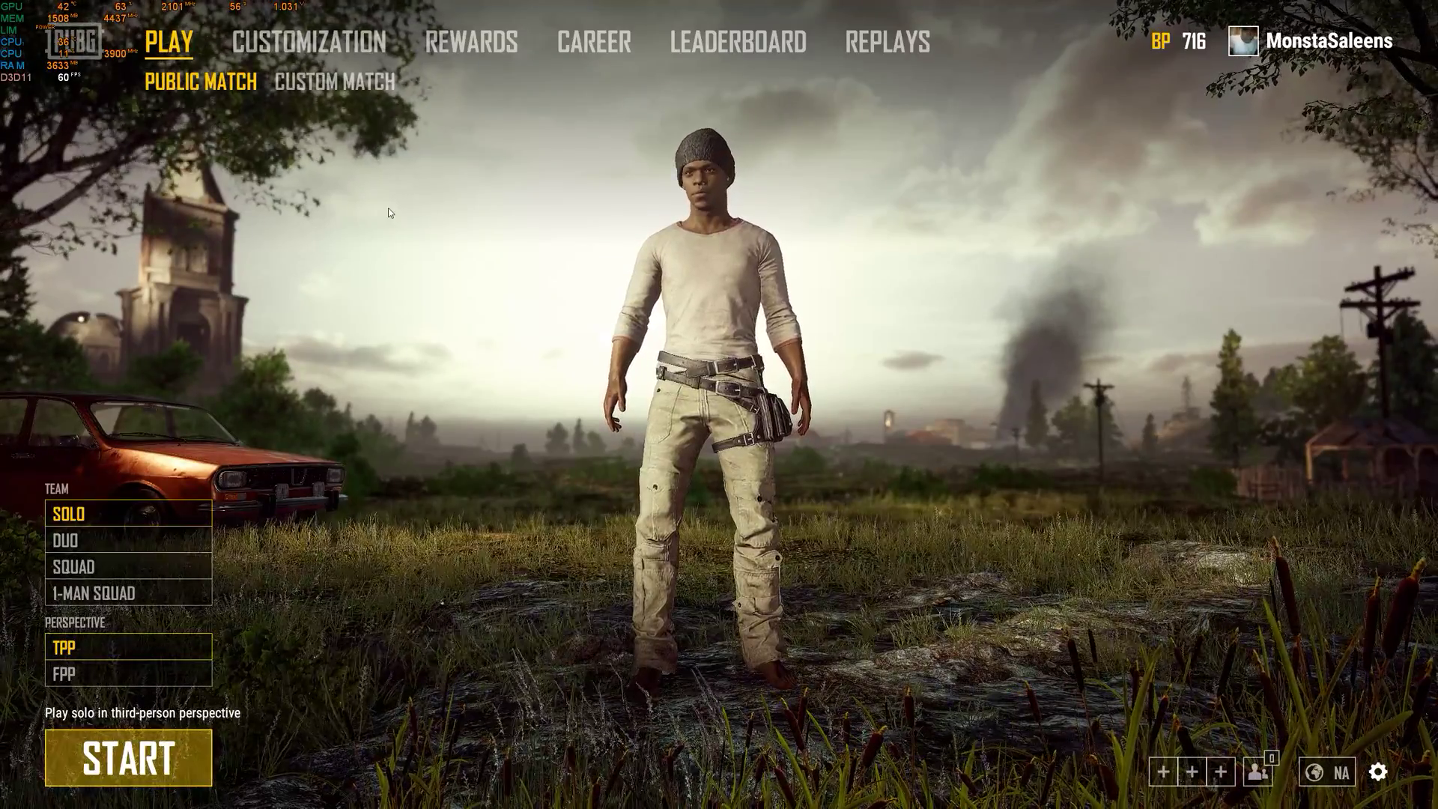
Set solo to FPP, browse Customization, Rewards, Career and Leaderboard, then queue a solo match
left_click(64, 673)
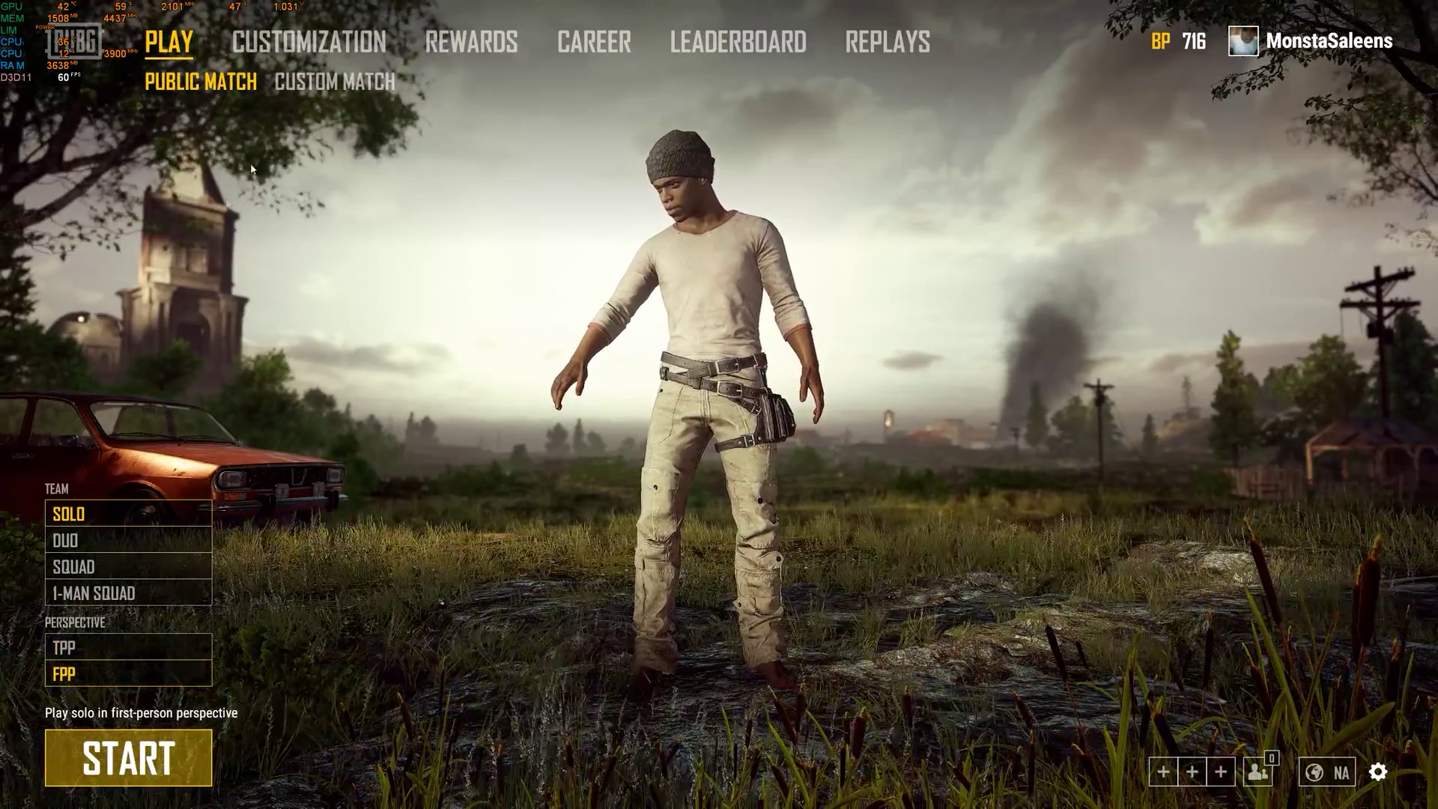
left_click(309, 41)
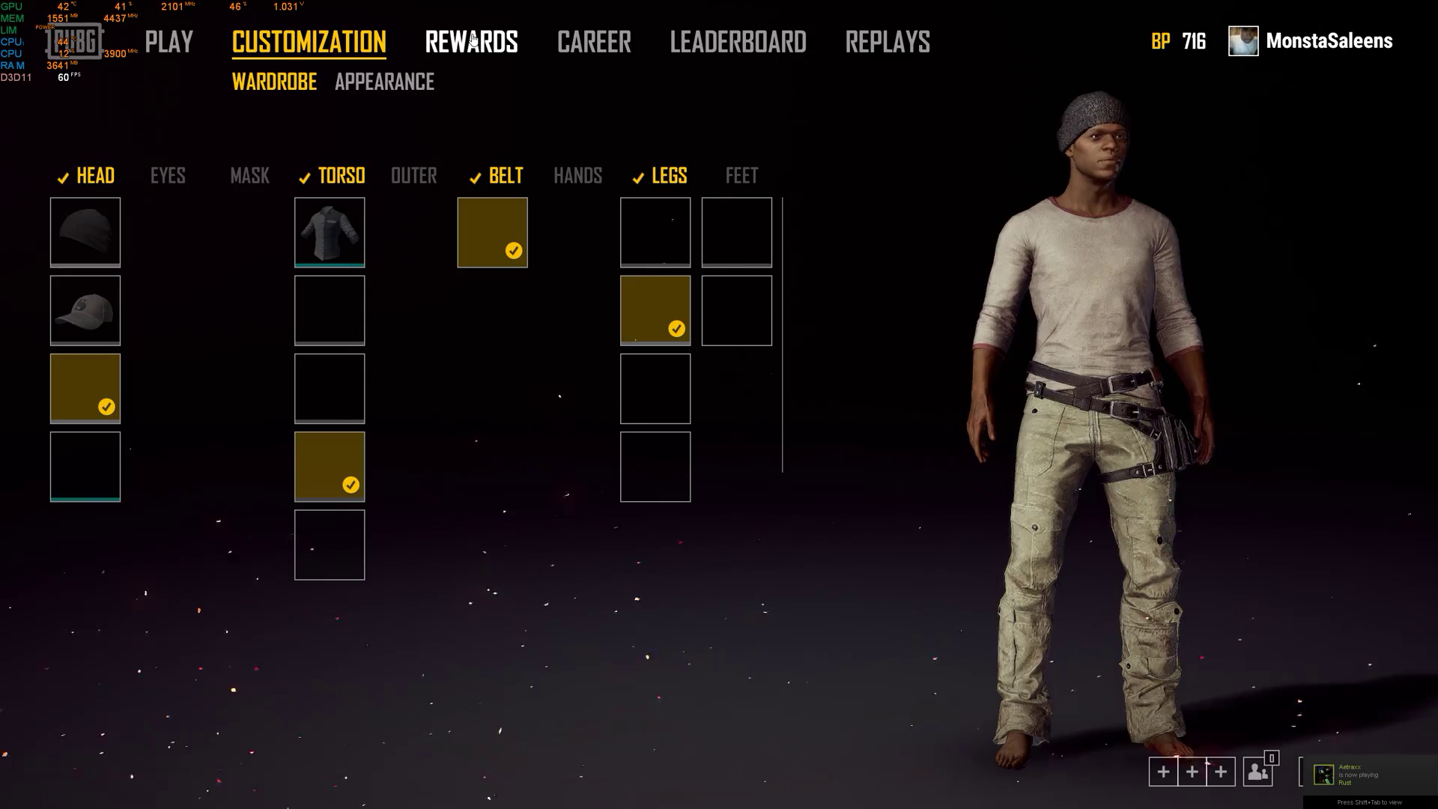
left_click(470, 41)
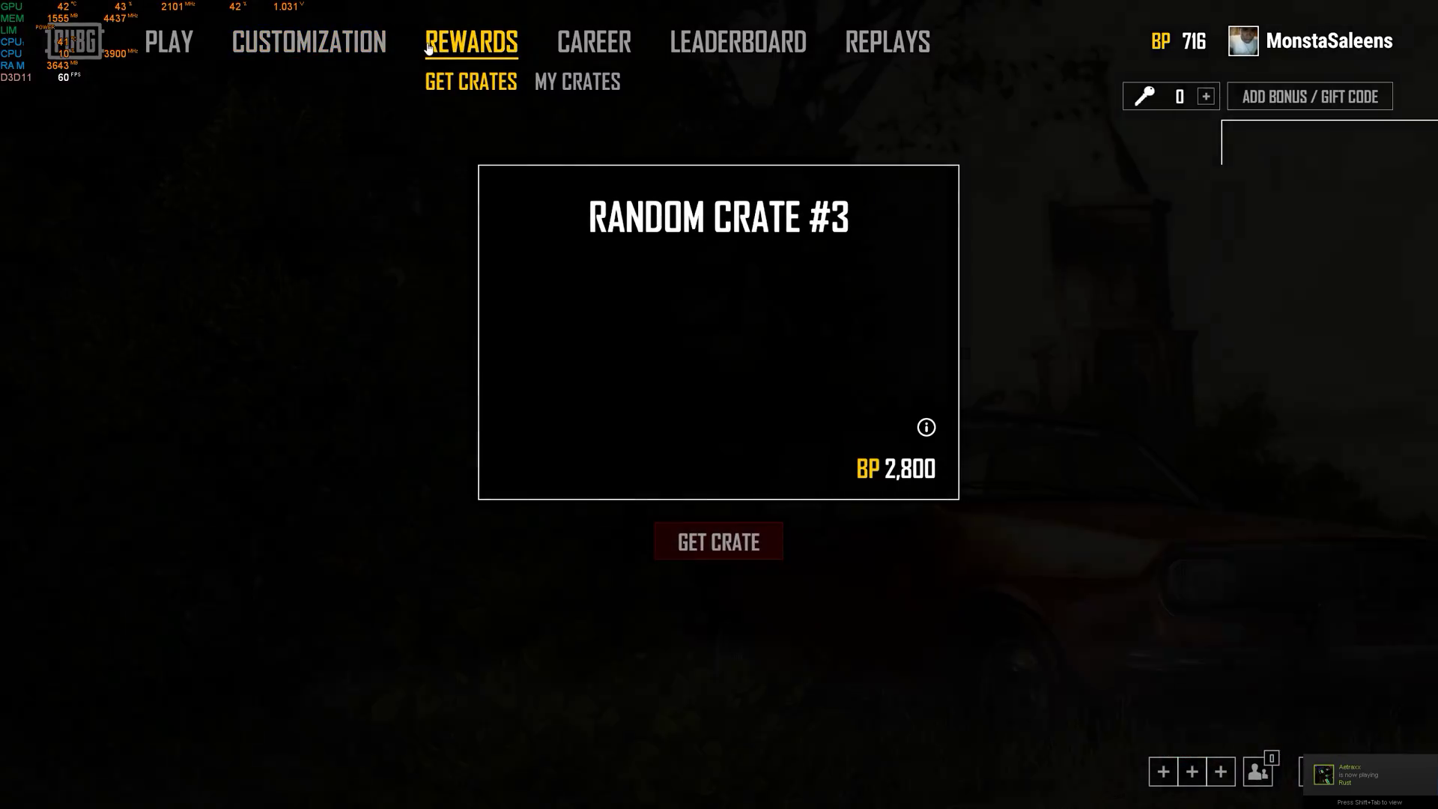
left_click(594, 42)
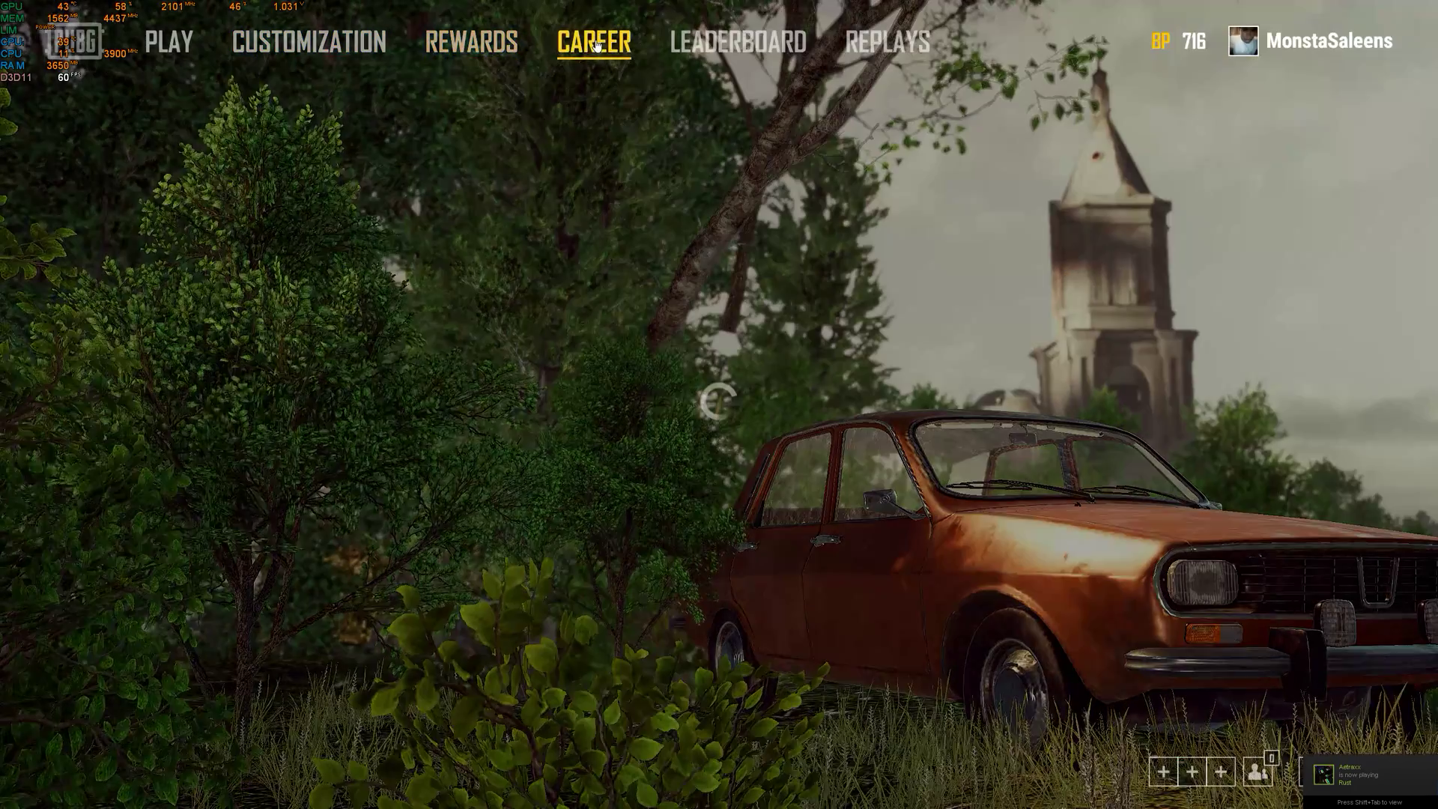
left_click(592, 42)
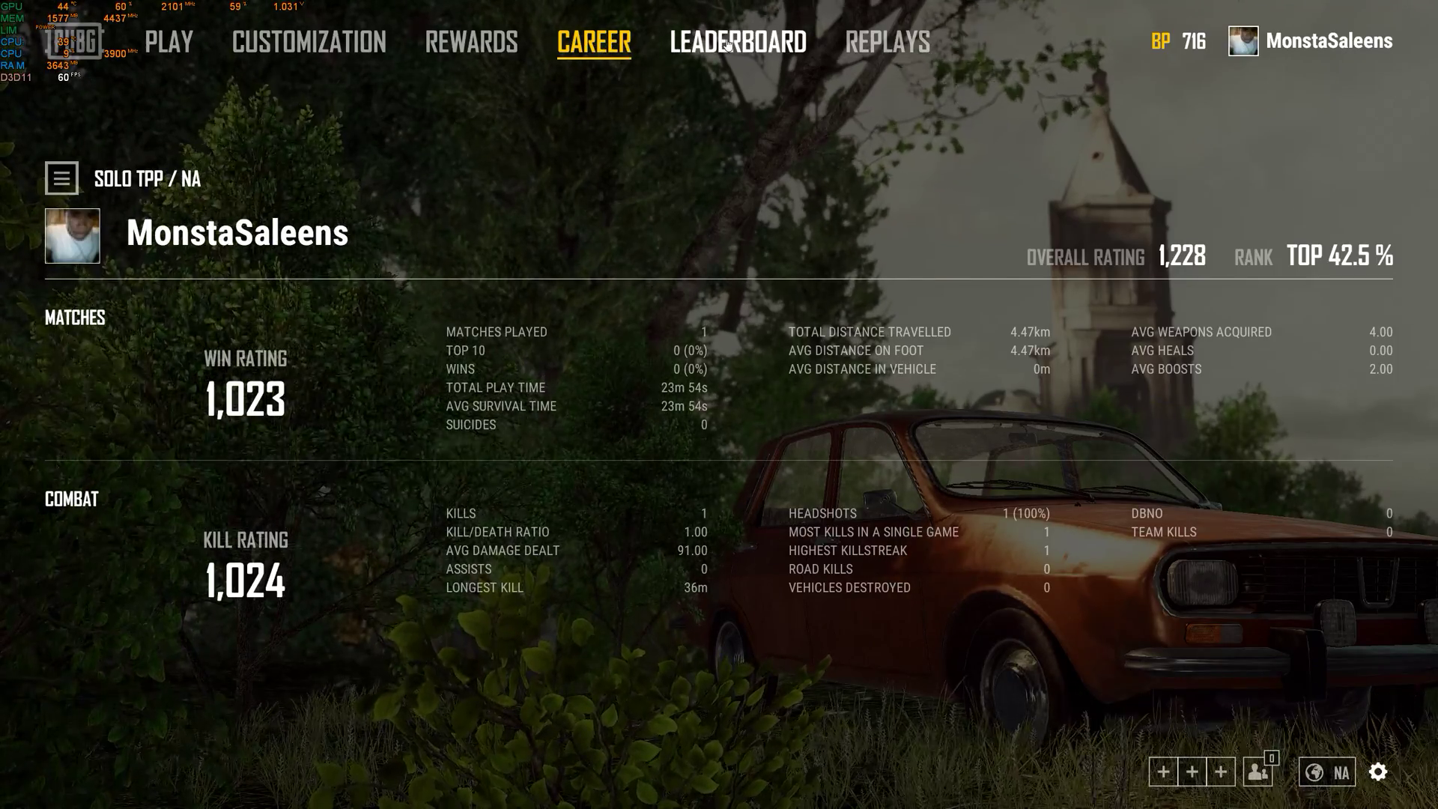
left_click(737, 42)
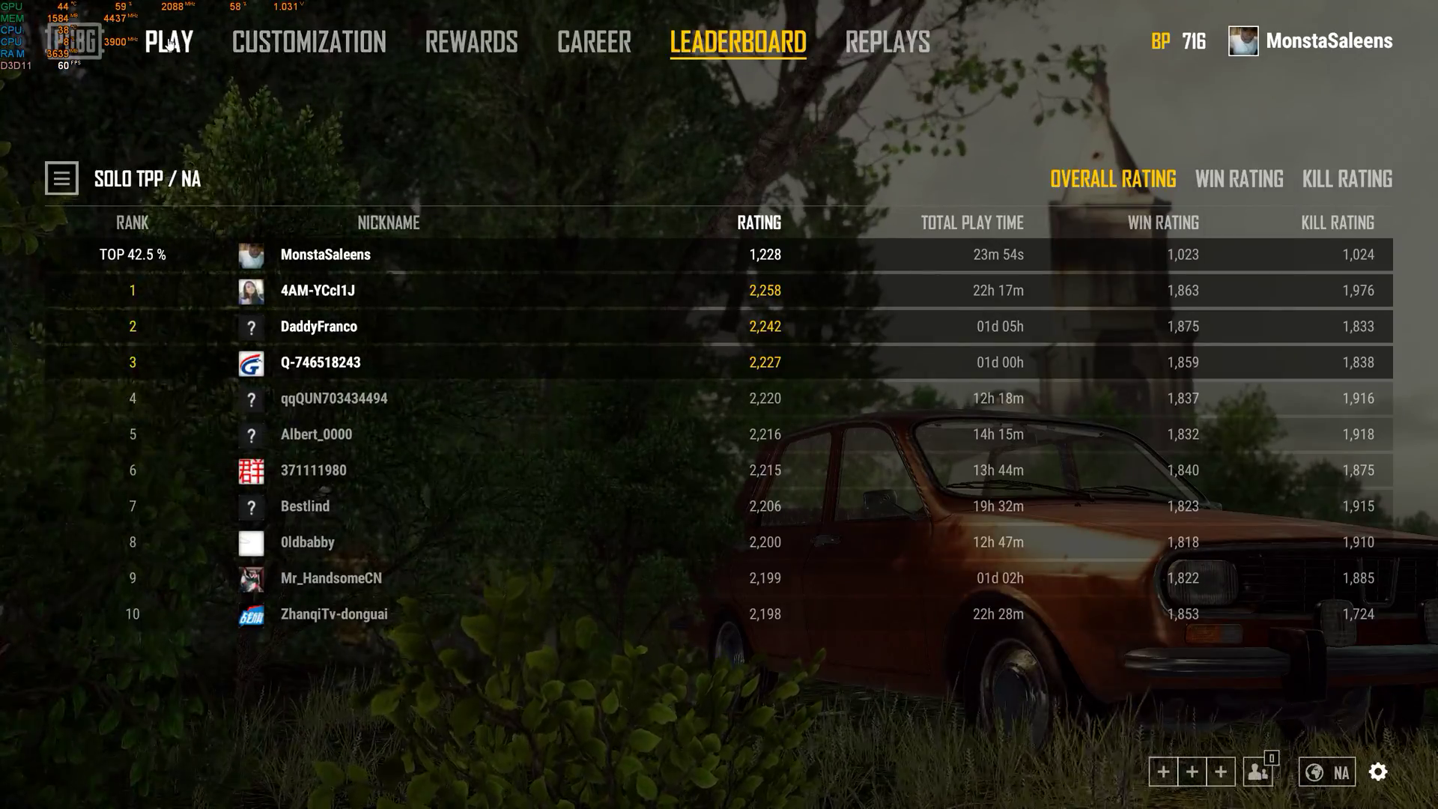
left_click(168, 41)
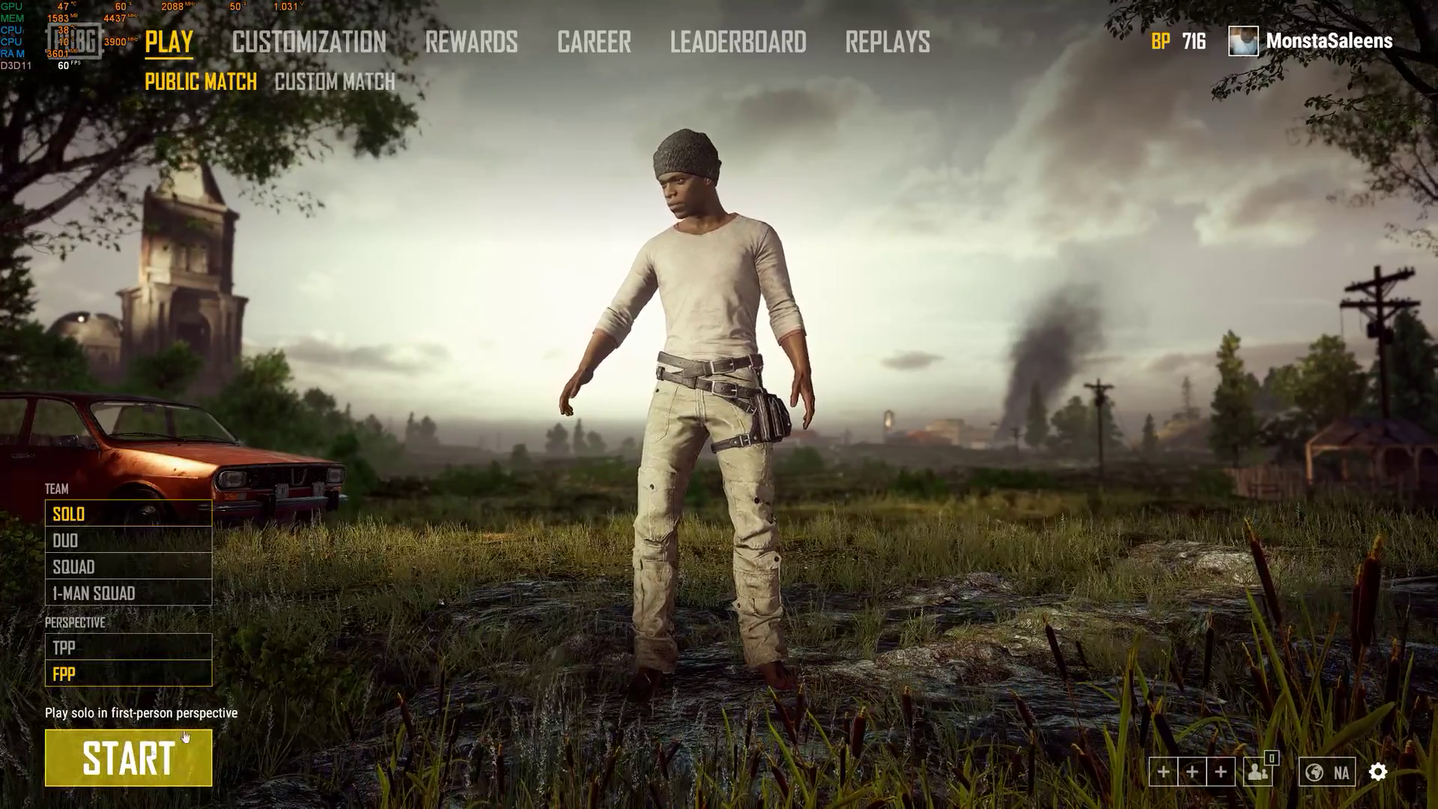
left_click(127, 758)
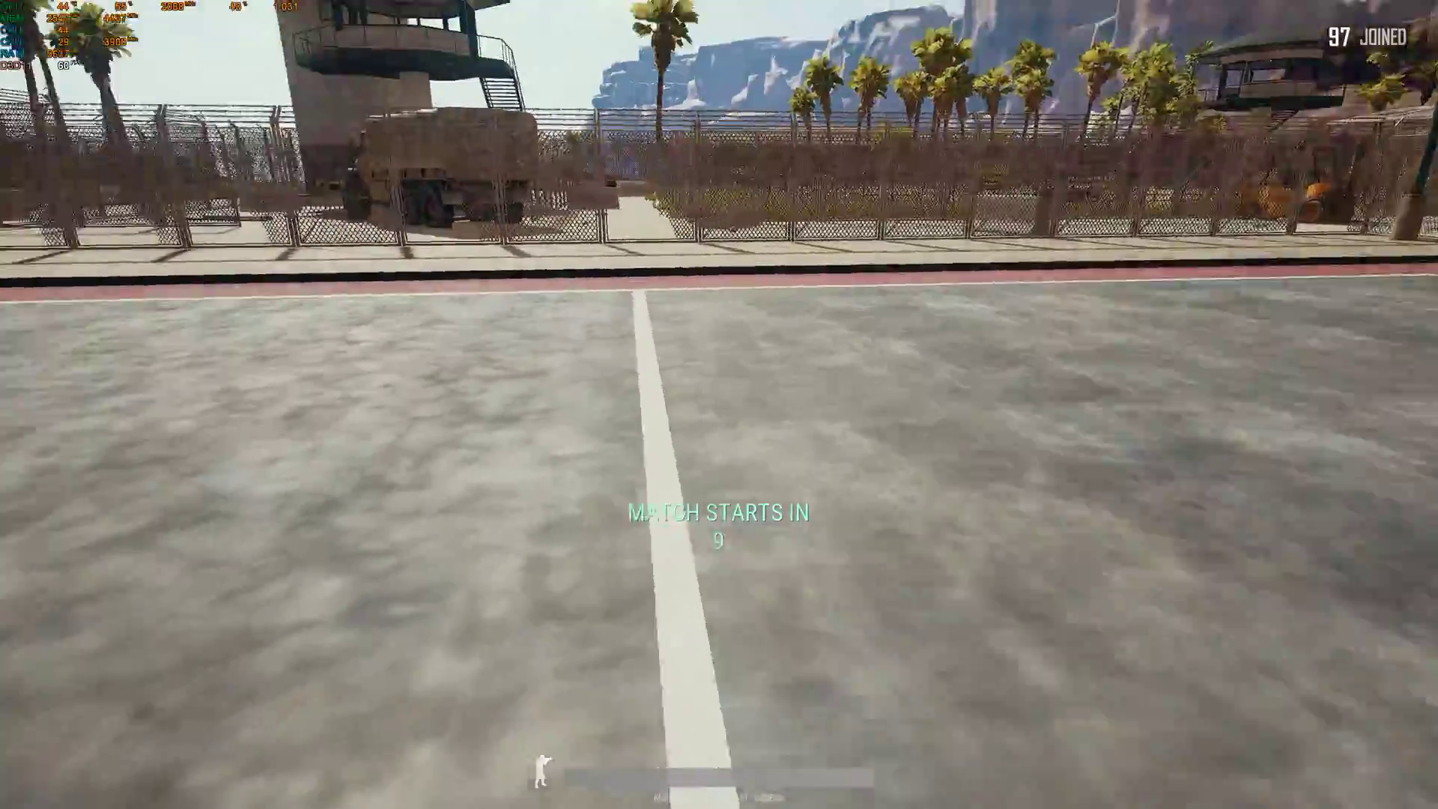
mouse_move(719, 404)
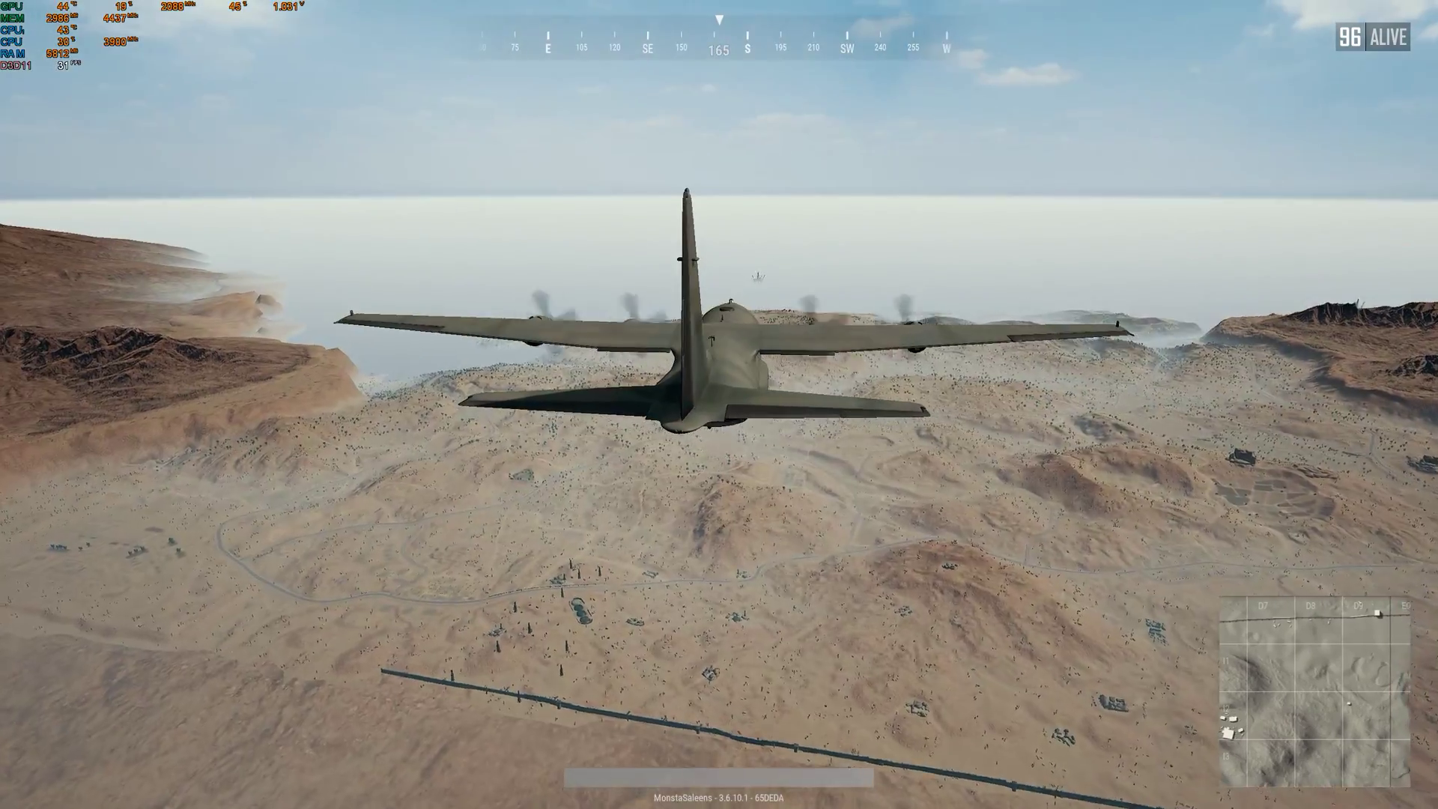
Lower Voice Chat Output from 58 to 38 in Sound settings, then check the map
key("Escape")
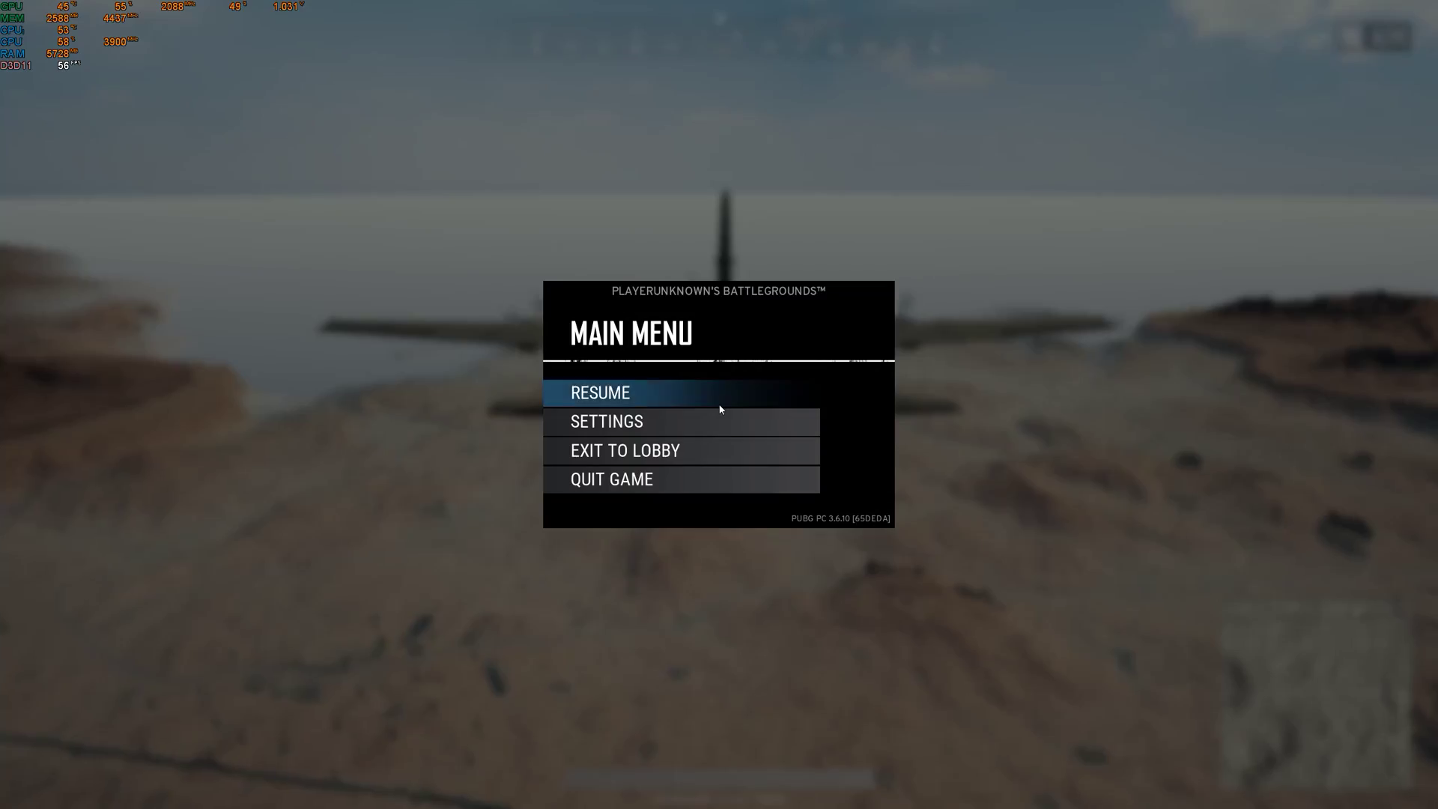
left_click(606, 421)
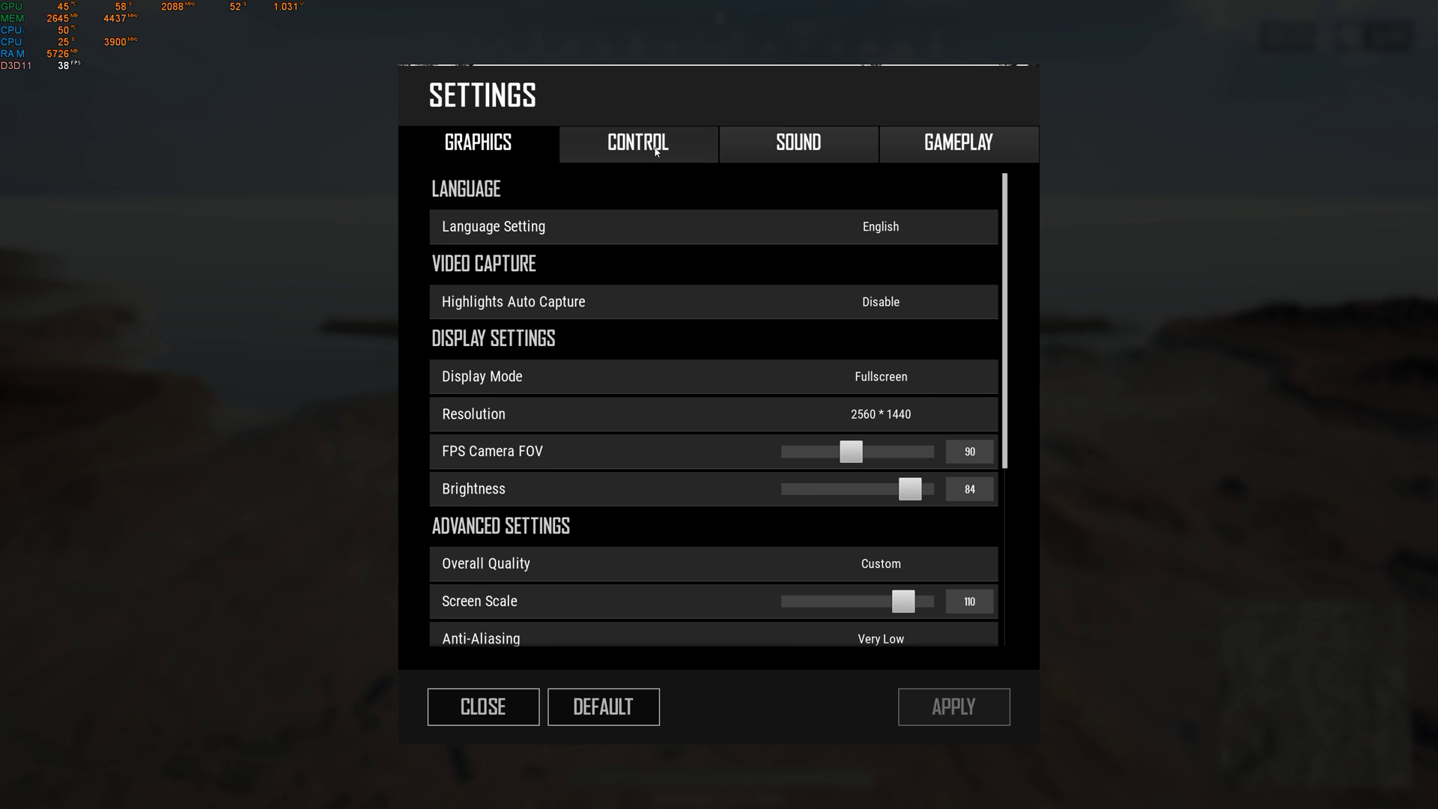
left_click(797, 143)
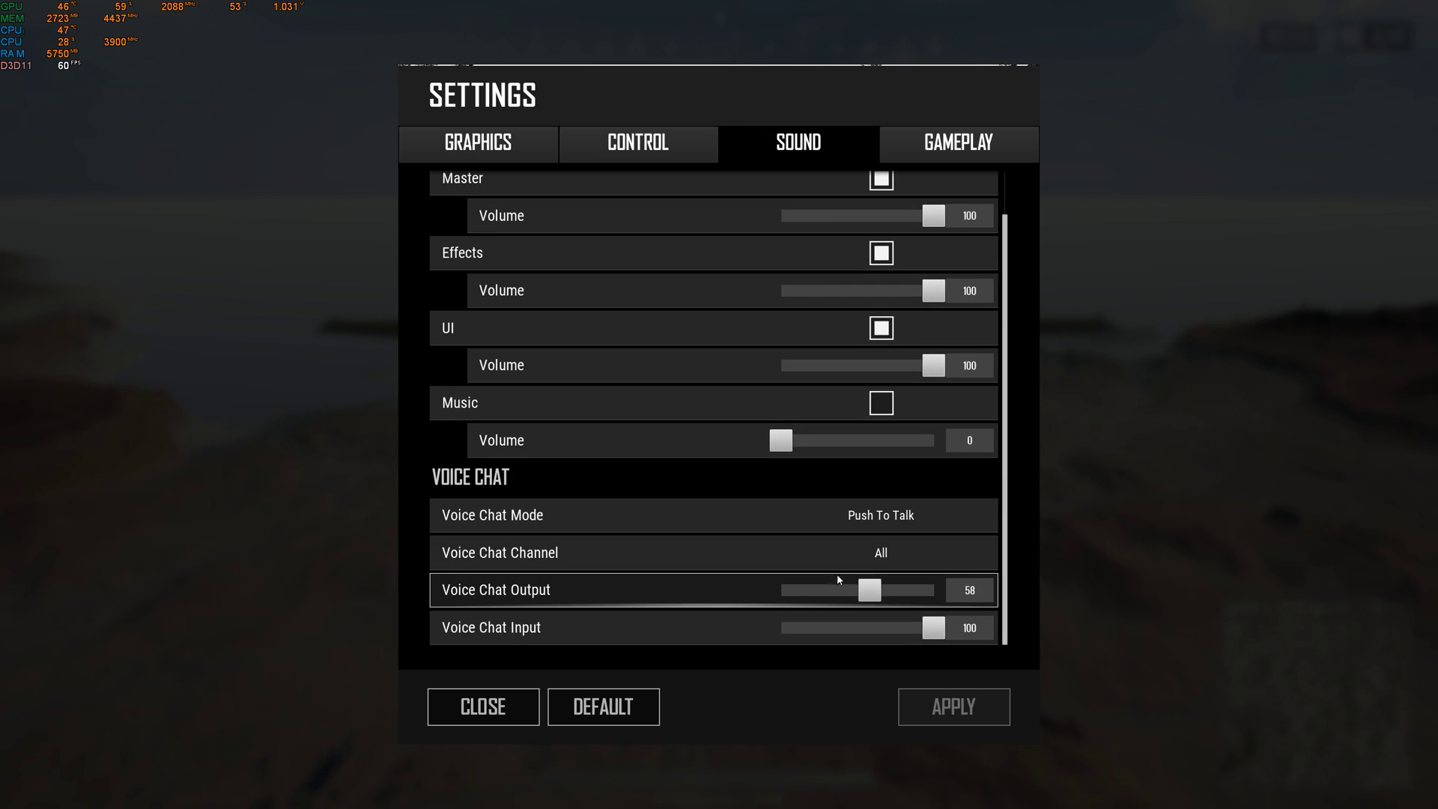
left_click_drag(870, 590, 826, 590)
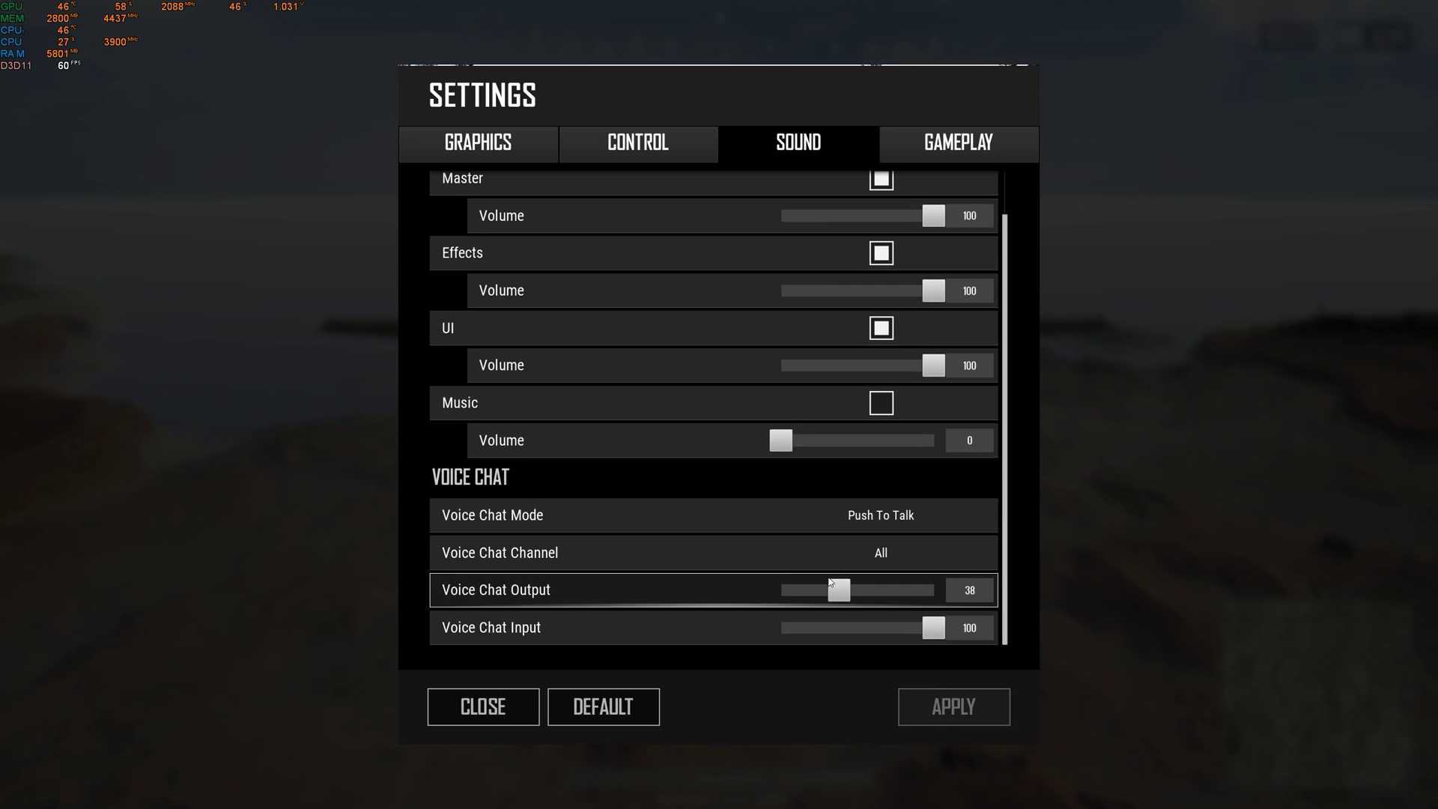
left_click(482, 706)
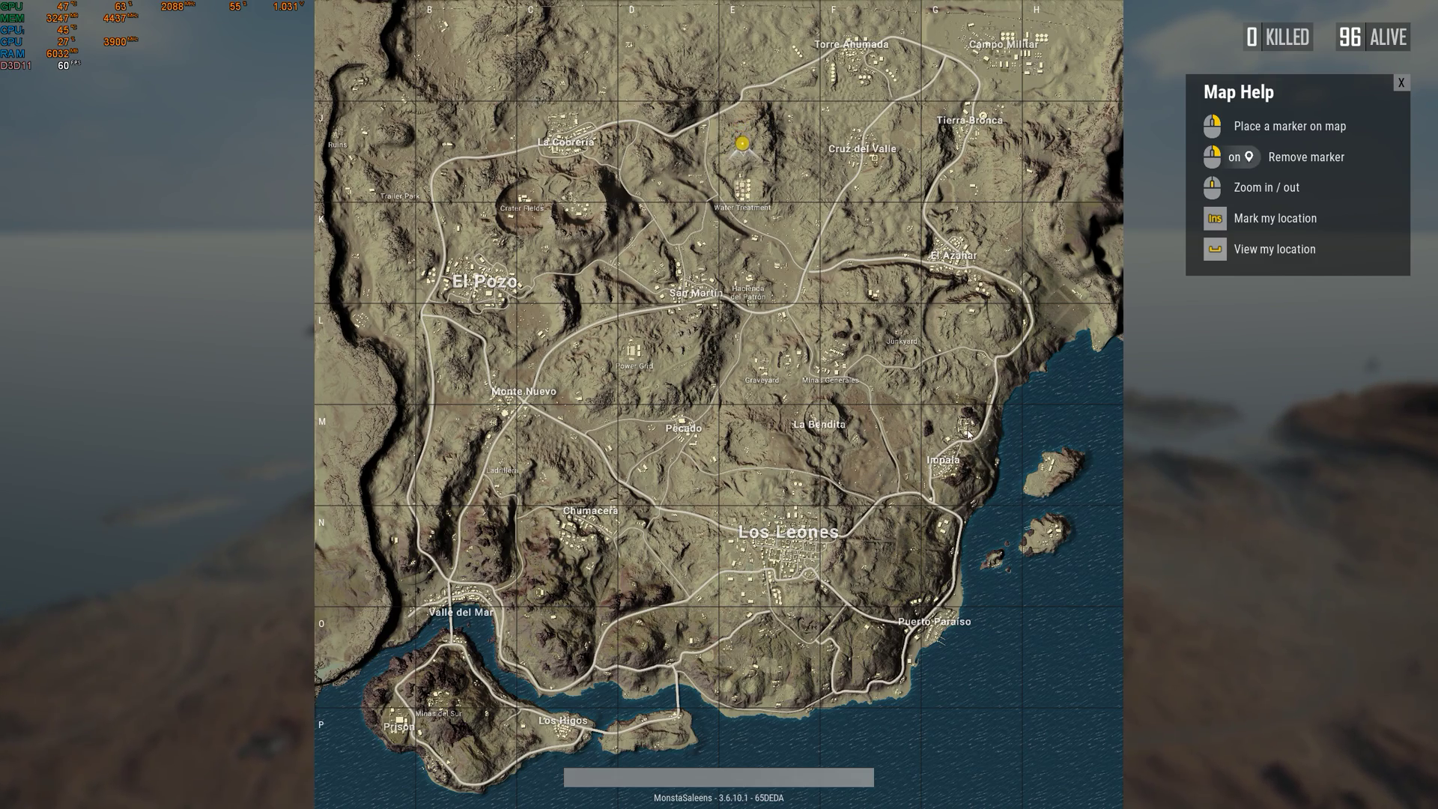
left_click(965, 421)
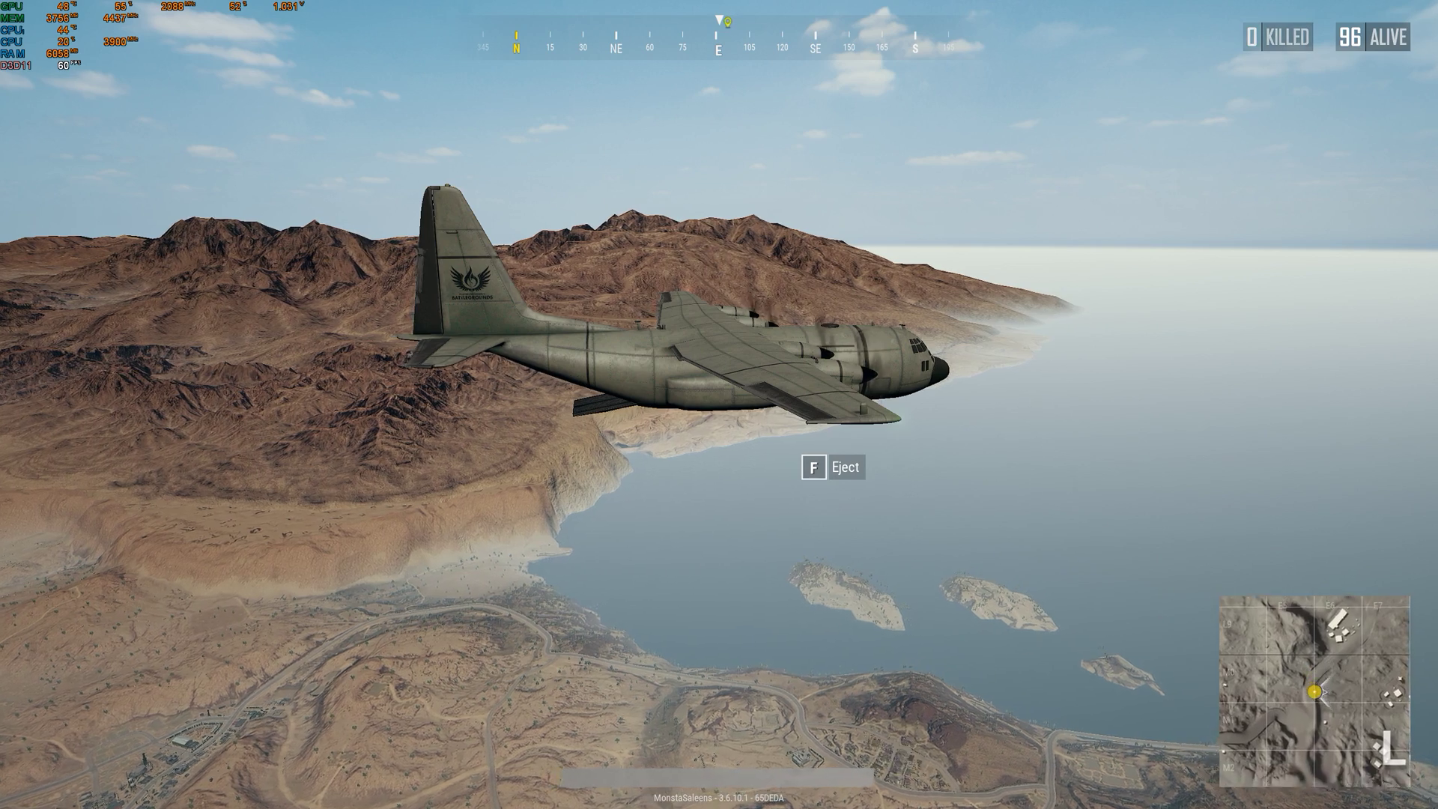
Eject from the plane and parachute down to the industrial building
key("f")
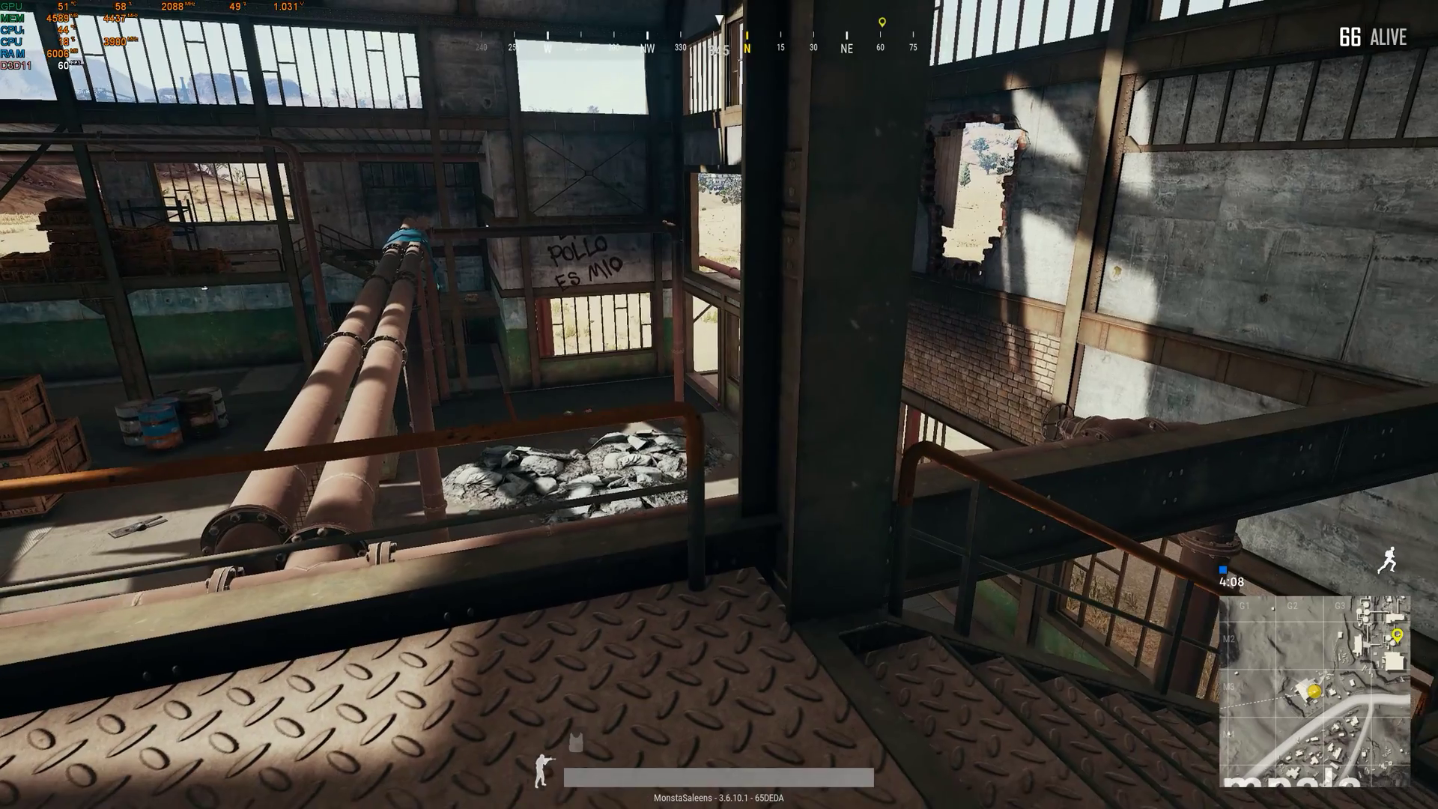
key("Escape")
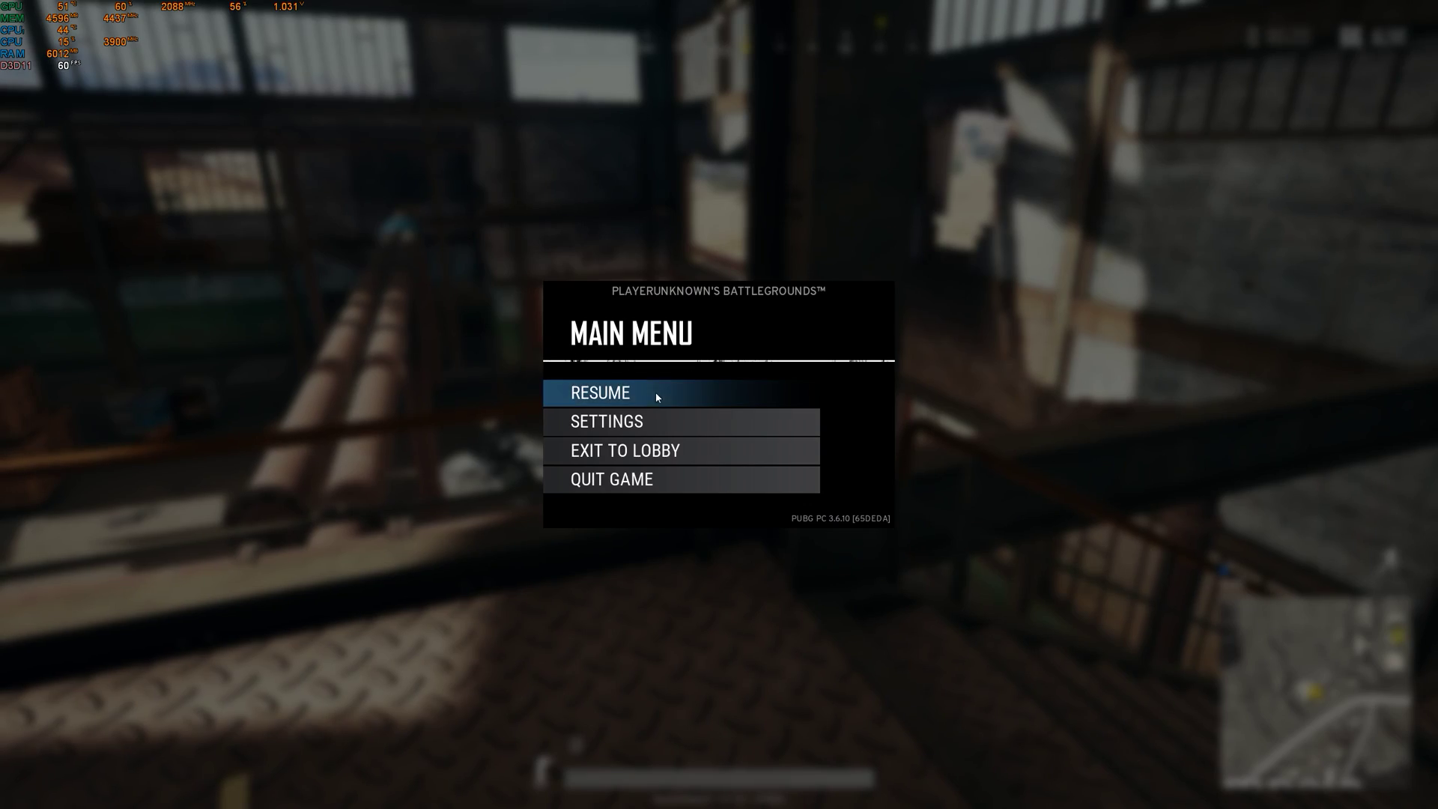
left_click(606, 421)
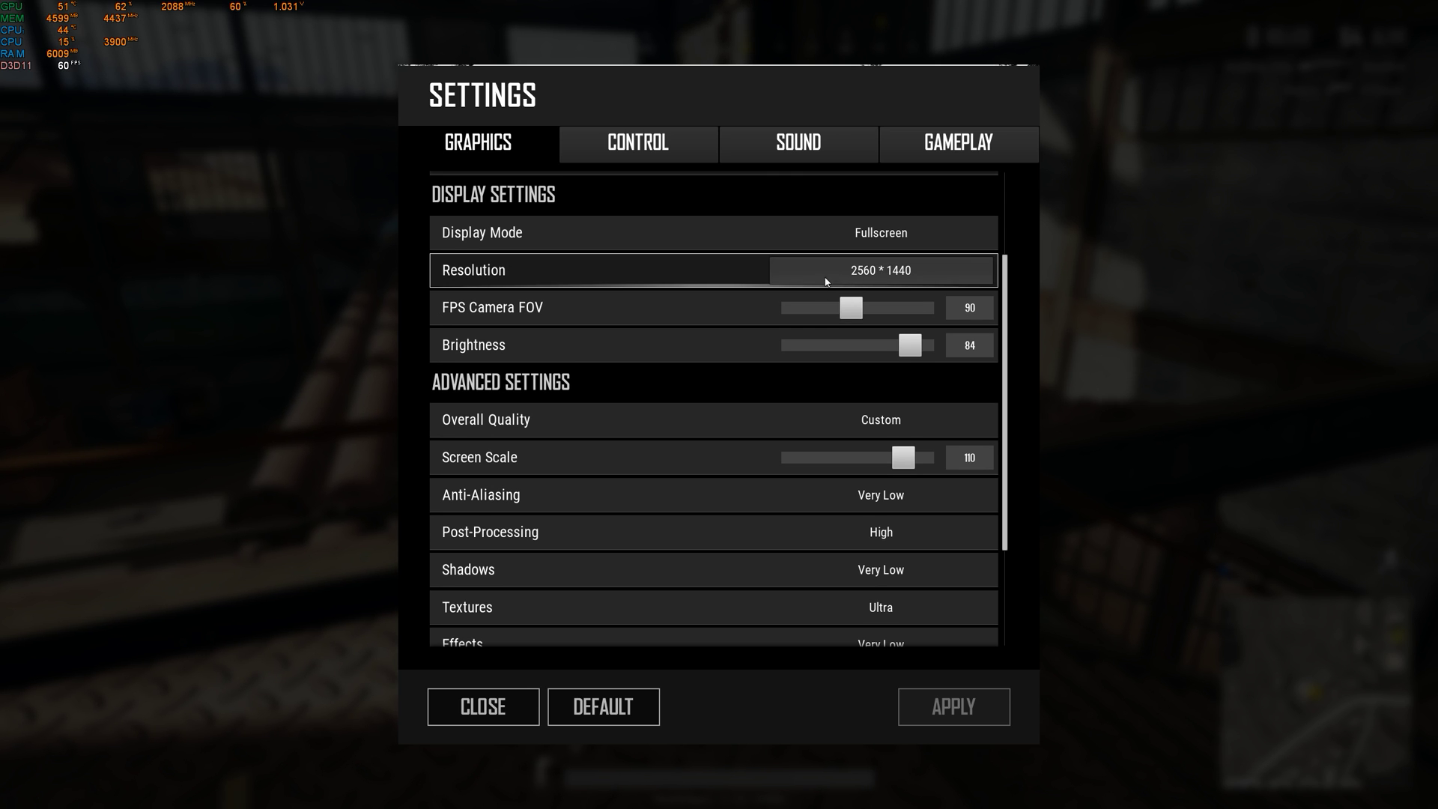
scroll("down", 3)
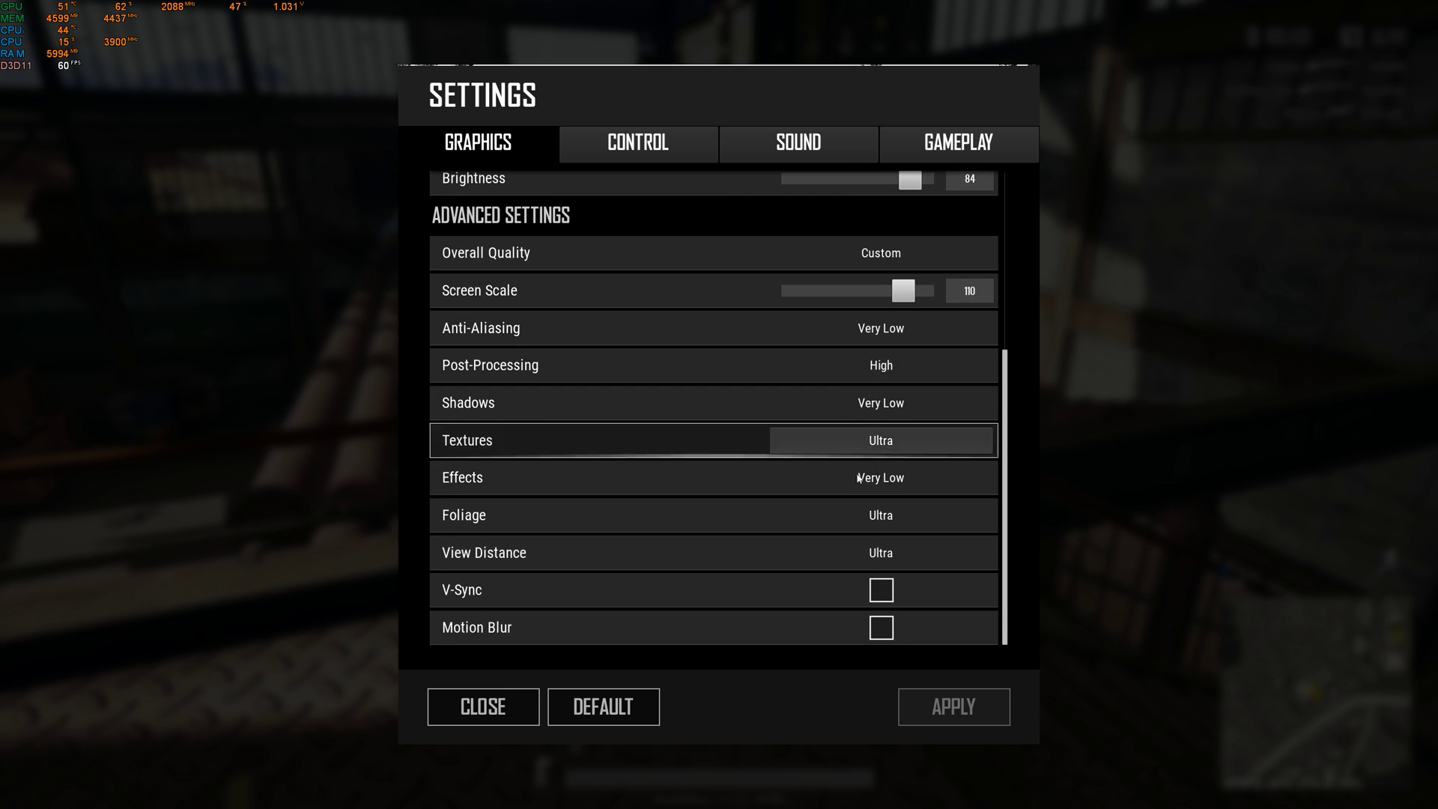
mouse_move(817, 477)
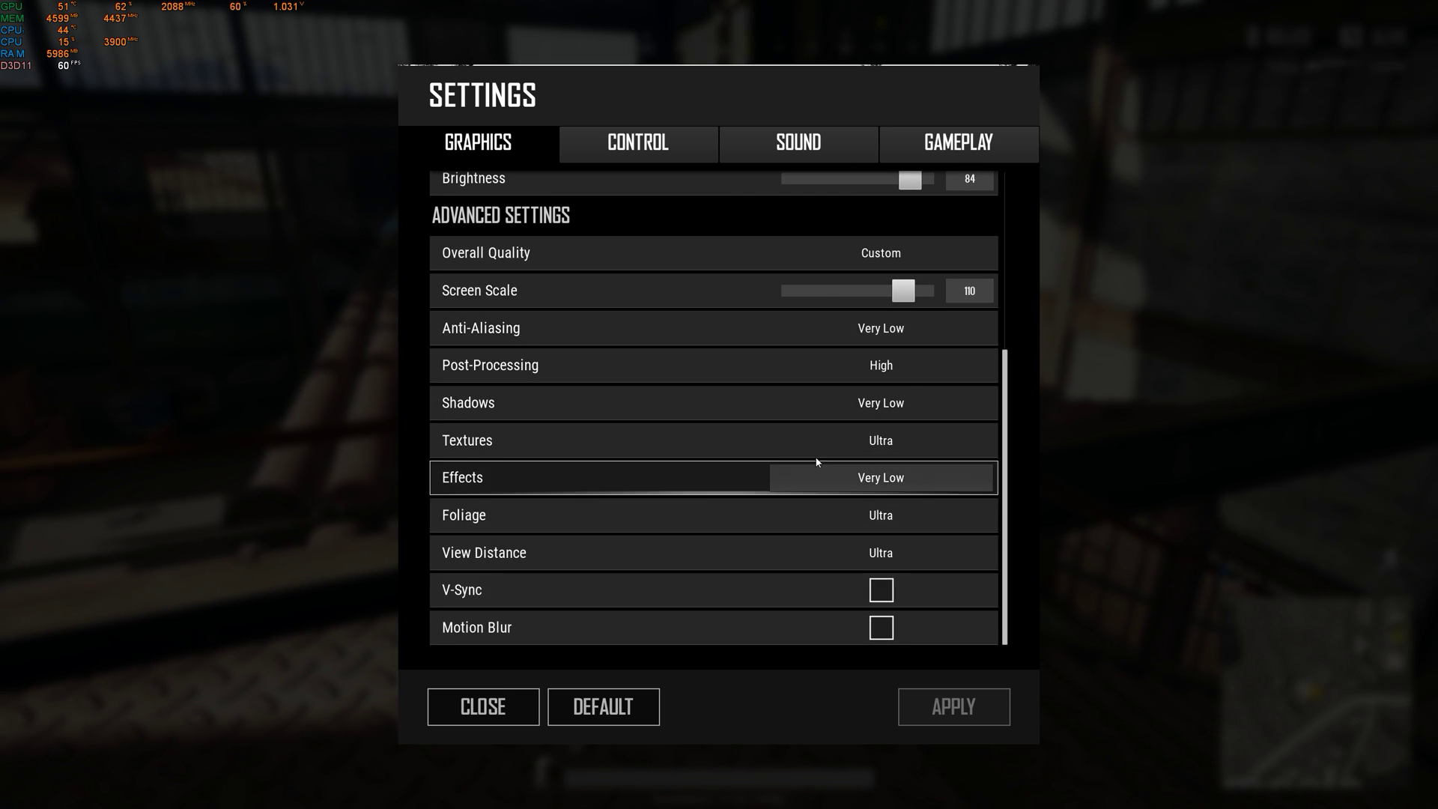
left_click(482, 706)
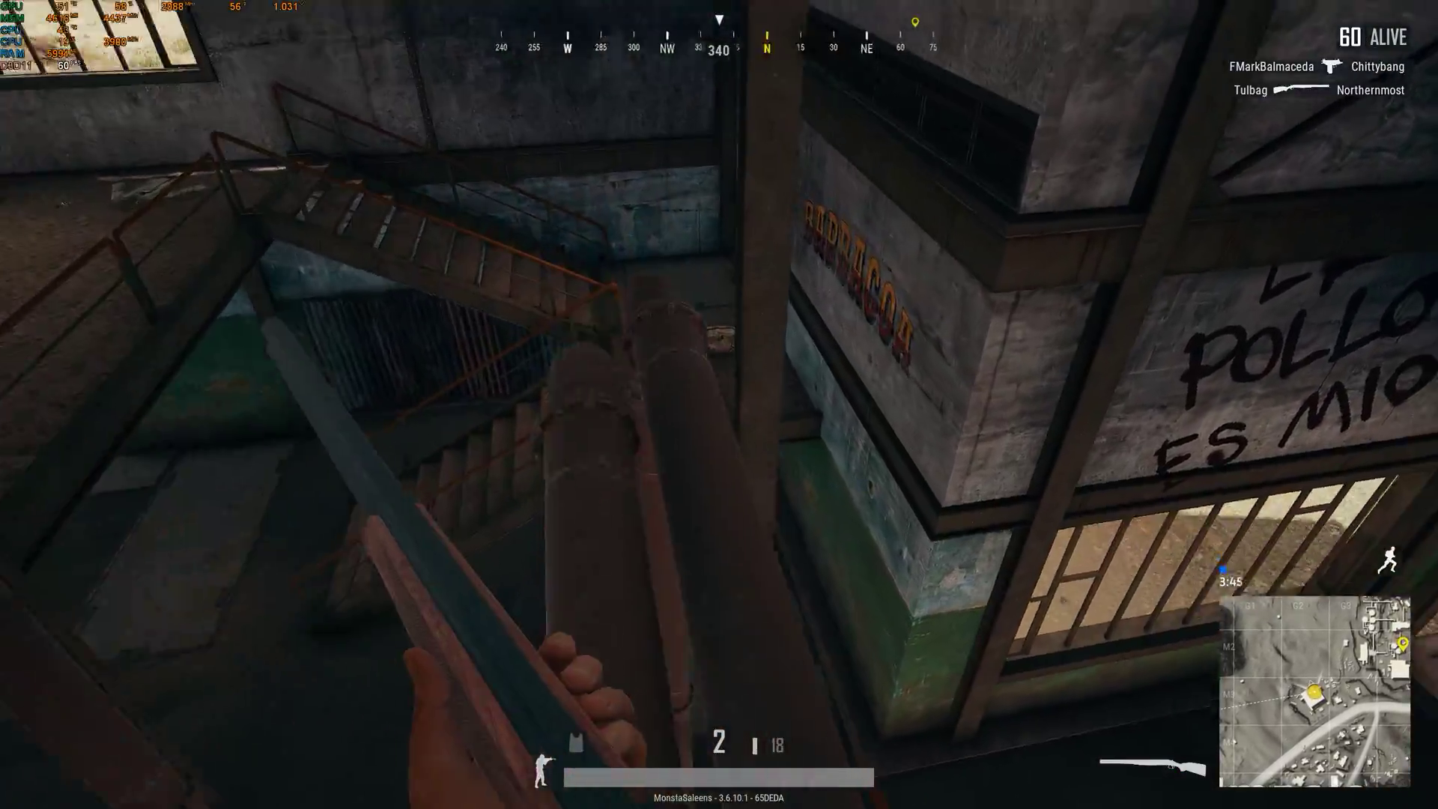
Open and close the inventory to check the S686 shotgun ammo and nearby loot
key("tab")
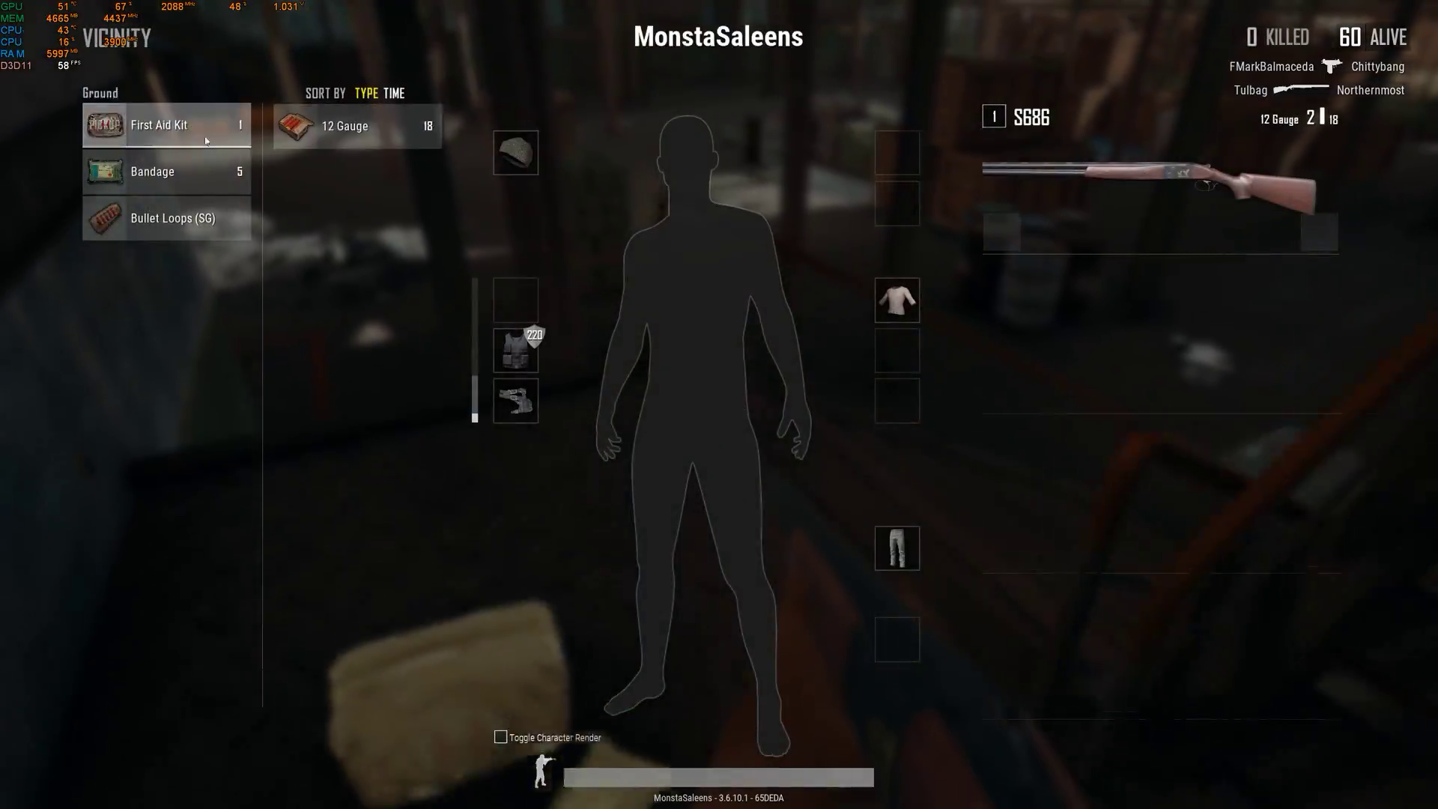
key("tab")
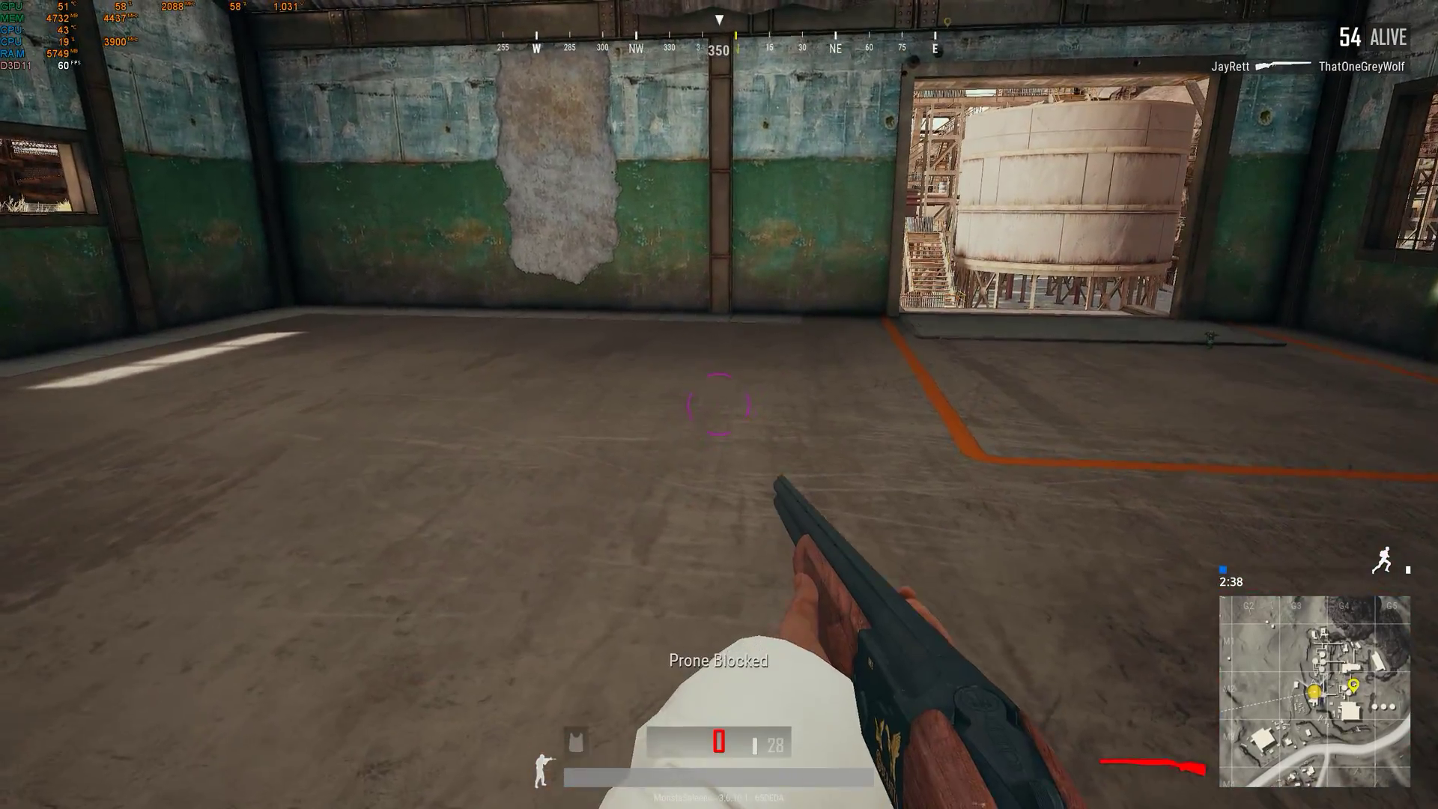
Quit PUBG, reposition Afterburner, and open the curve editor showing the 2100 MHz cap
left_click(610, 479)
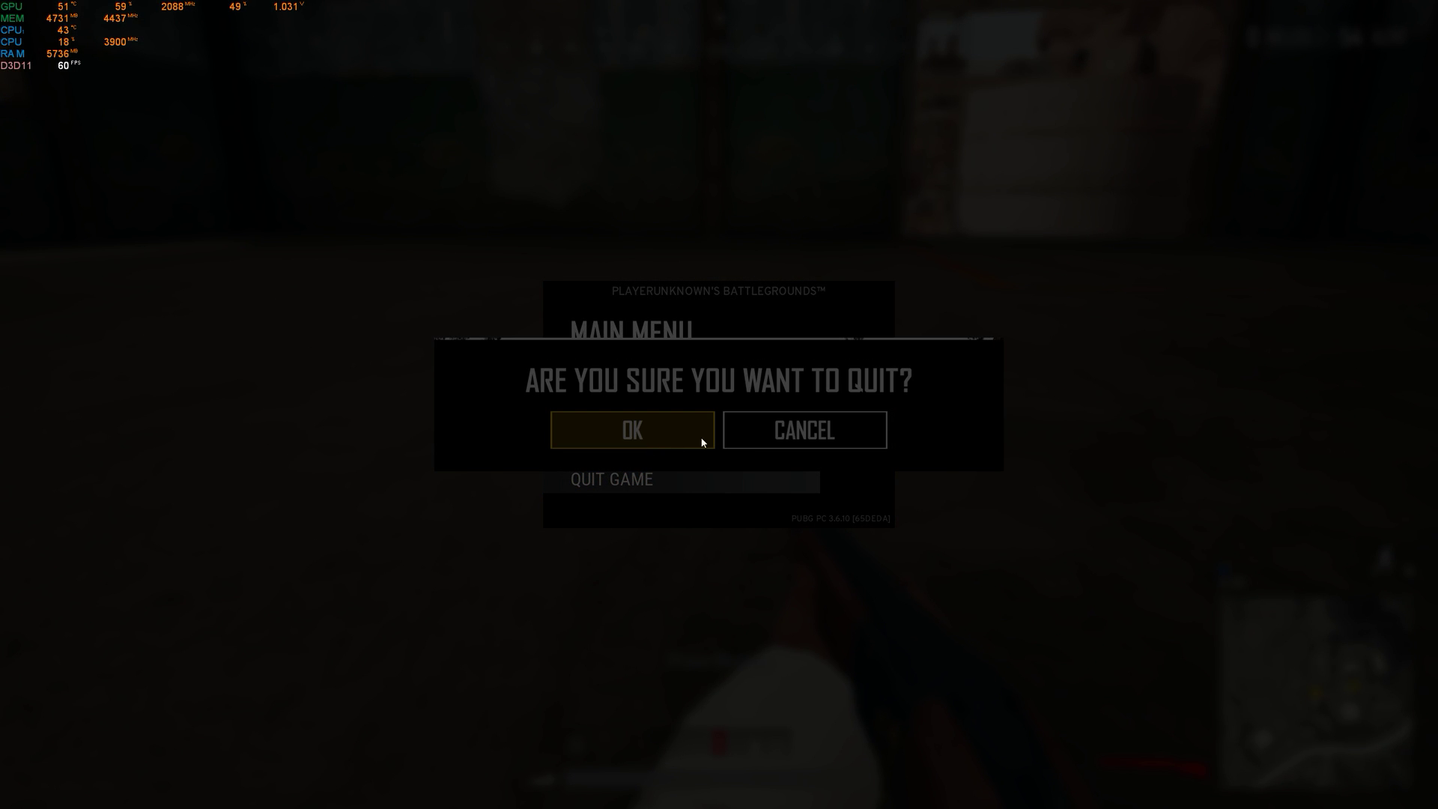
mouse_move(691, 323)
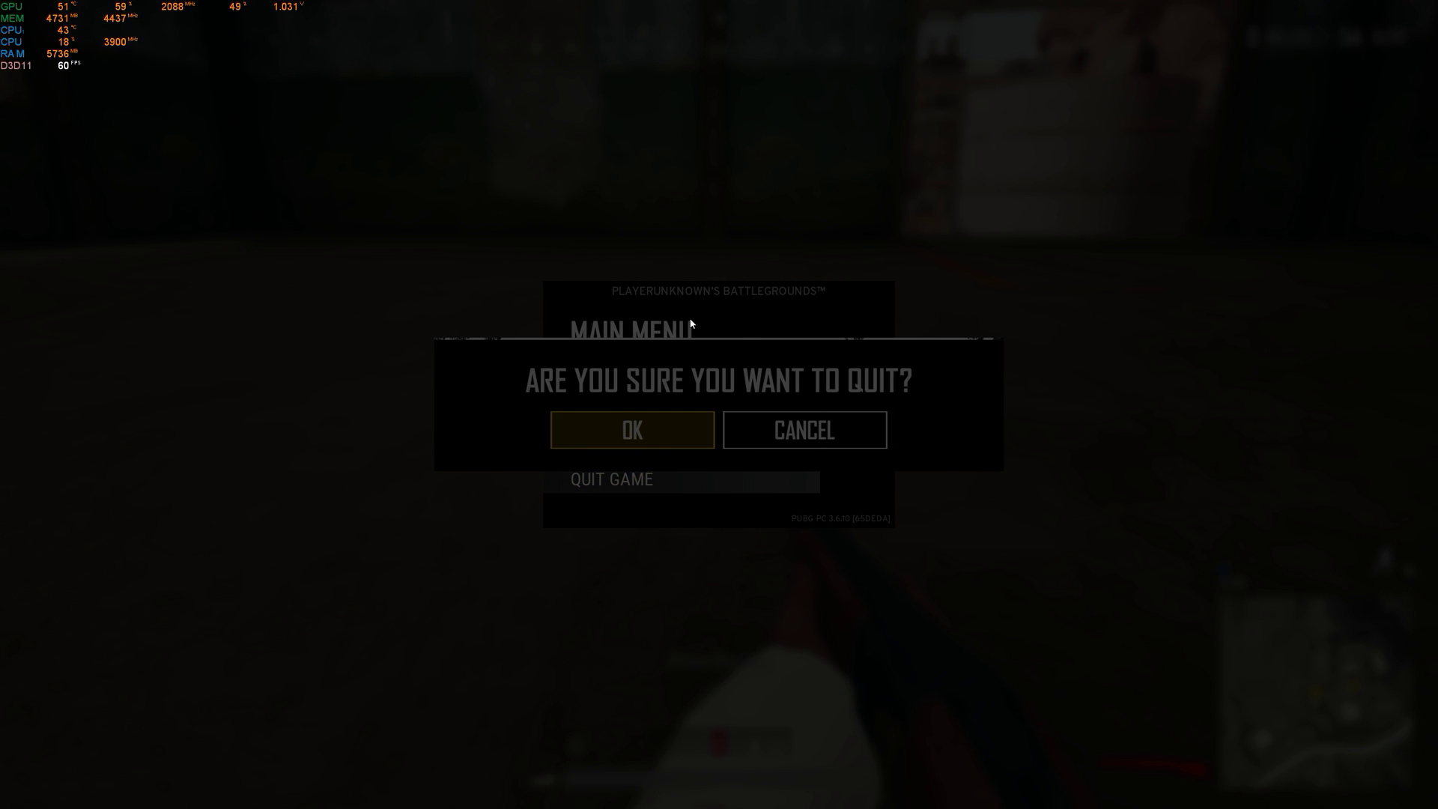
left_click(630, 430)
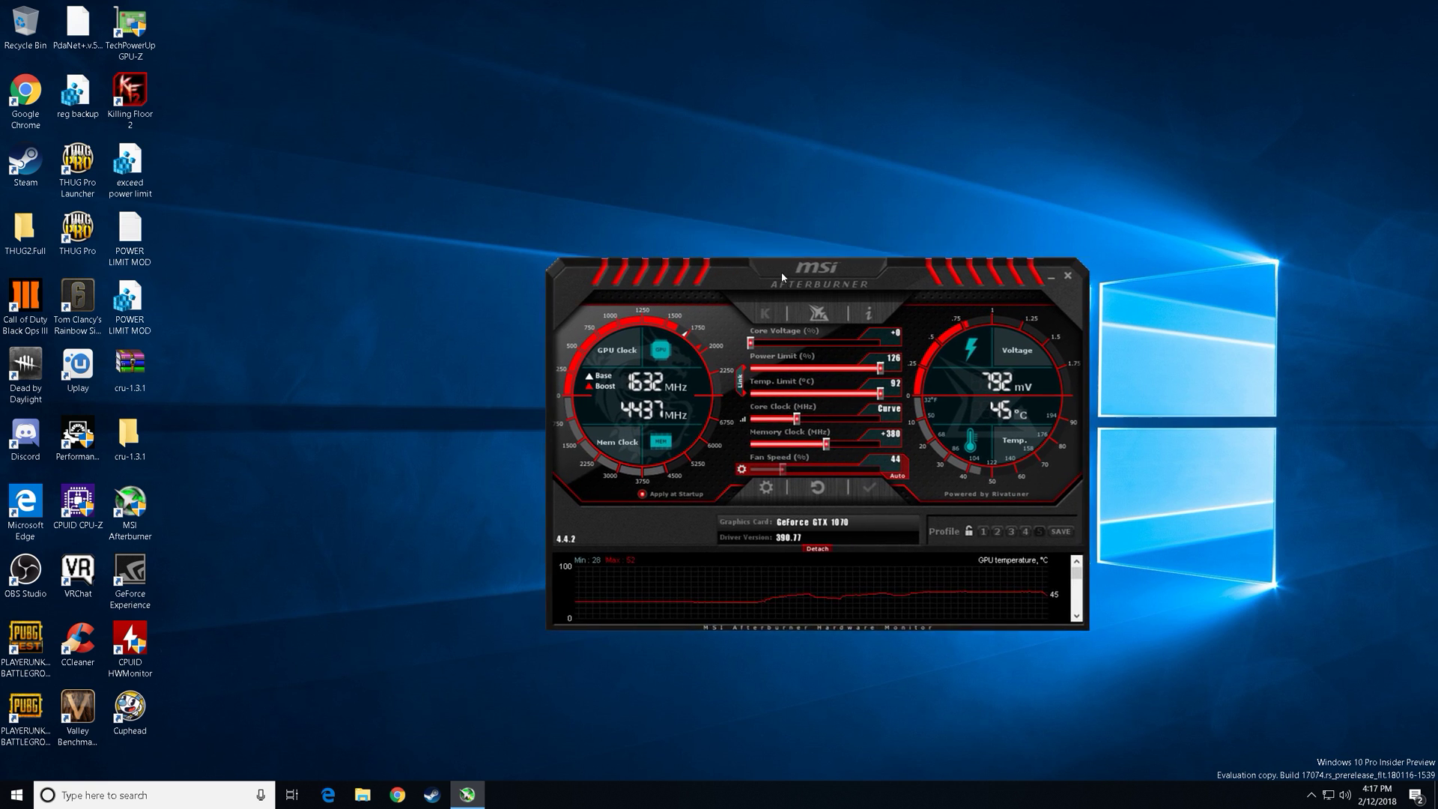
left_click_drag(806, 277, 776, 220)
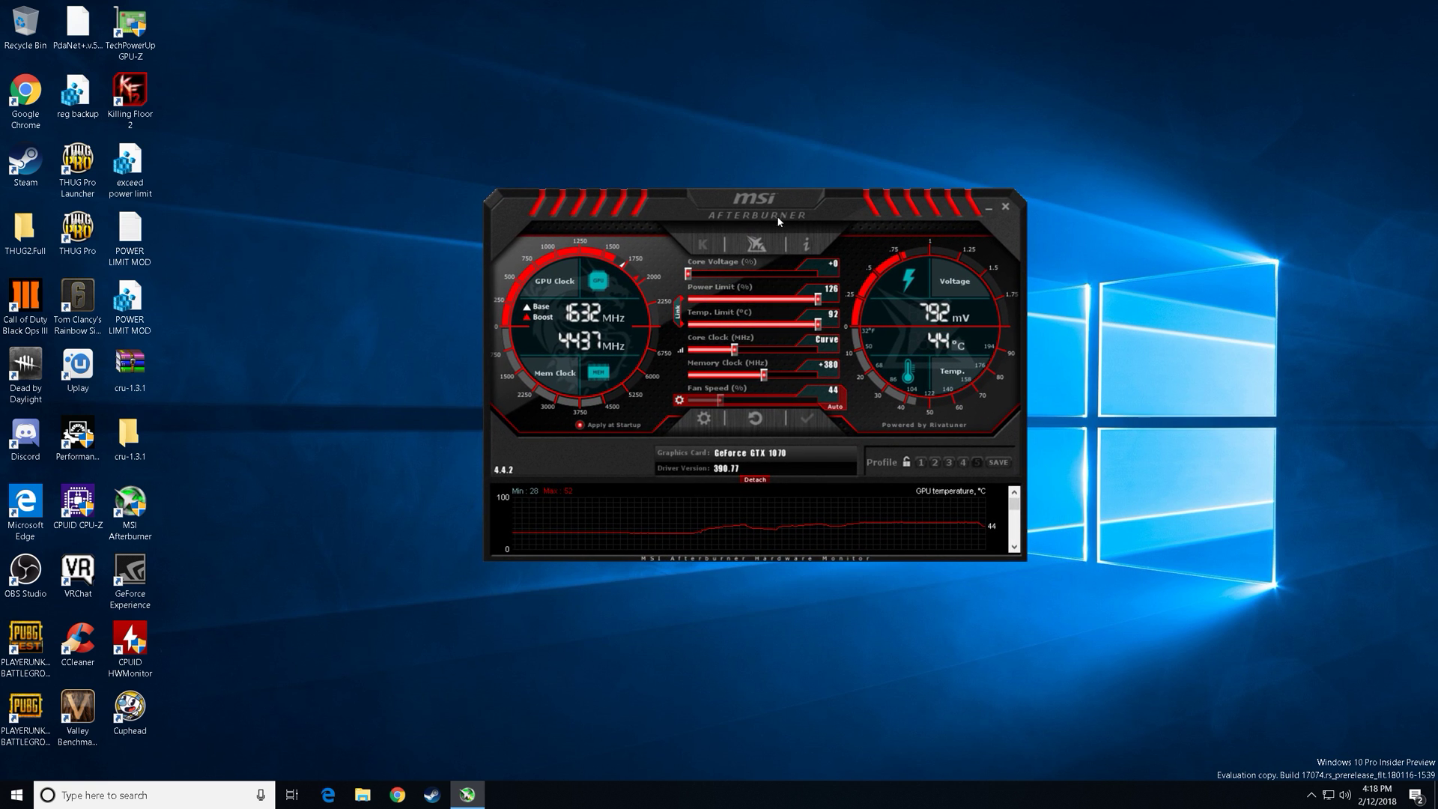
left_click_drag(777, 215, 745, 194)
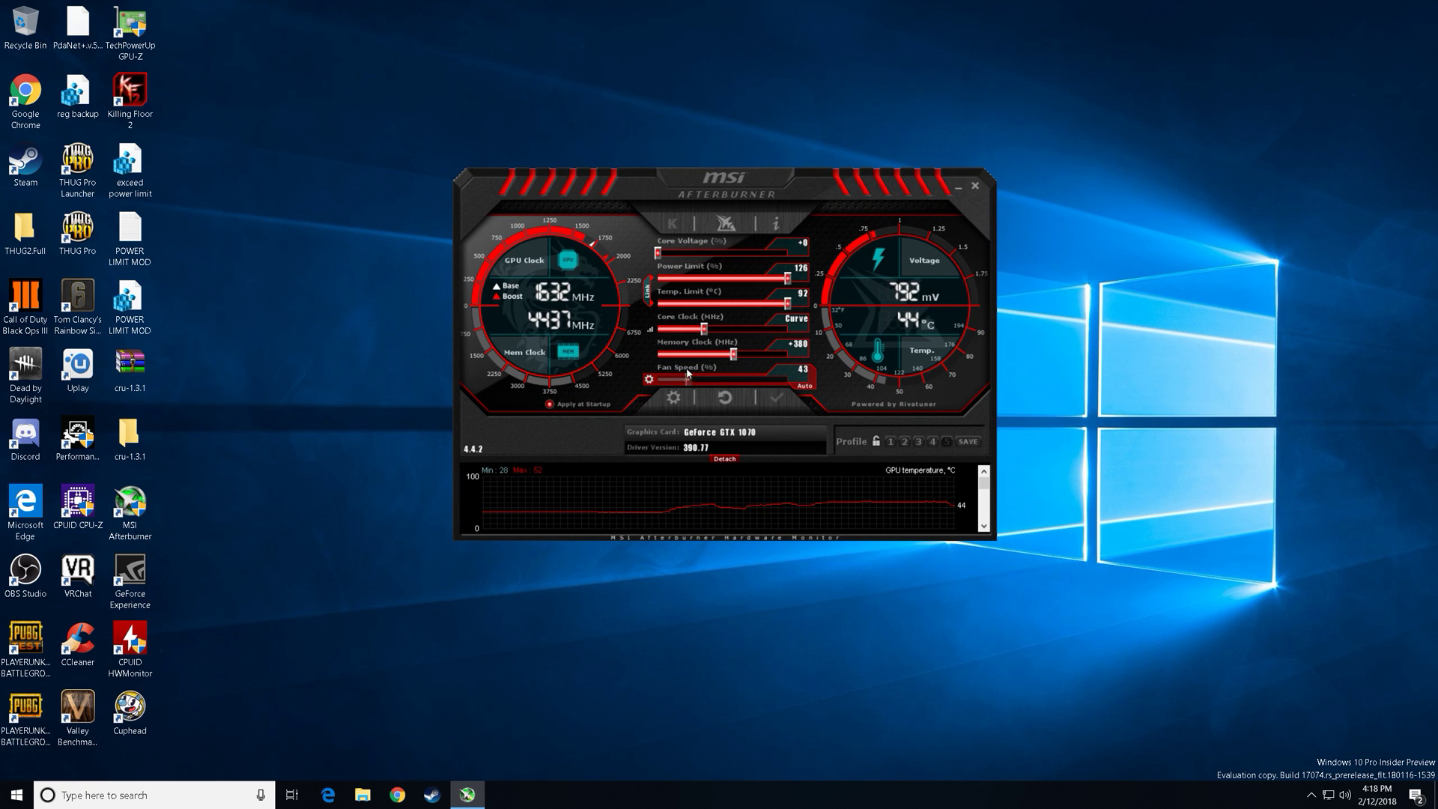
left_click(804, 318)
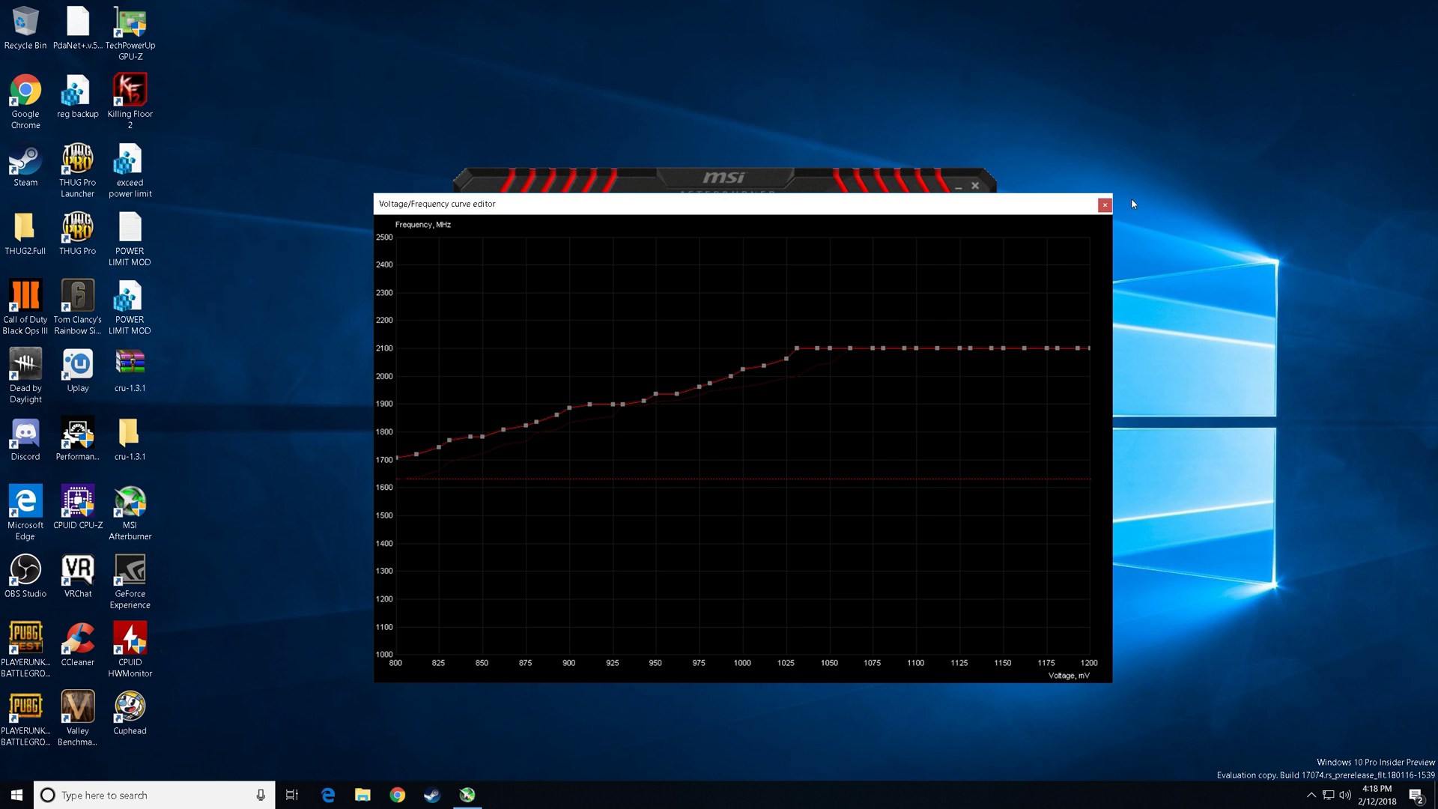